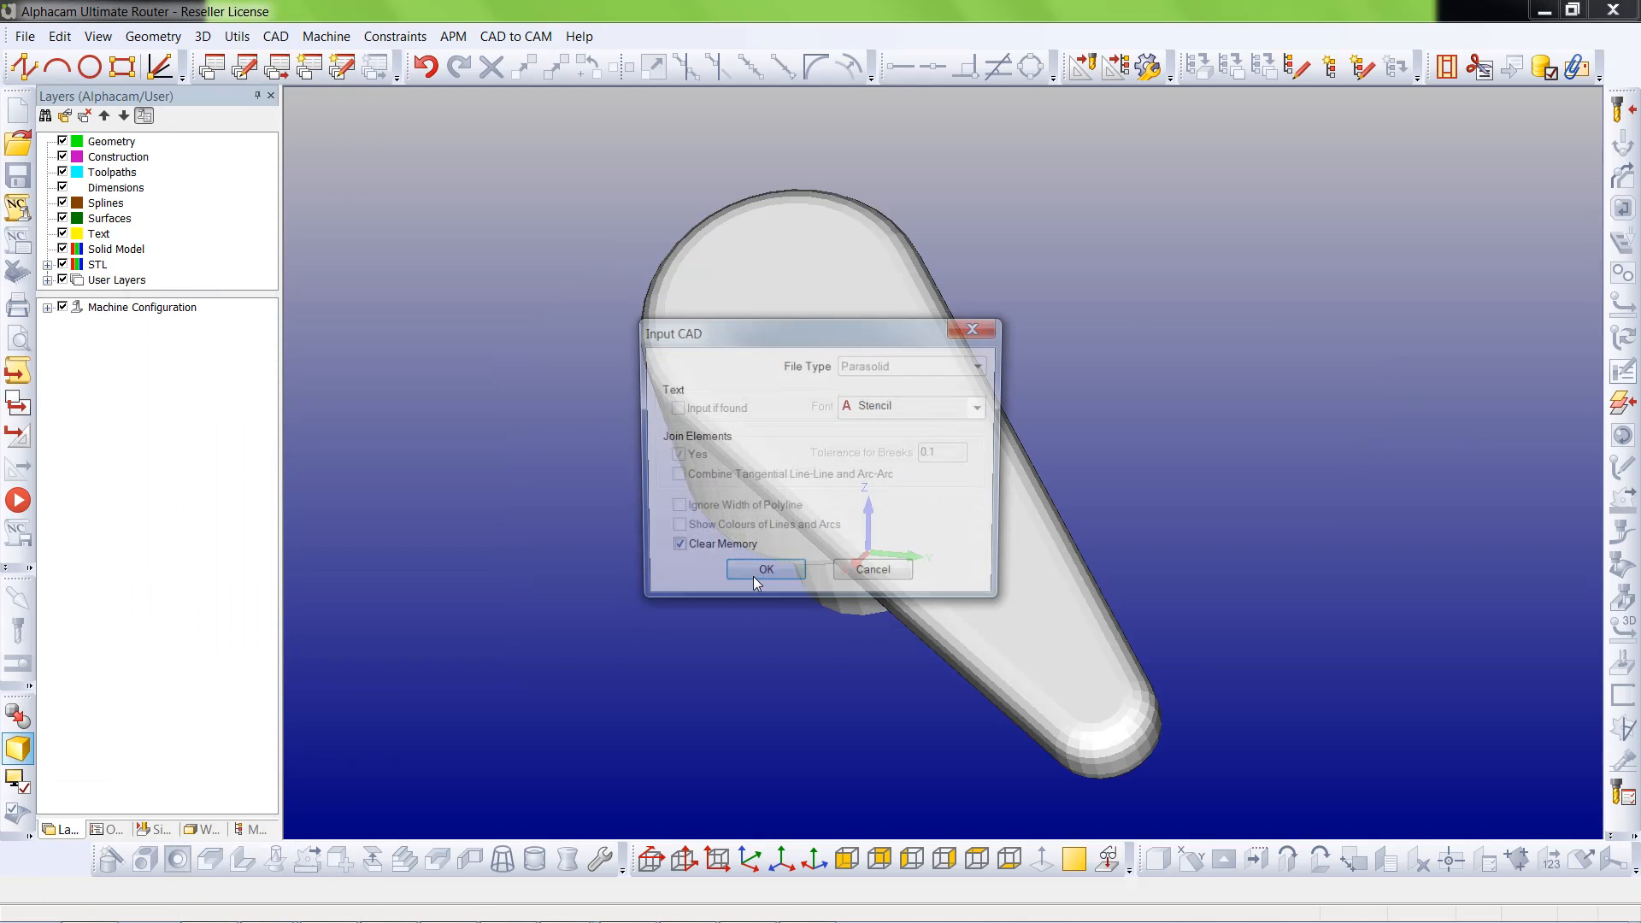
# - Import the headstock-with-chuck Parasolid model and untick the STL layer under Solid Model
pyautogui.click(765, 568)
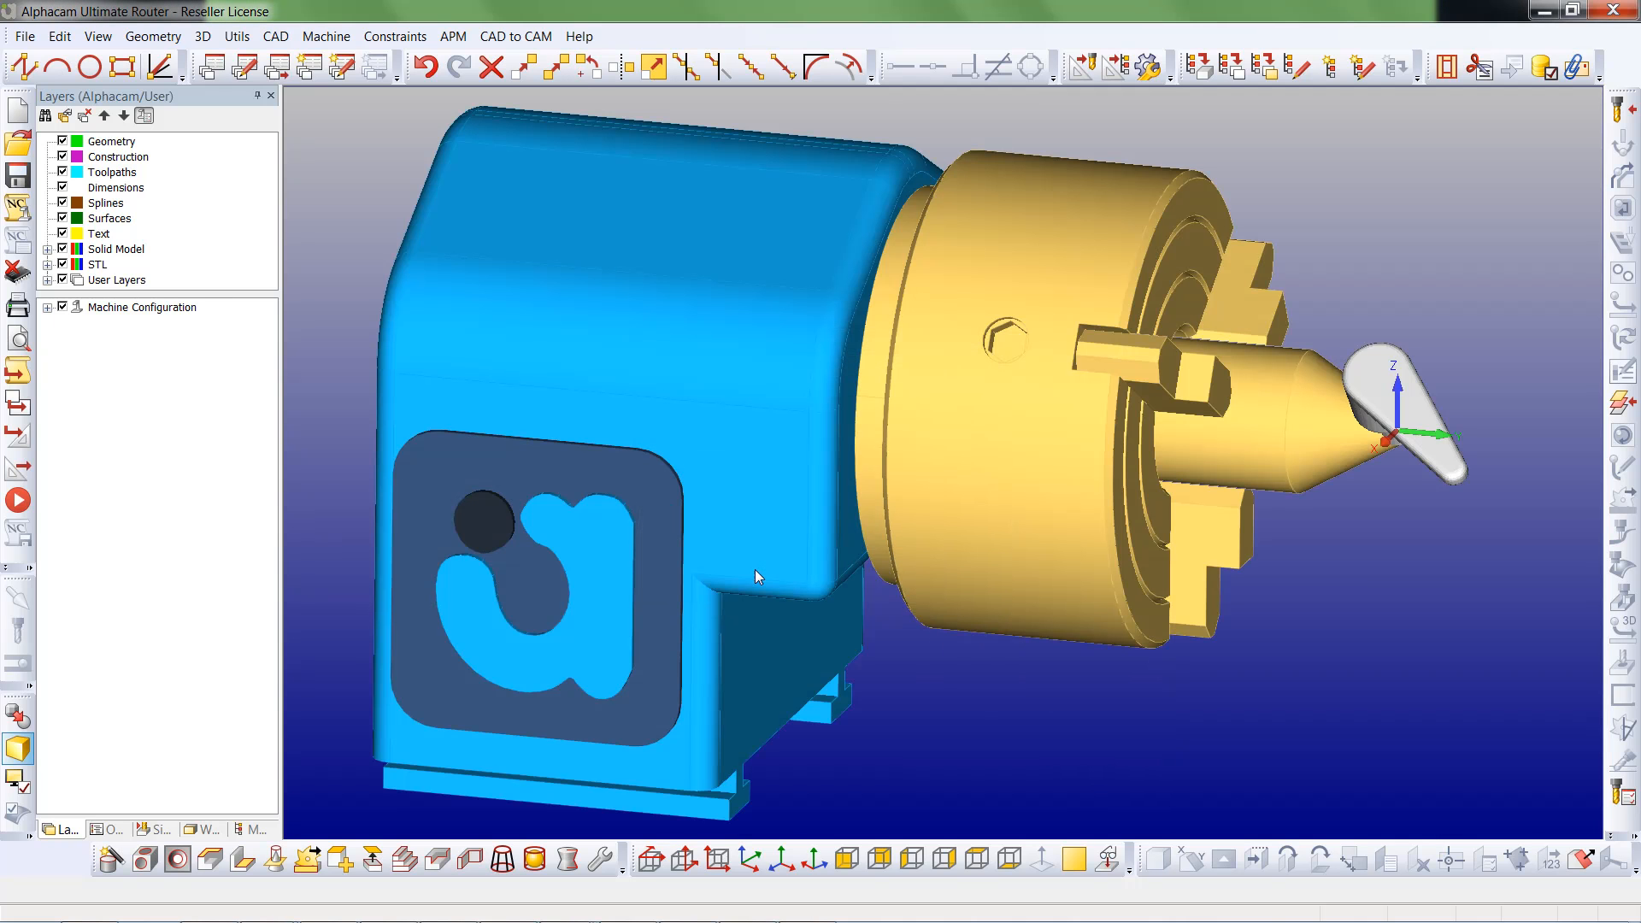
pyautogui.click(48, 249)
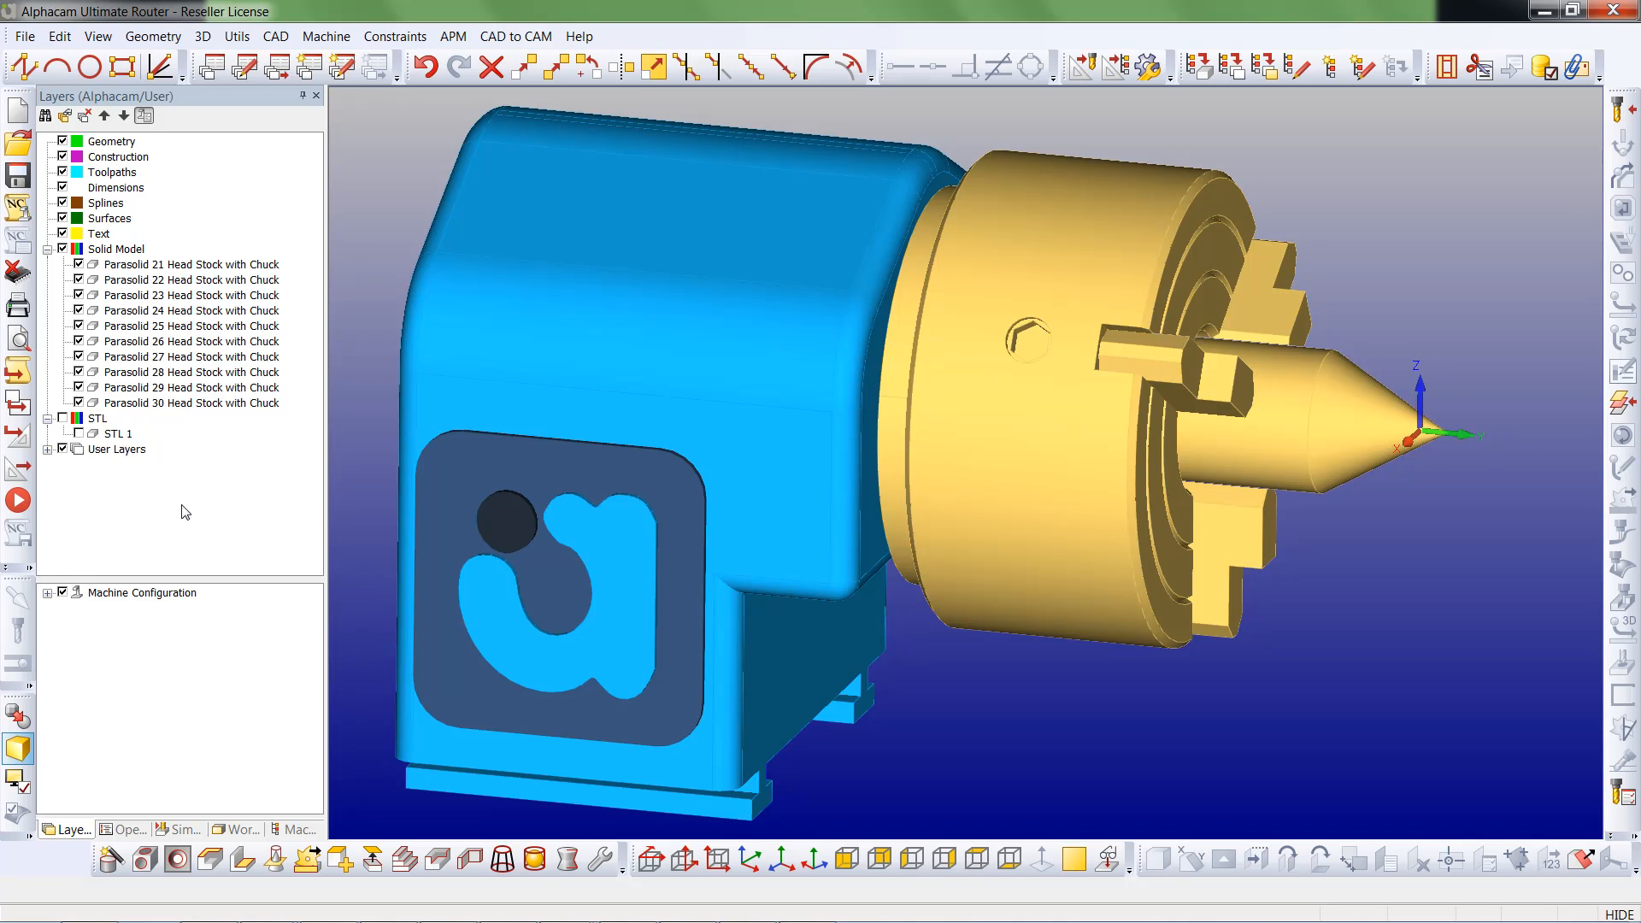
pyautogui.moveTo(797, 706)
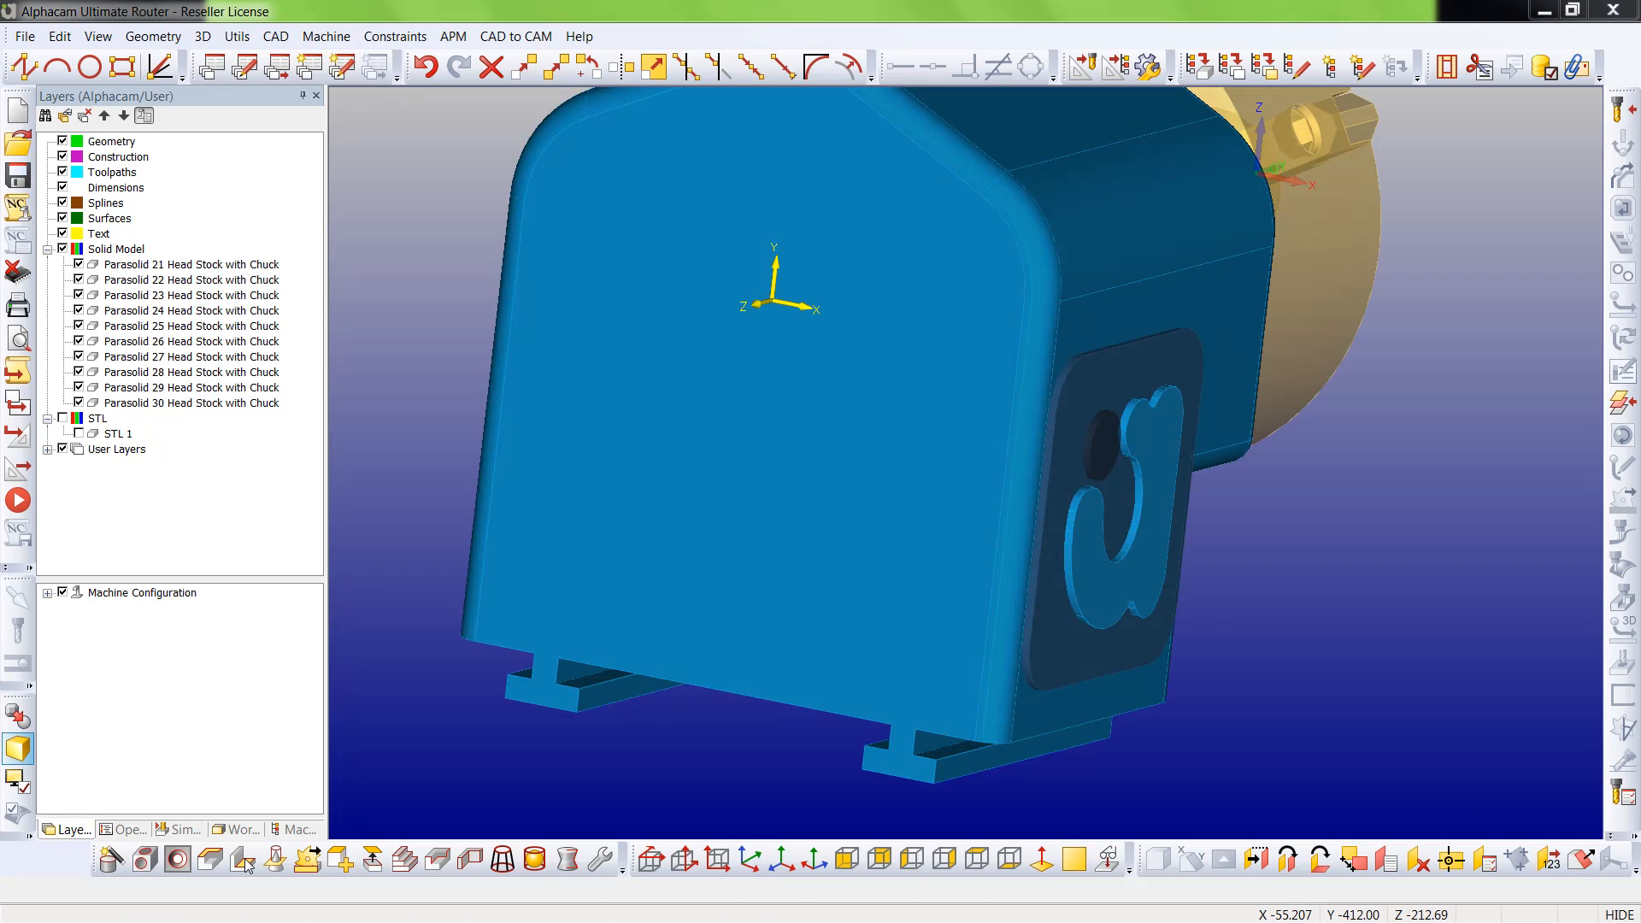
# - Contour the headstock's picked rear face with a 0.05 chord tolerance
pyautogui.click(242, 859)
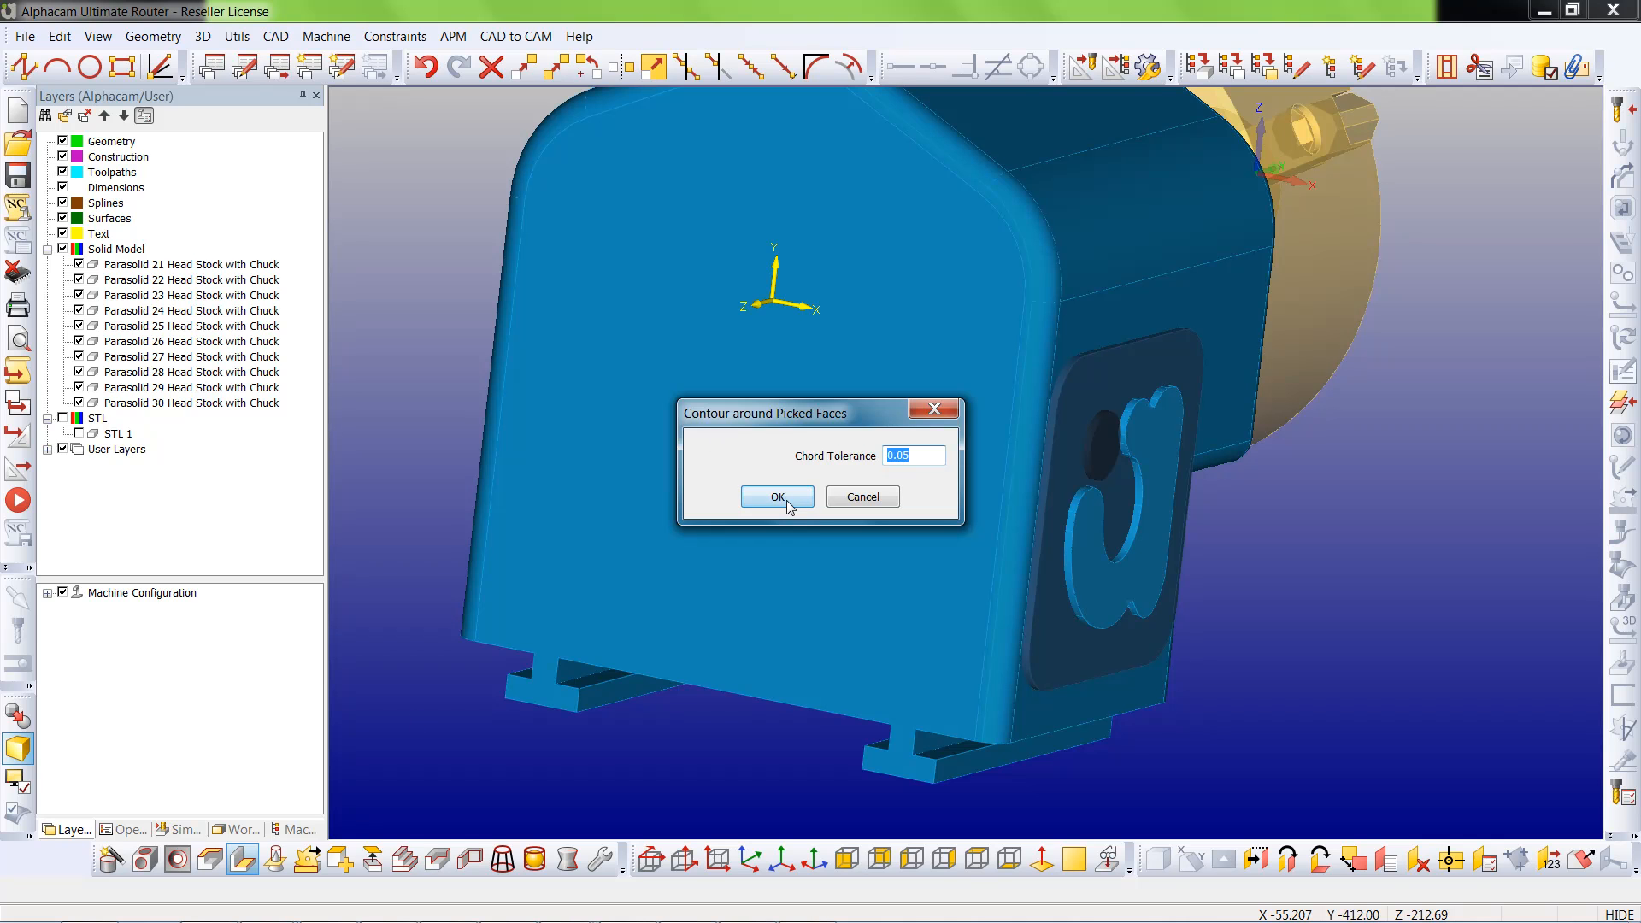
pyautogui.click(777, 496)
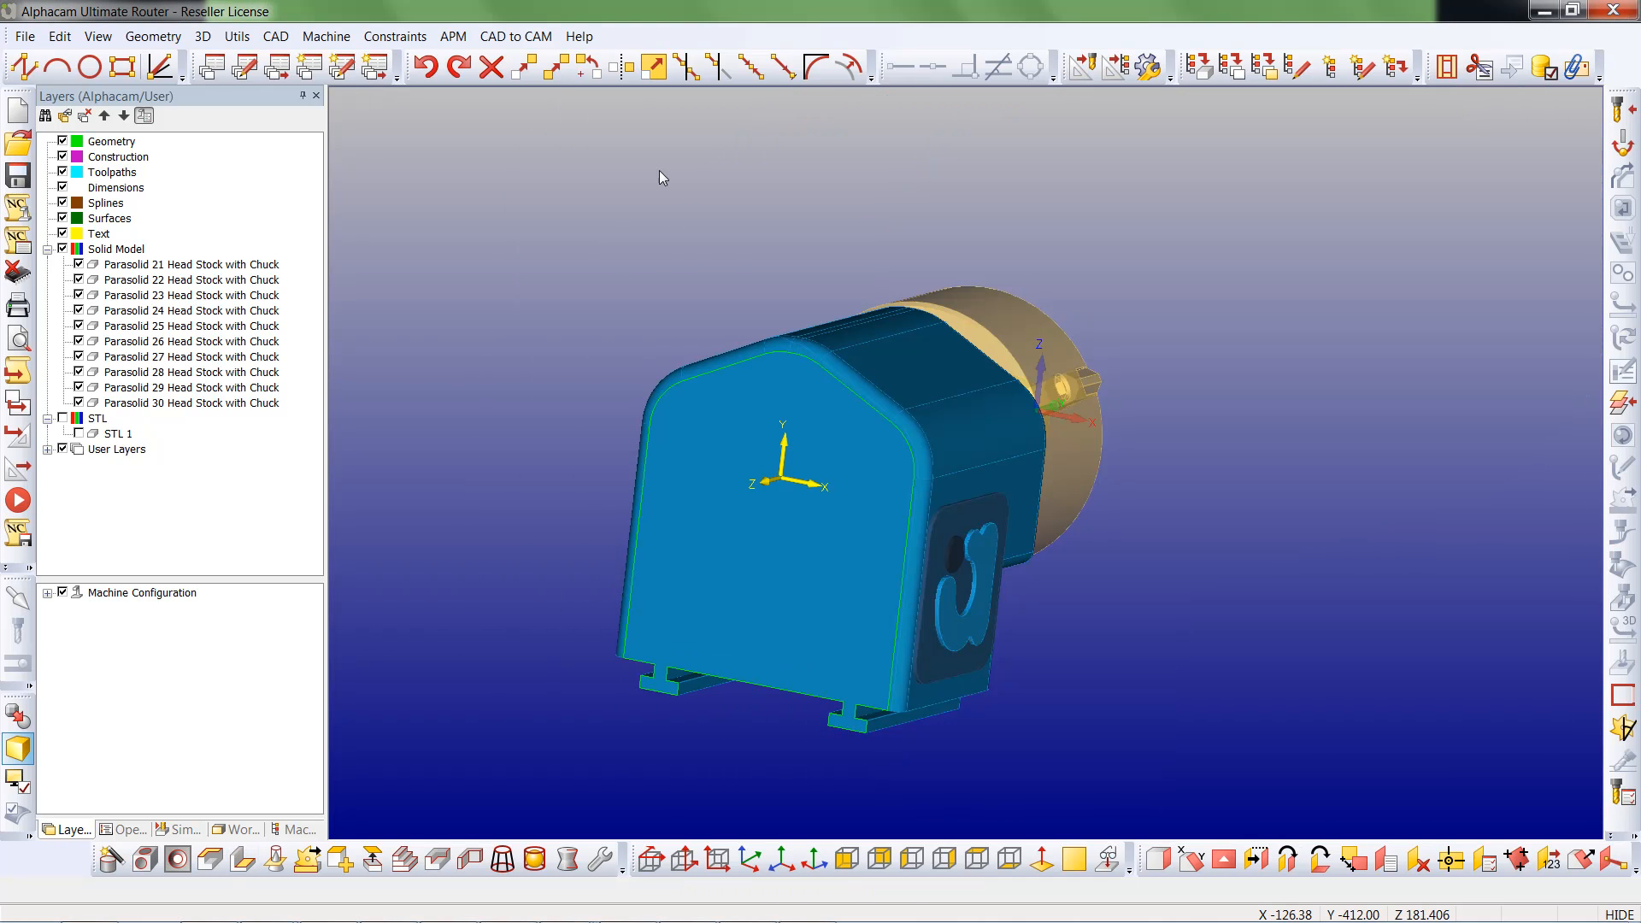
# - Offset two lines of the headstock outline by 60 and 45
pyautogui.click(844, 67)
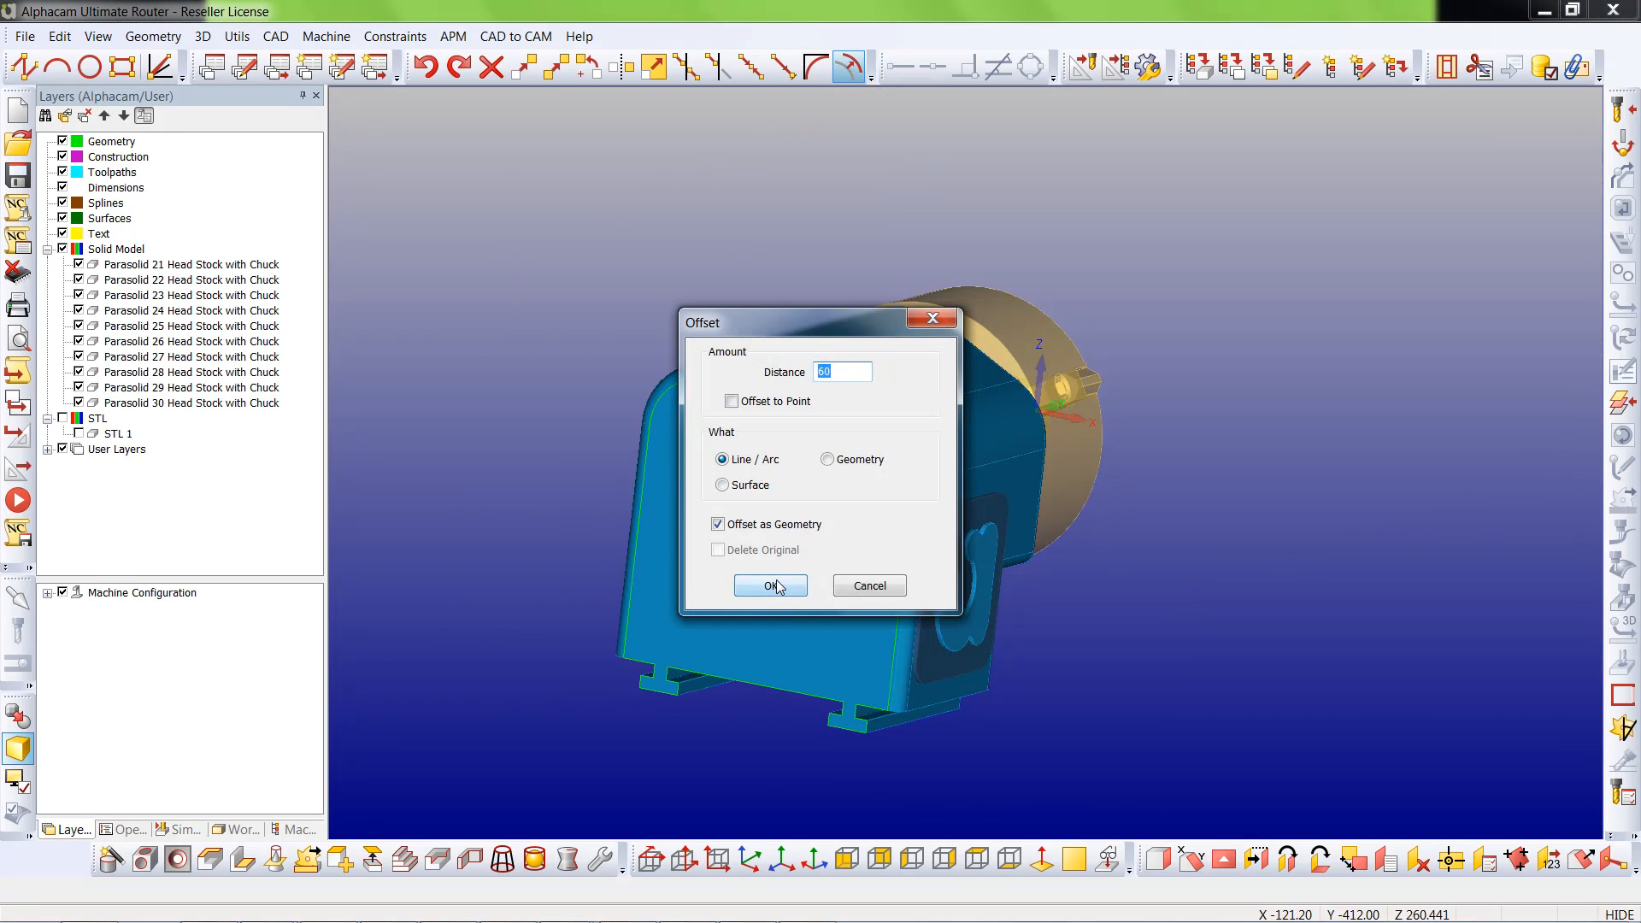
pyautogui.click(769, 585)
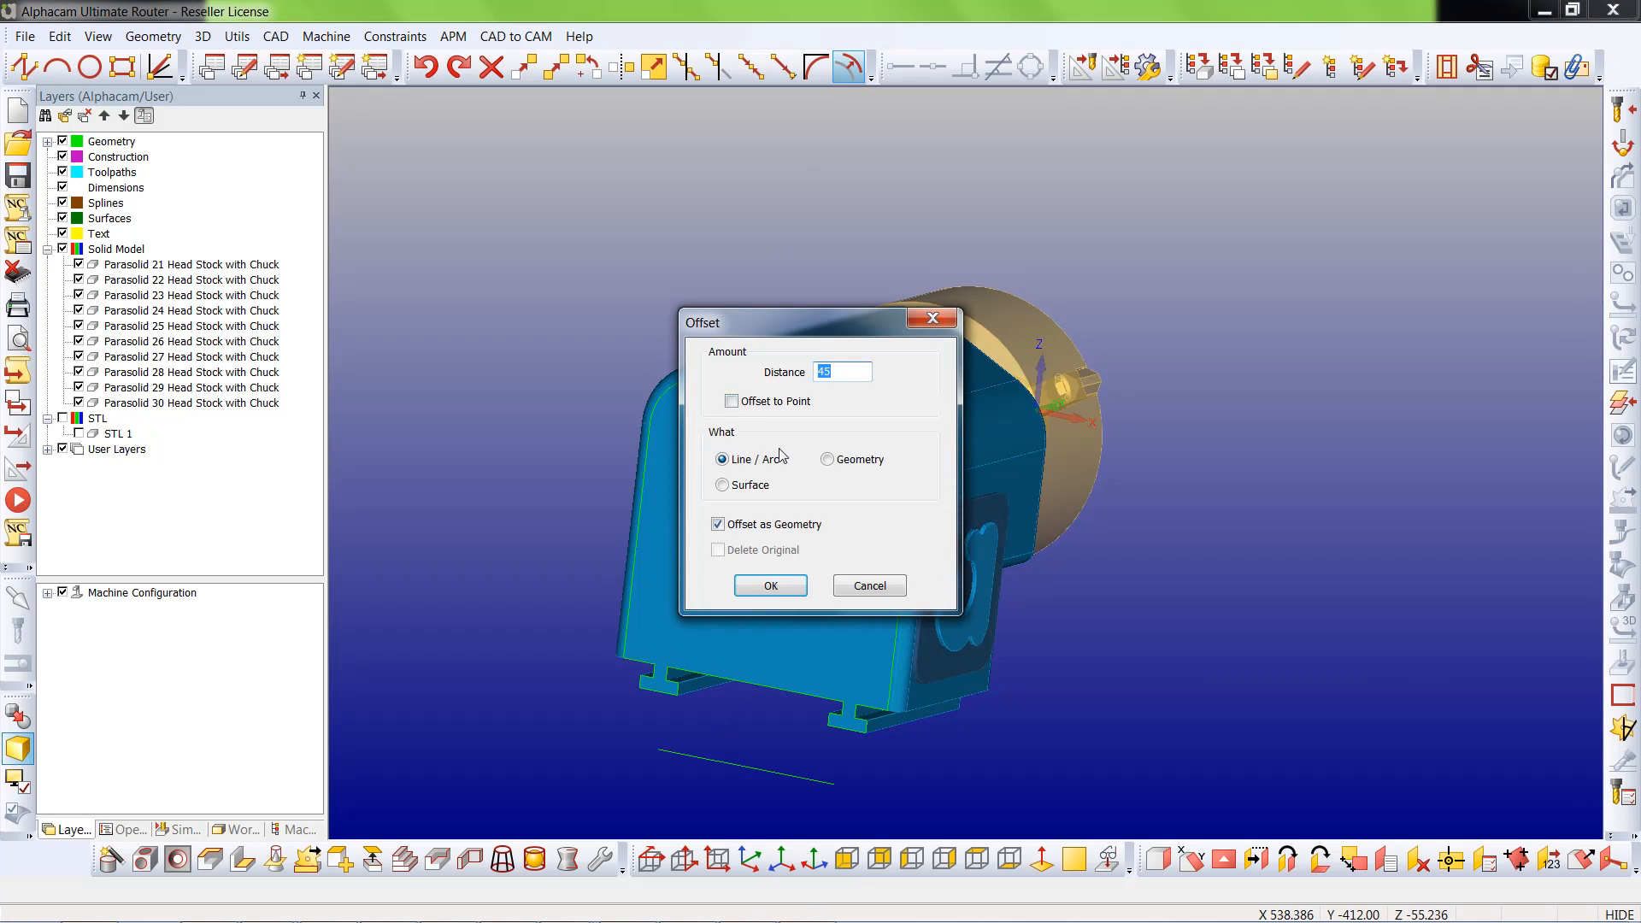
pyautogui.click(769, 585)
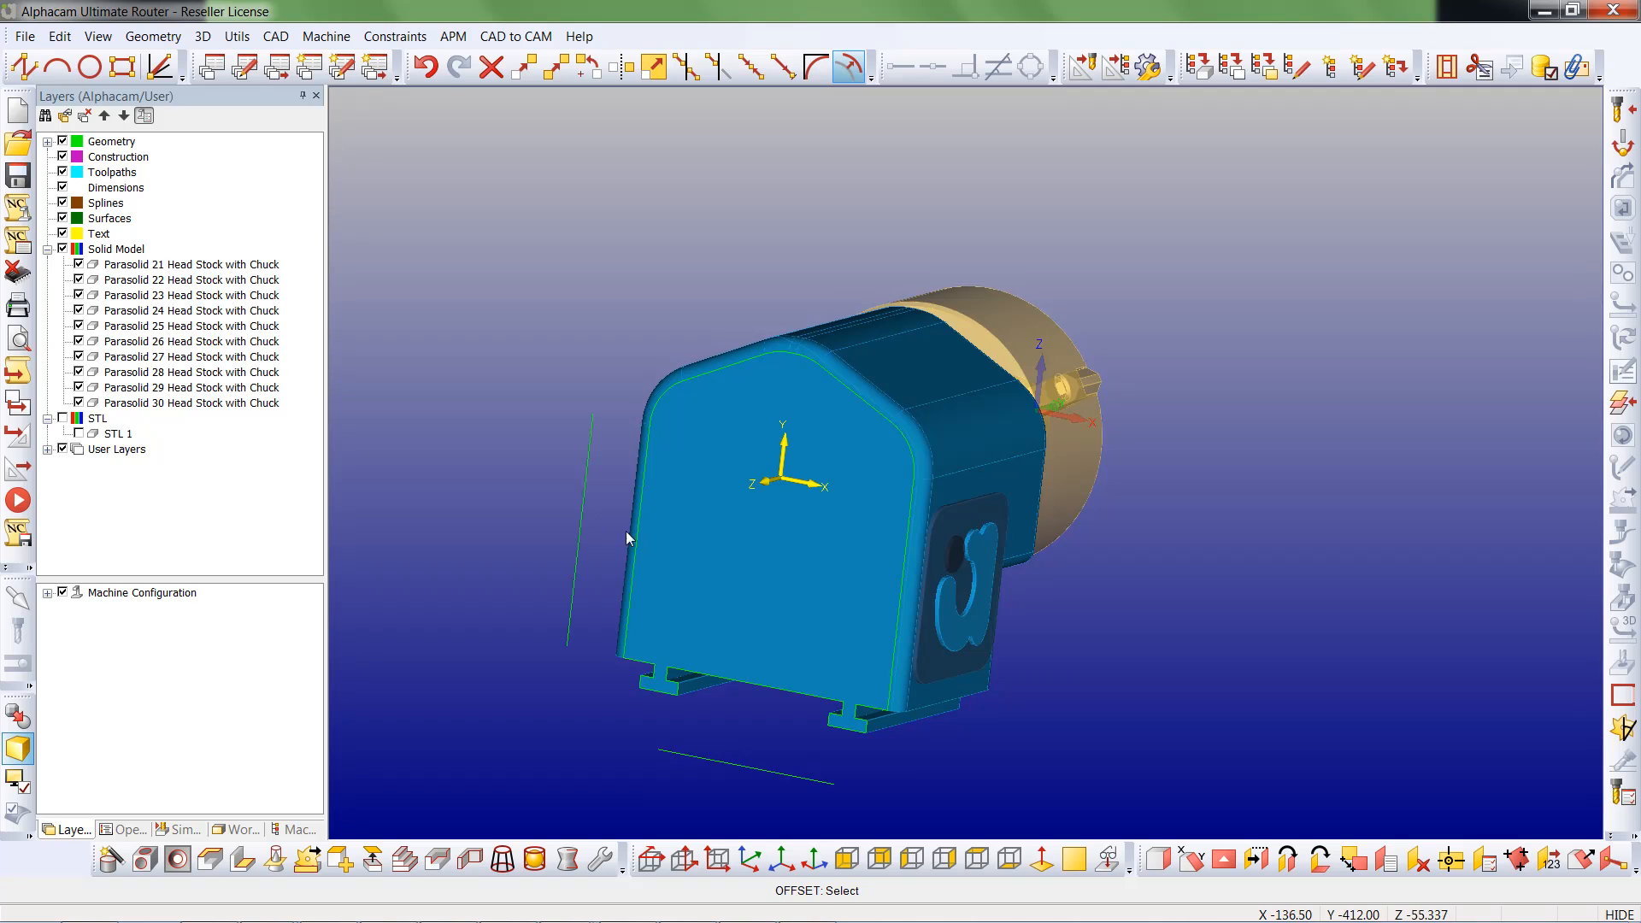
pyautogui.moveTo(904, 600)
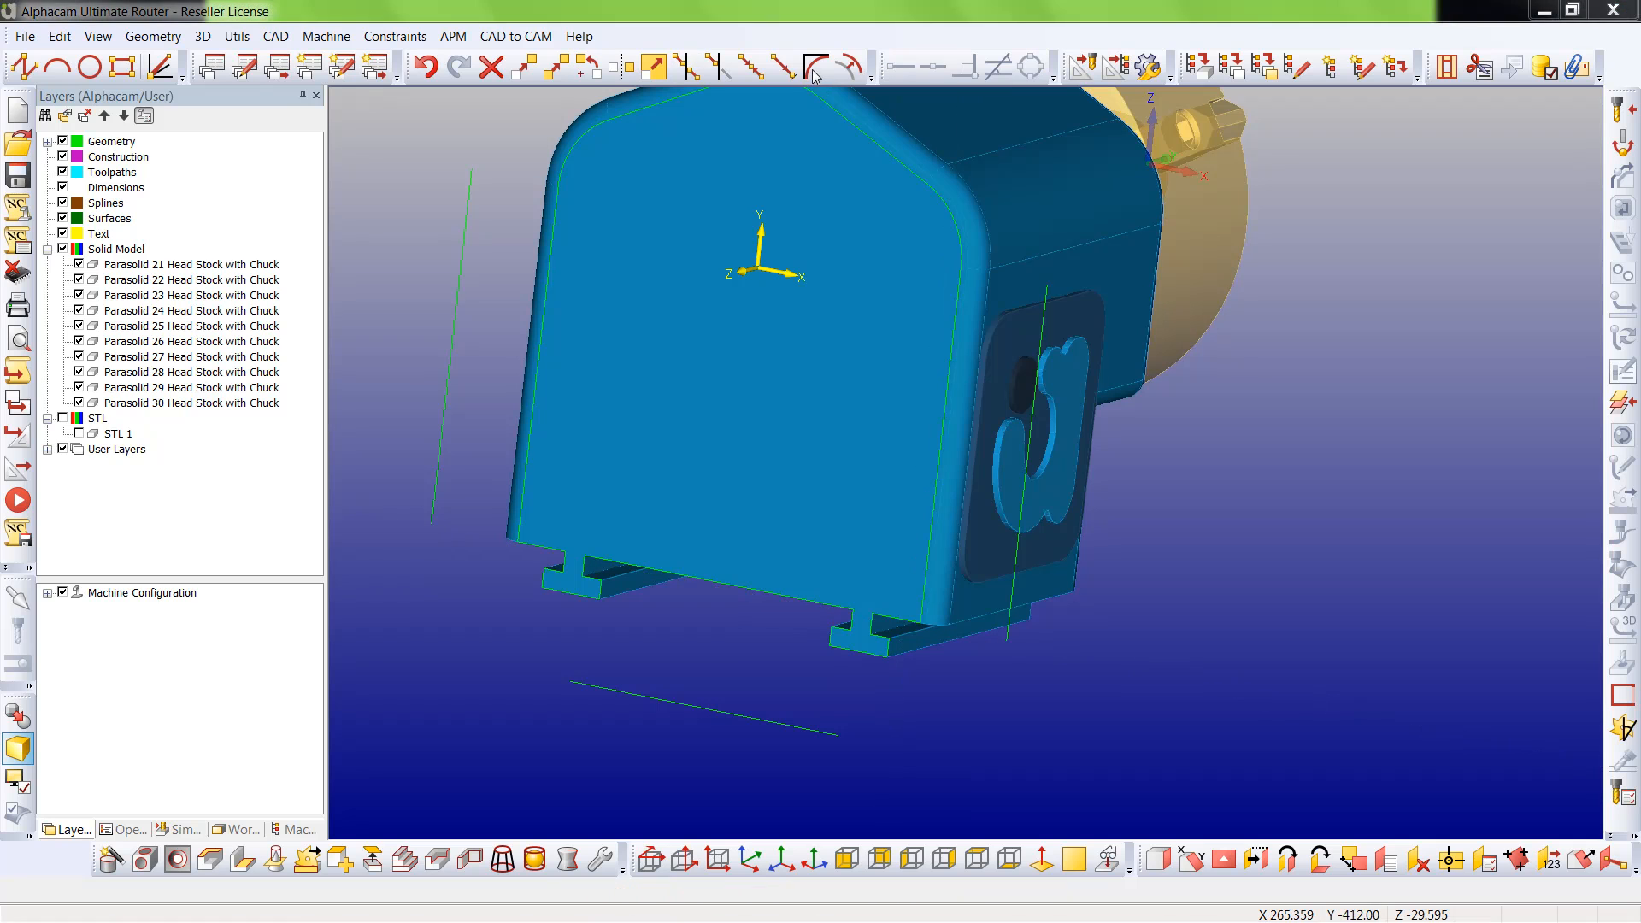
# - Fillet the offset lines with radius 2 into a notched base profile and delete the headstock outline
pyautogui.click(816, 66)
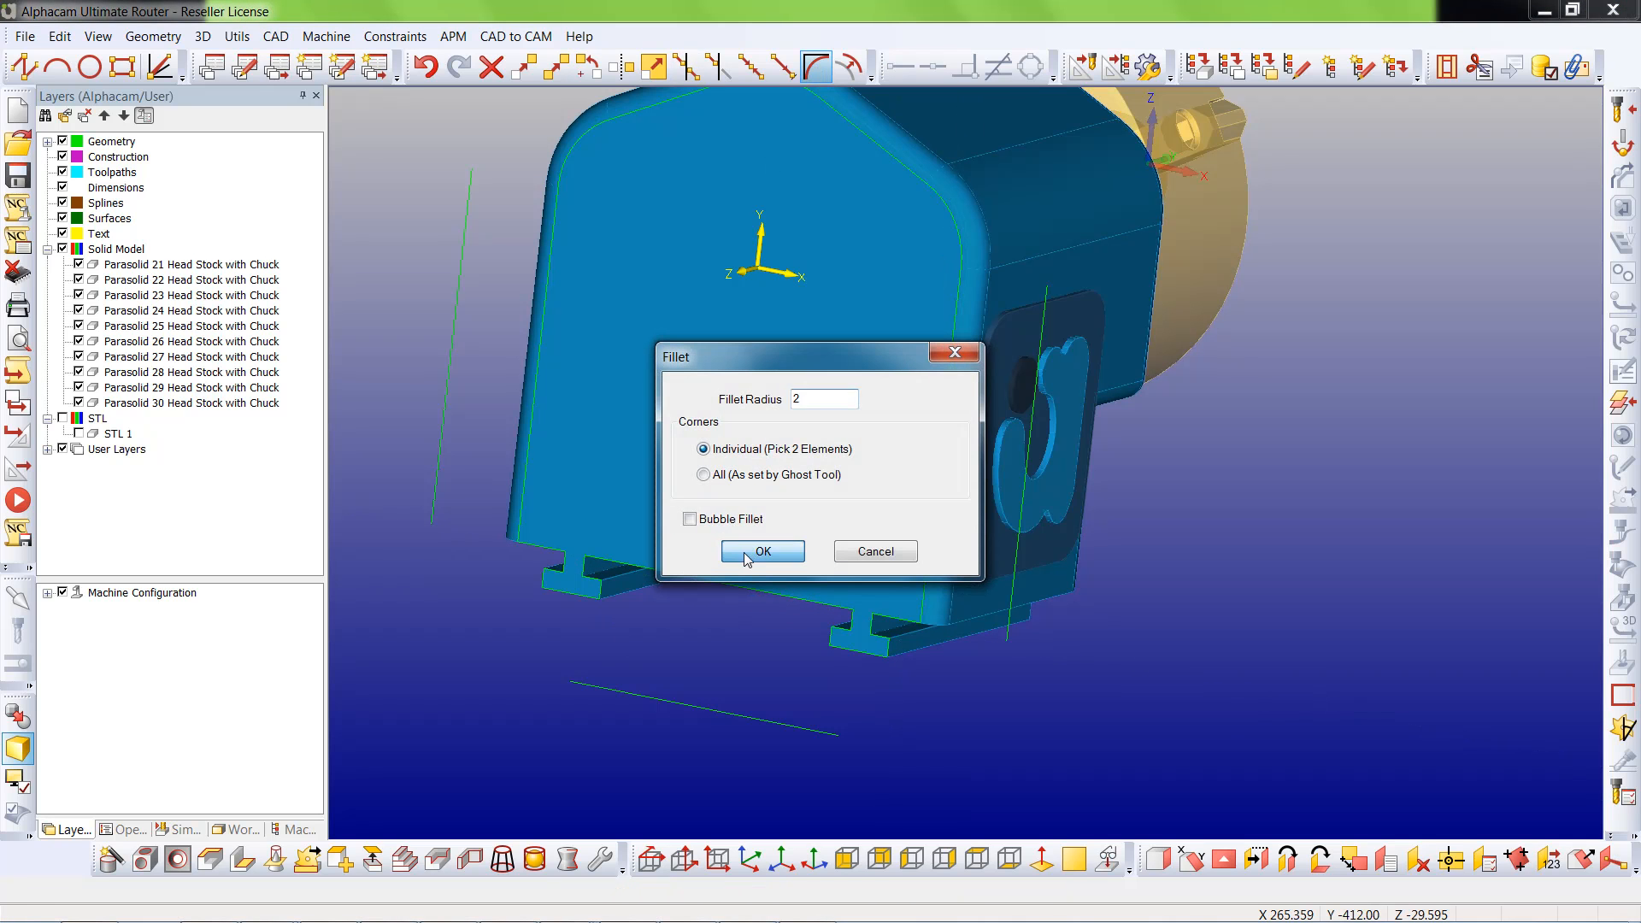
pyautogui.click(761, 551)
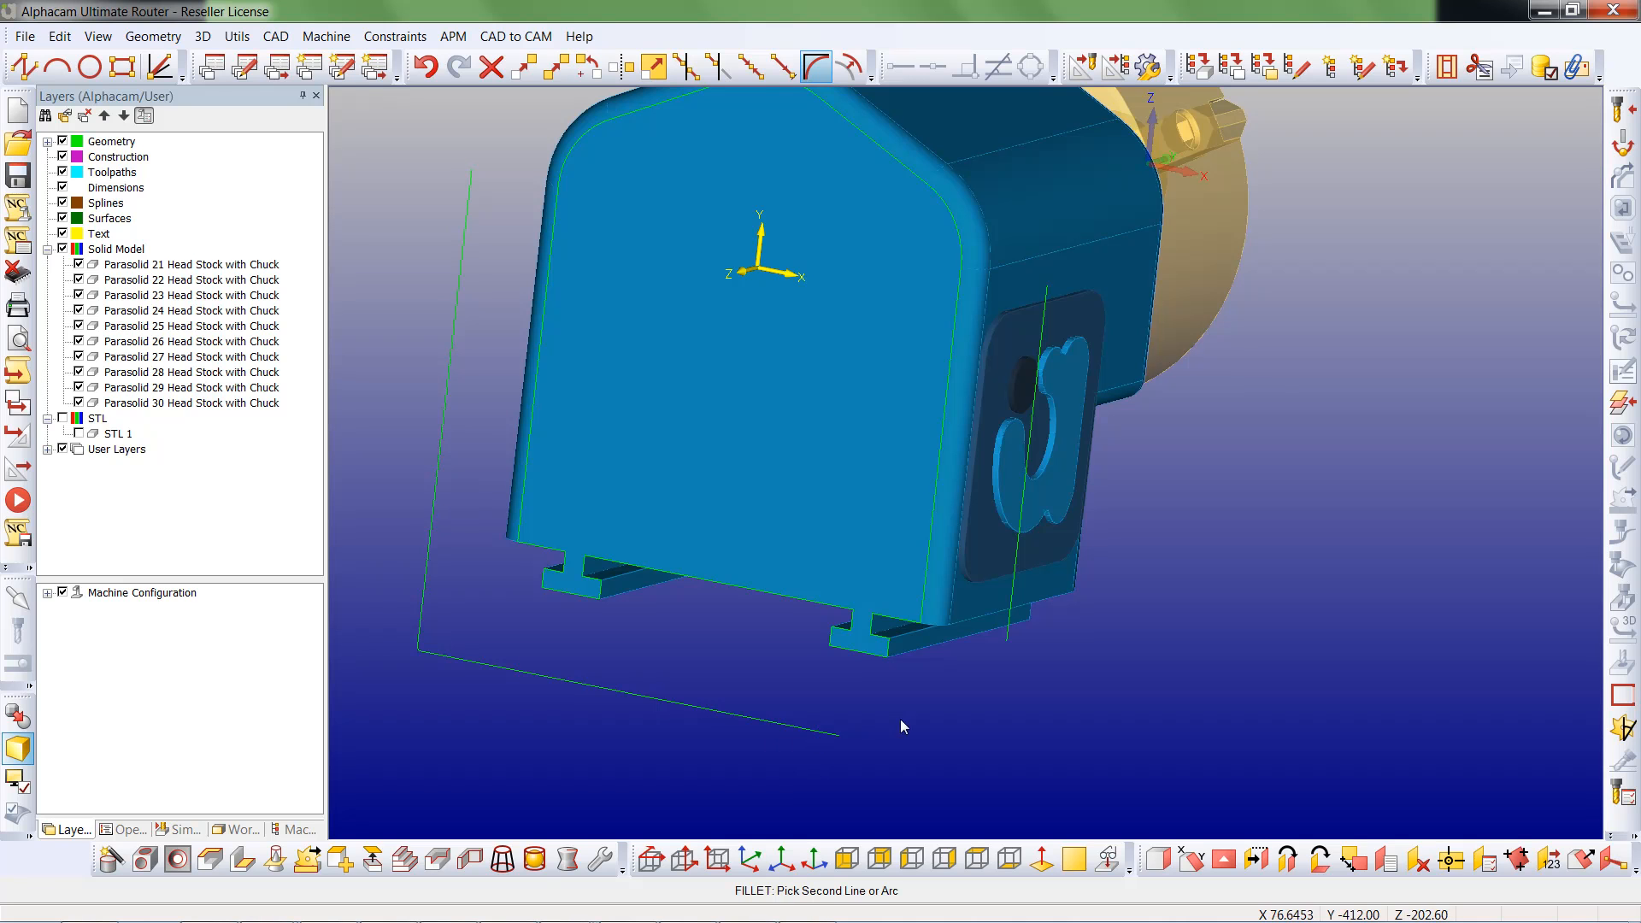
pyautogui.click(903, 729)
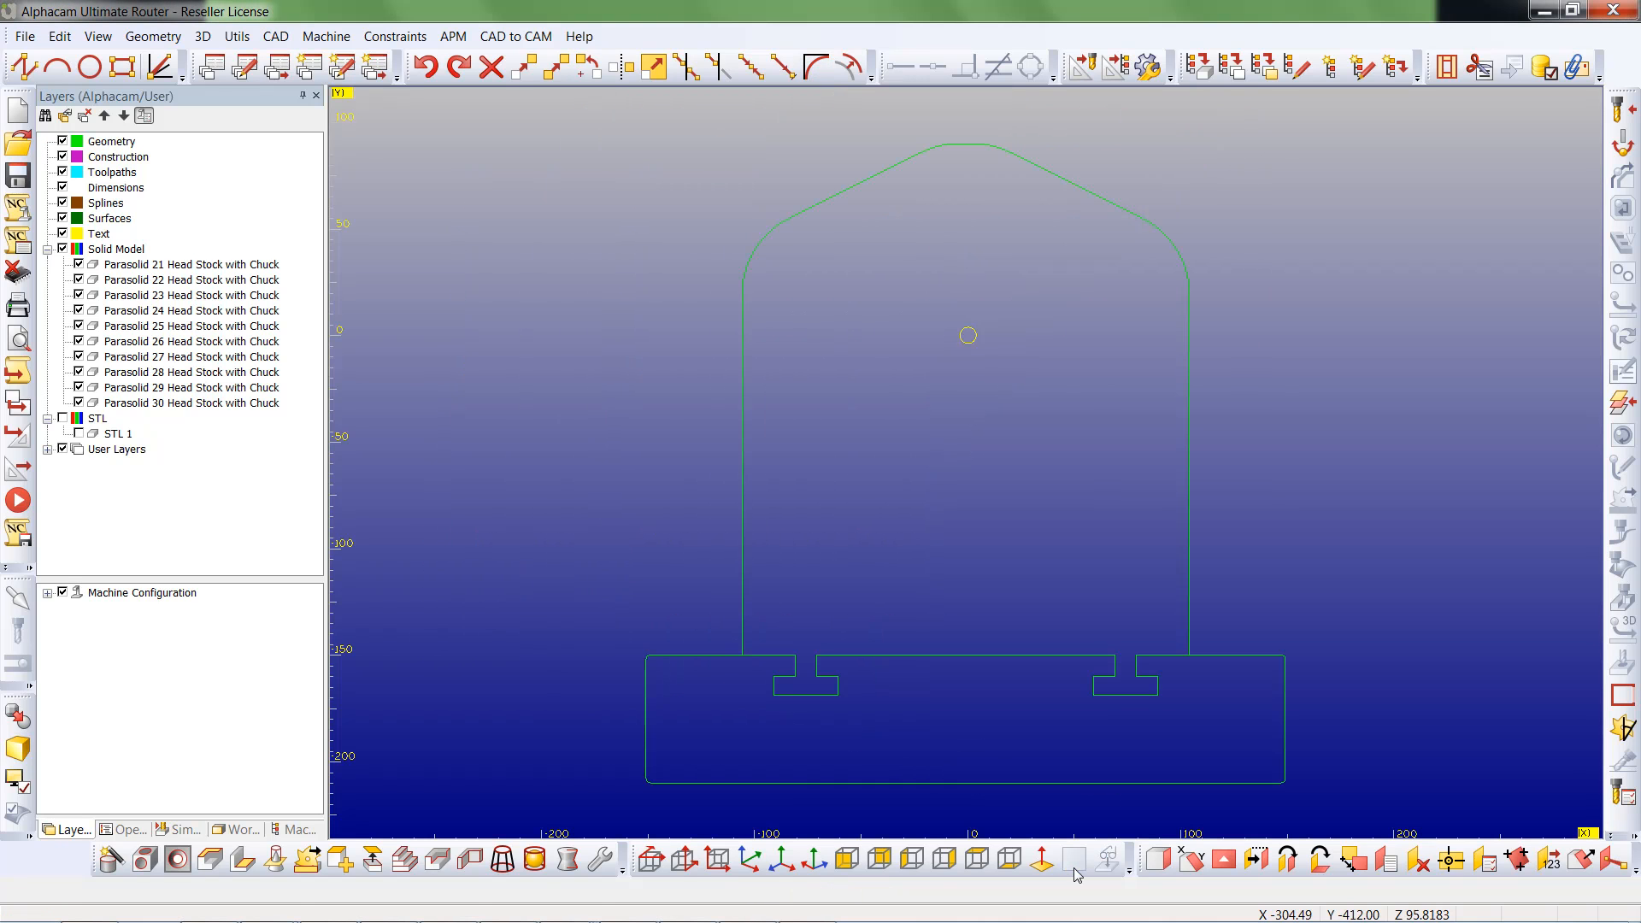
pyautogui.click(490, 66)
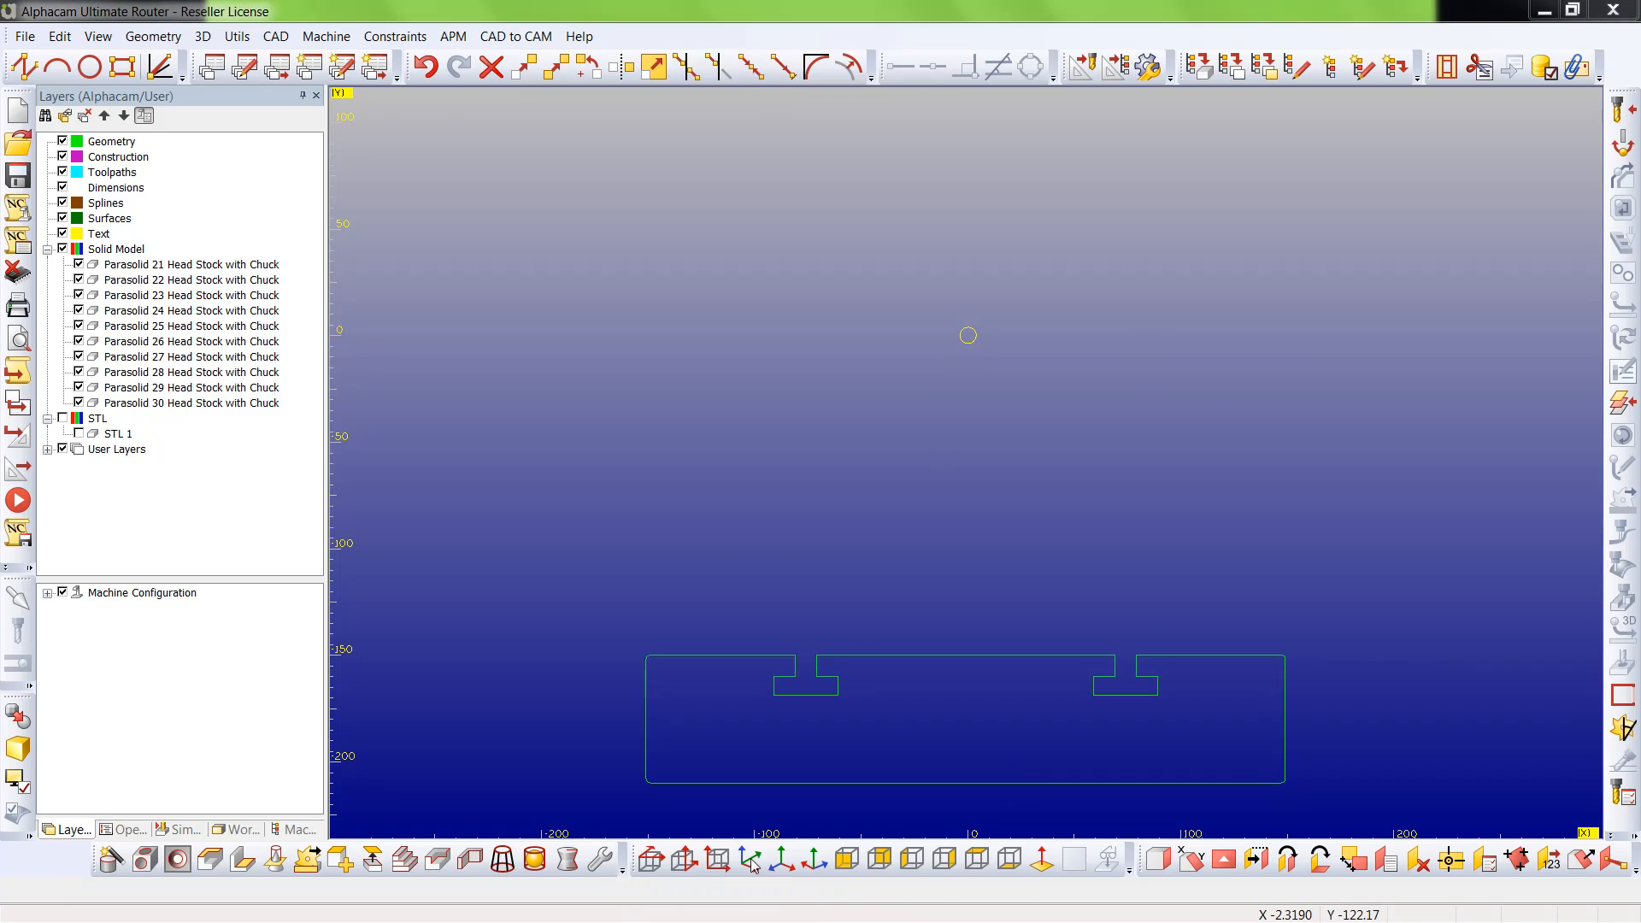
# - Define the profile as an extruded Table component named T Slot with Top Z 1550
pyautogui.click(750, 859)
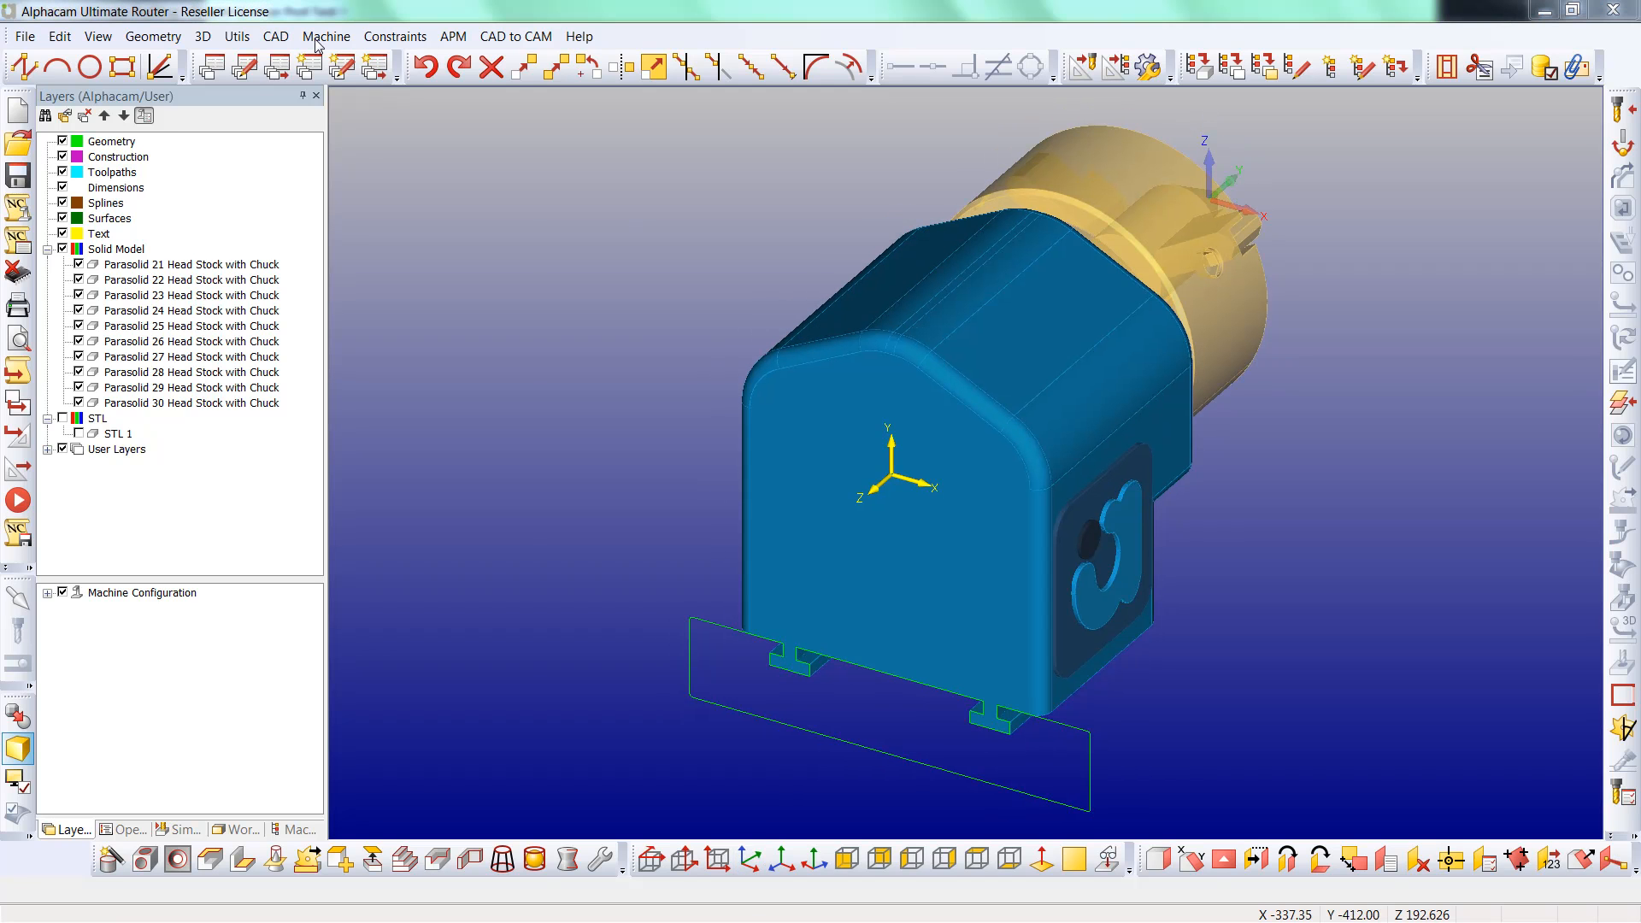
pyautogui.click(326, 36)
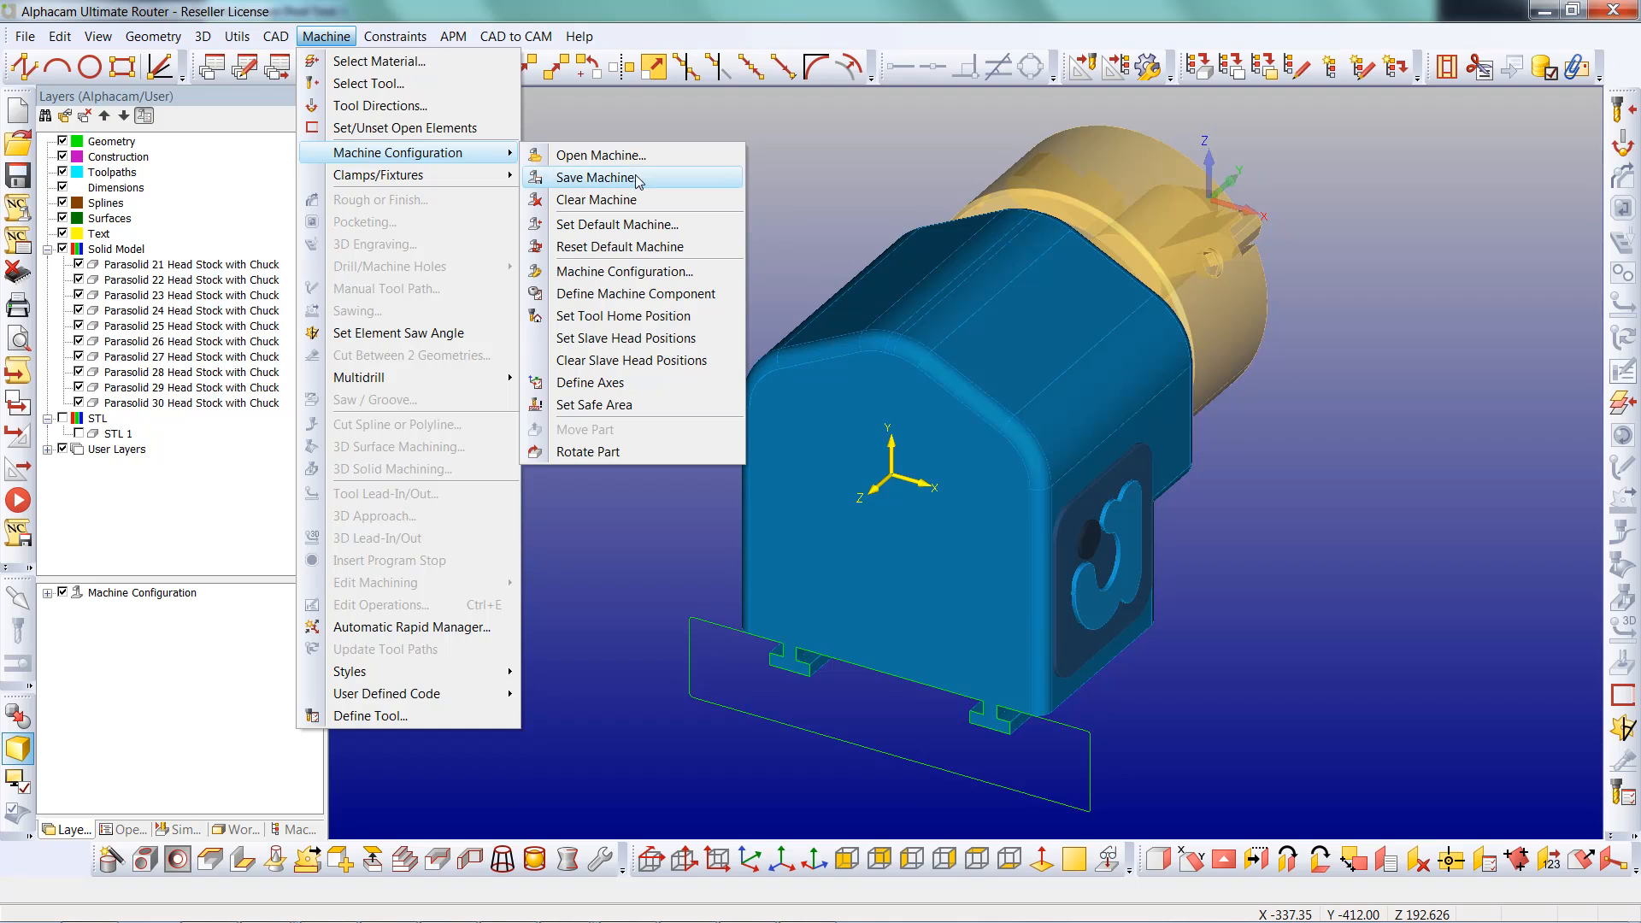
pyautogui.click(635, 293)
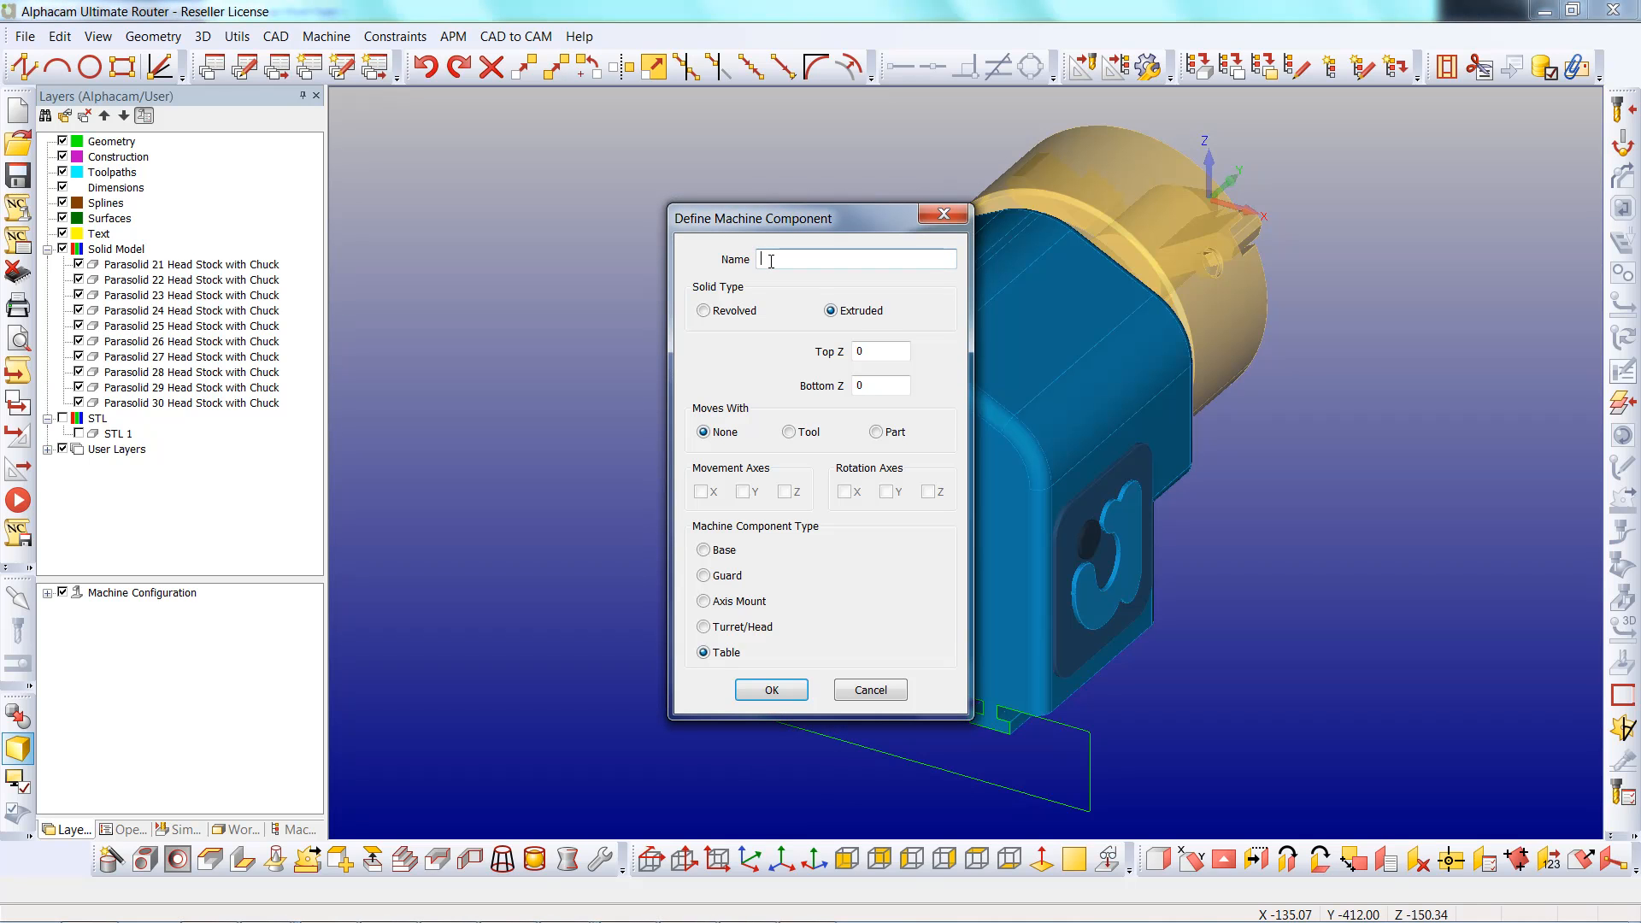
pyautogui.write('T Slot')
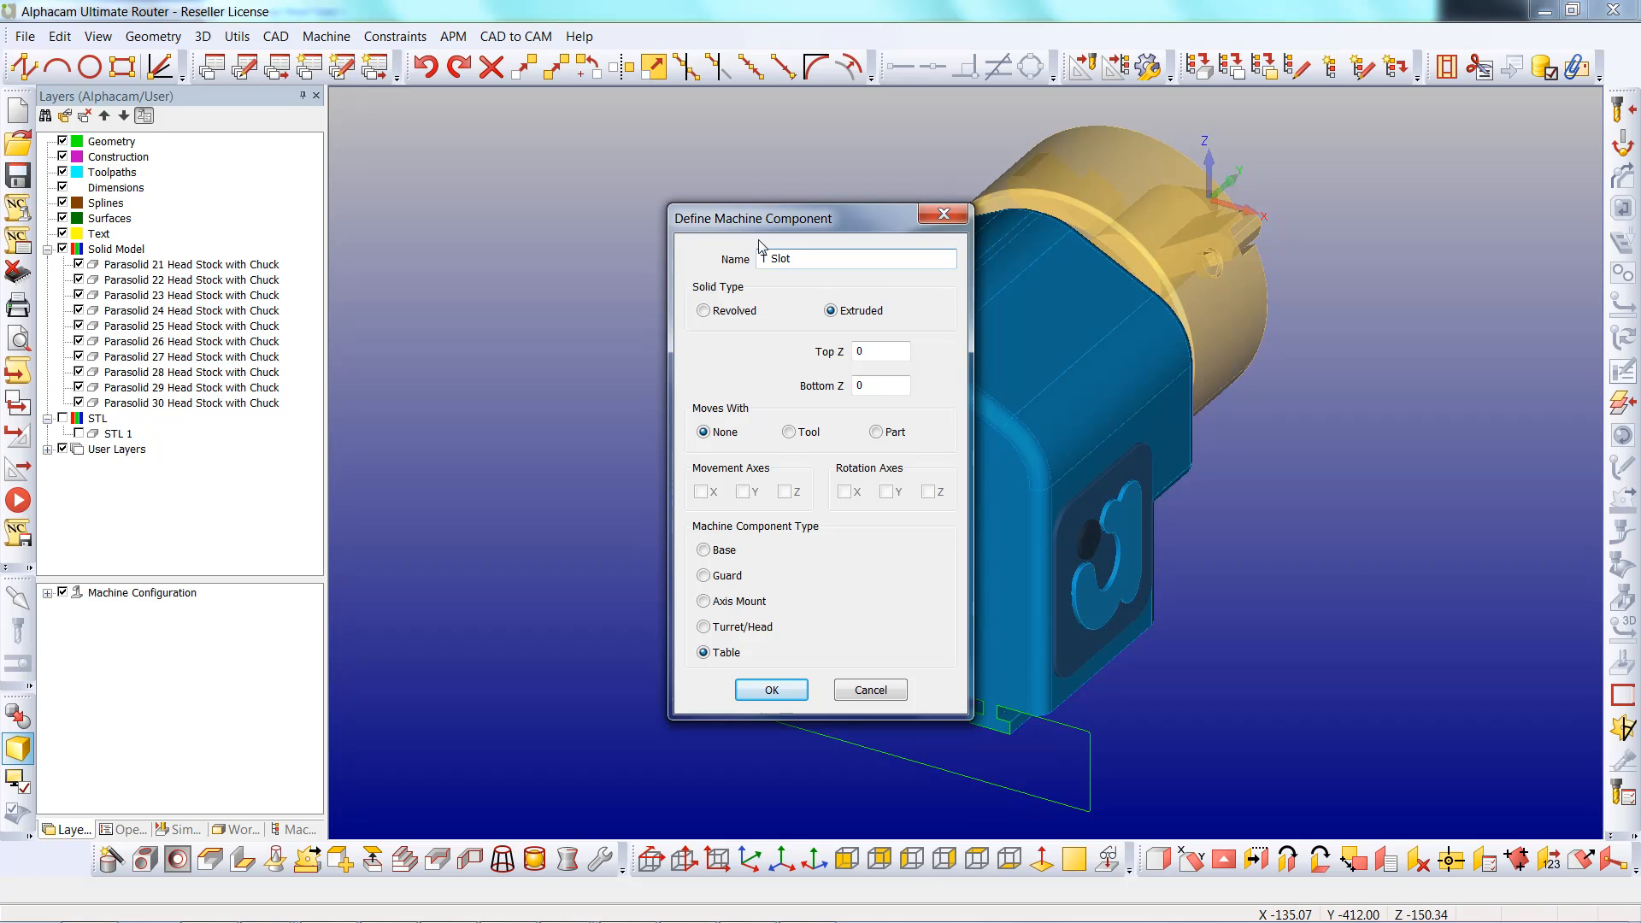
pyautogui.click(880, 350)
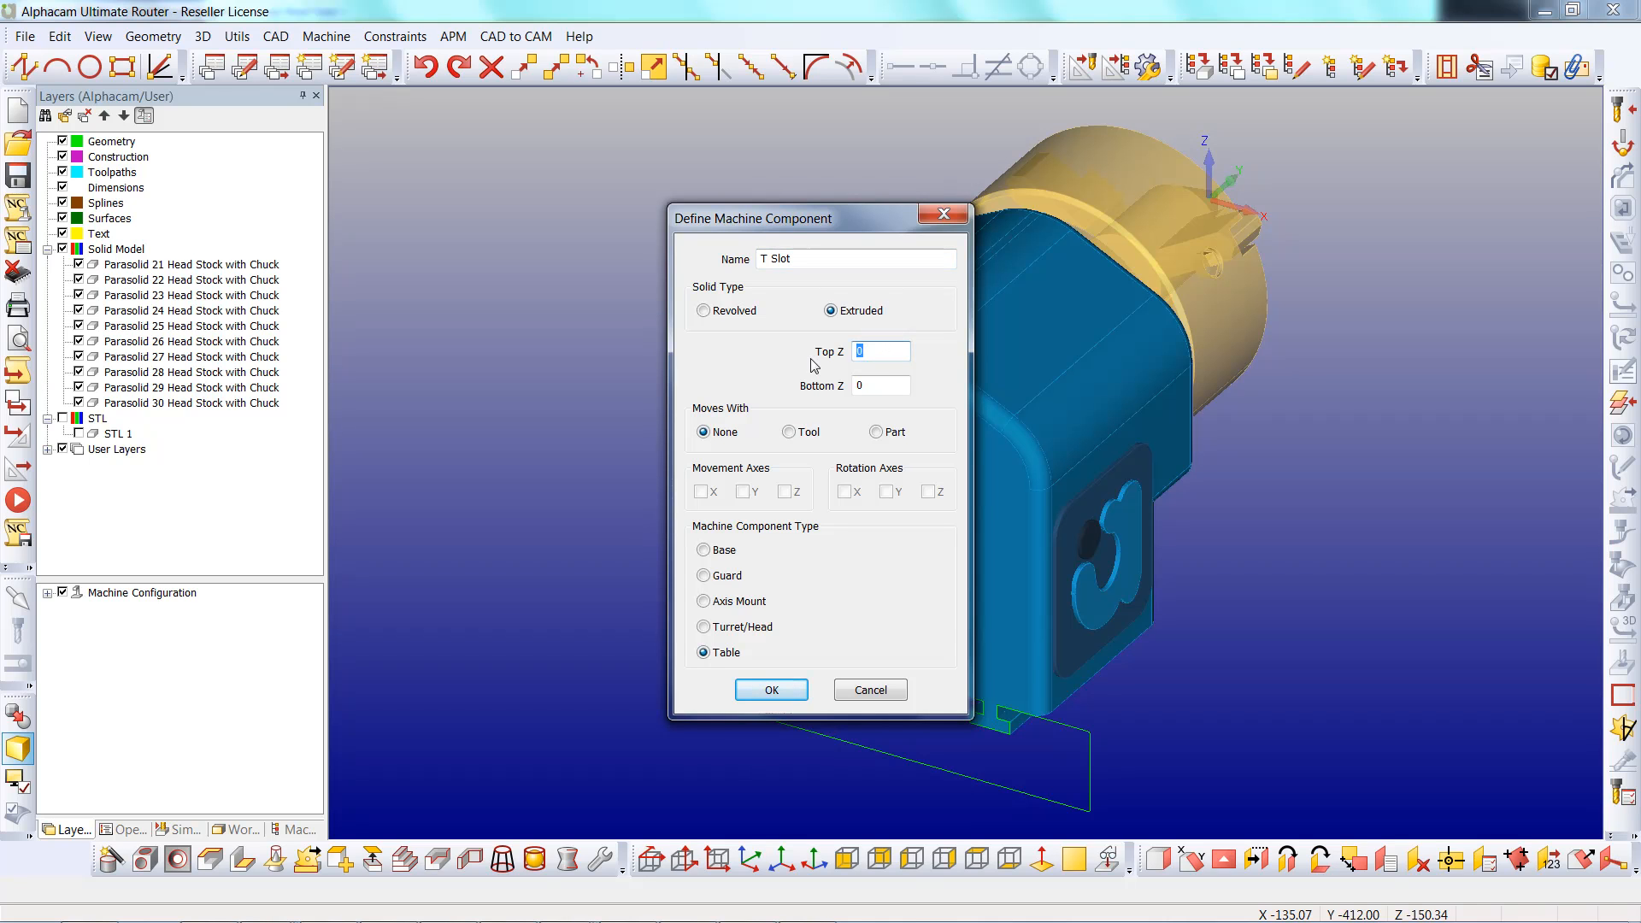
pyautogui.write('1550')
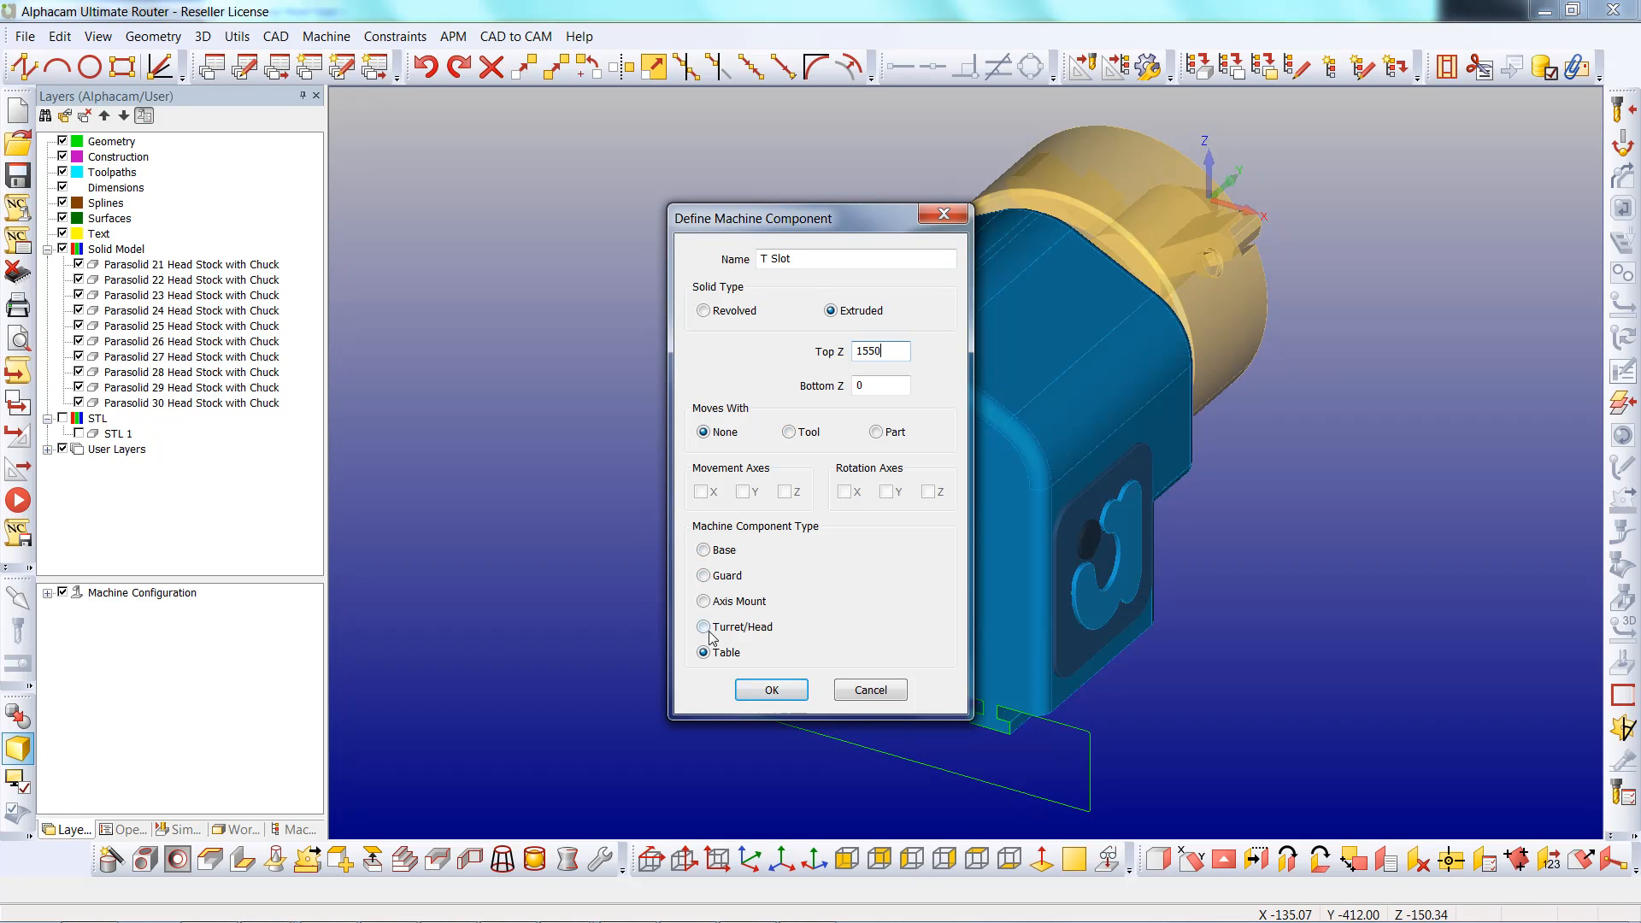
pyautogui.click(771, 690)
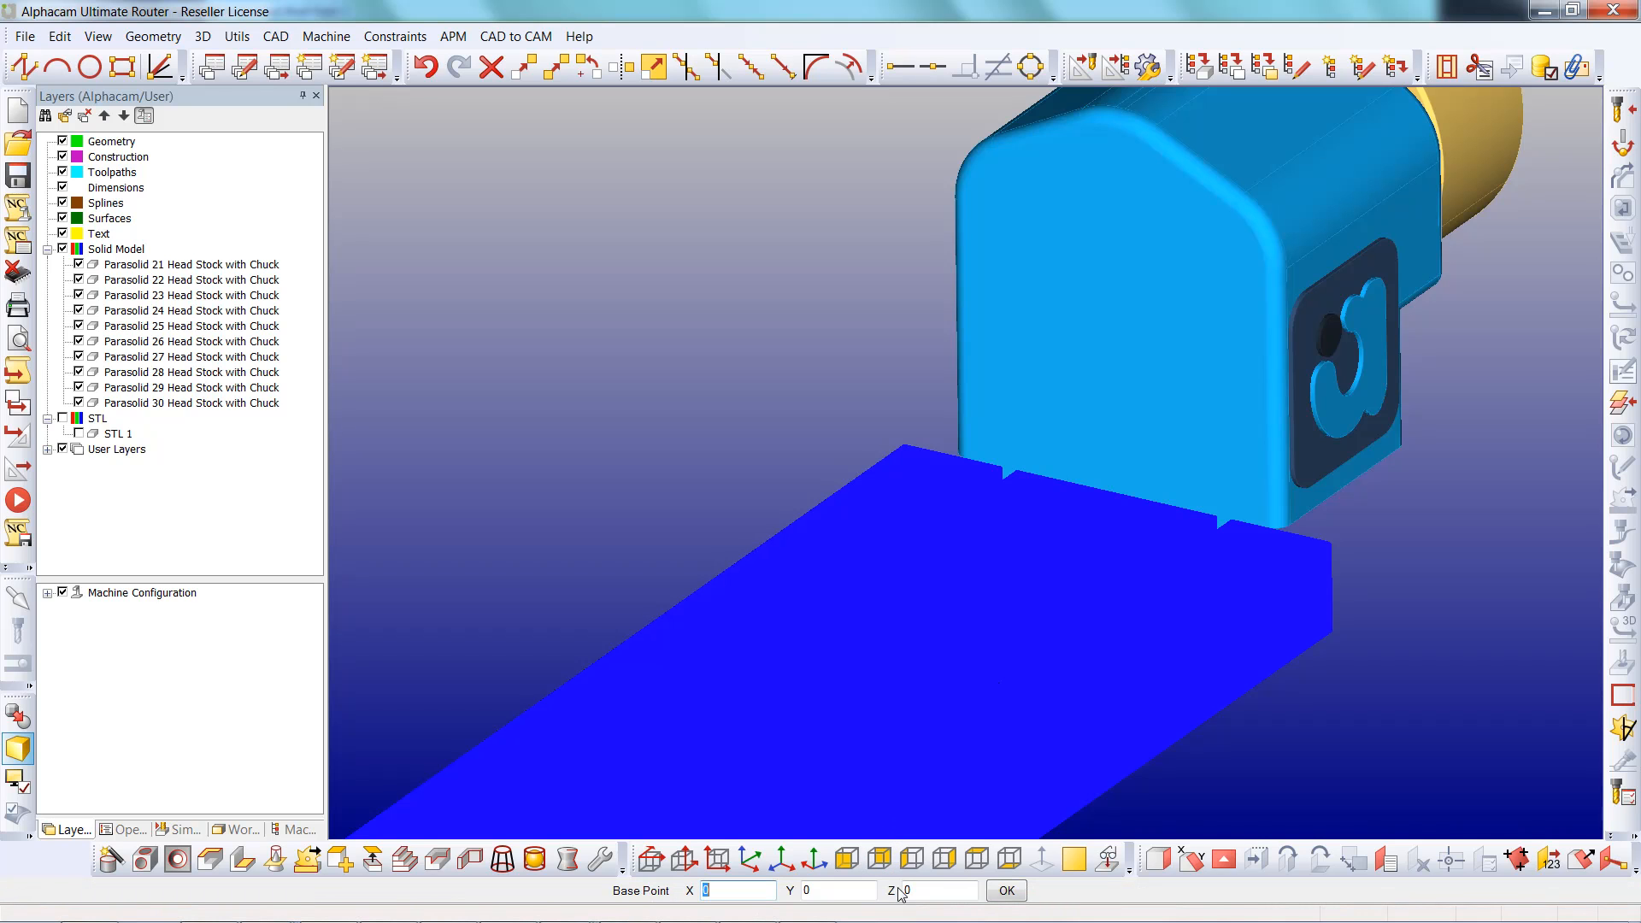
# - Move the headstock to New Position Y 1550
pyautogui.click(1006, 891)
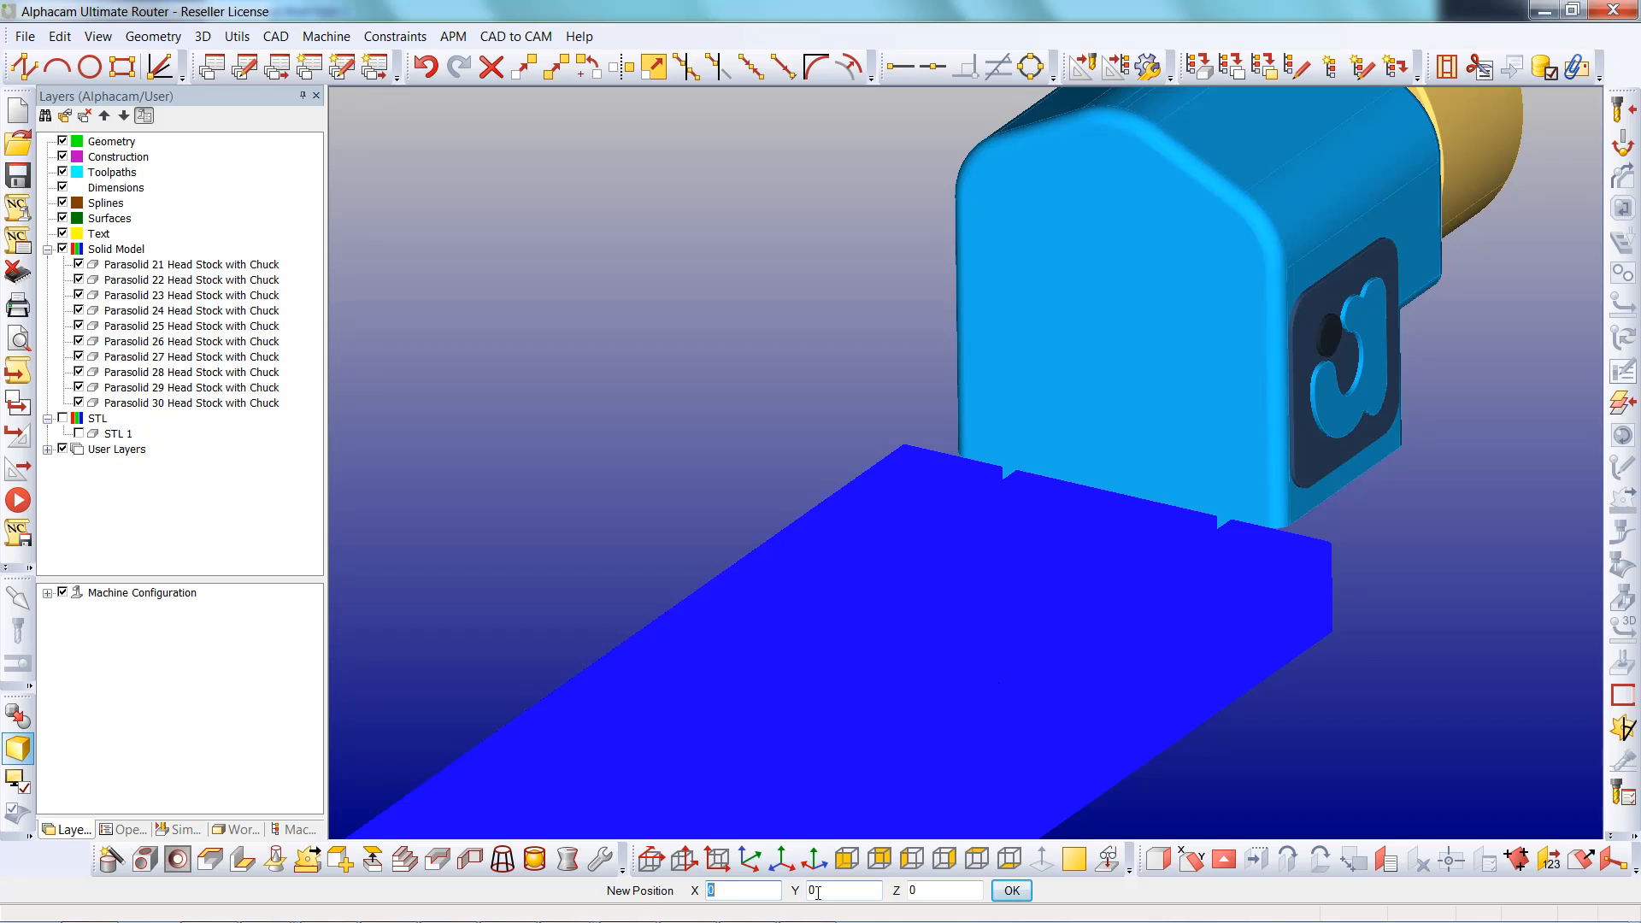
pyautogui.write('1')
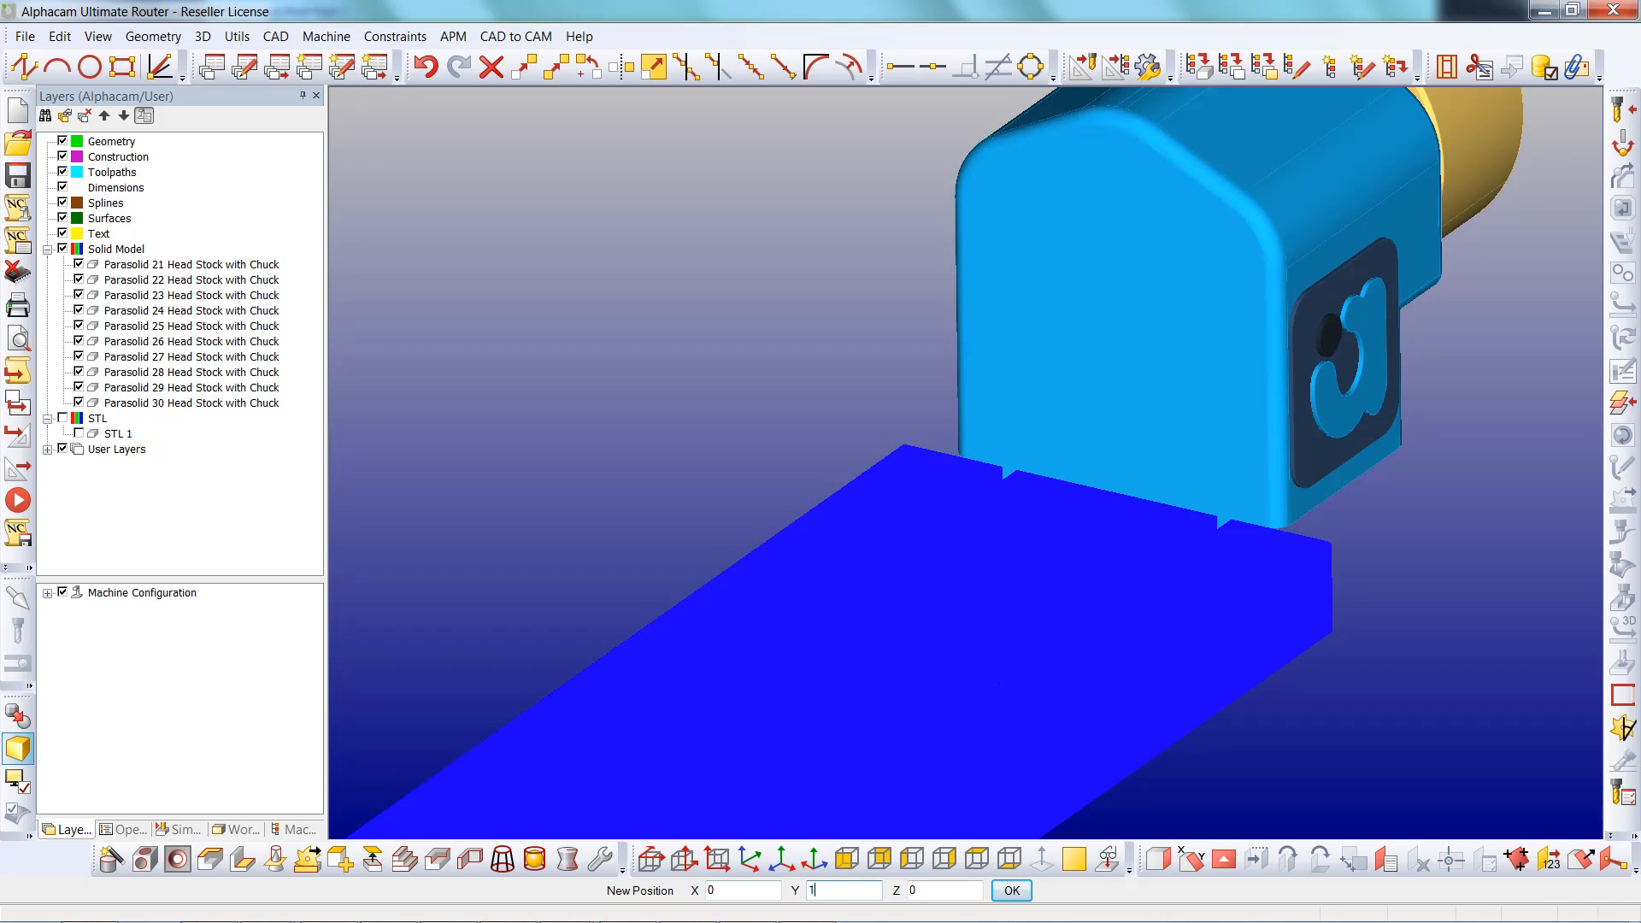
pyautogui.write('1550')
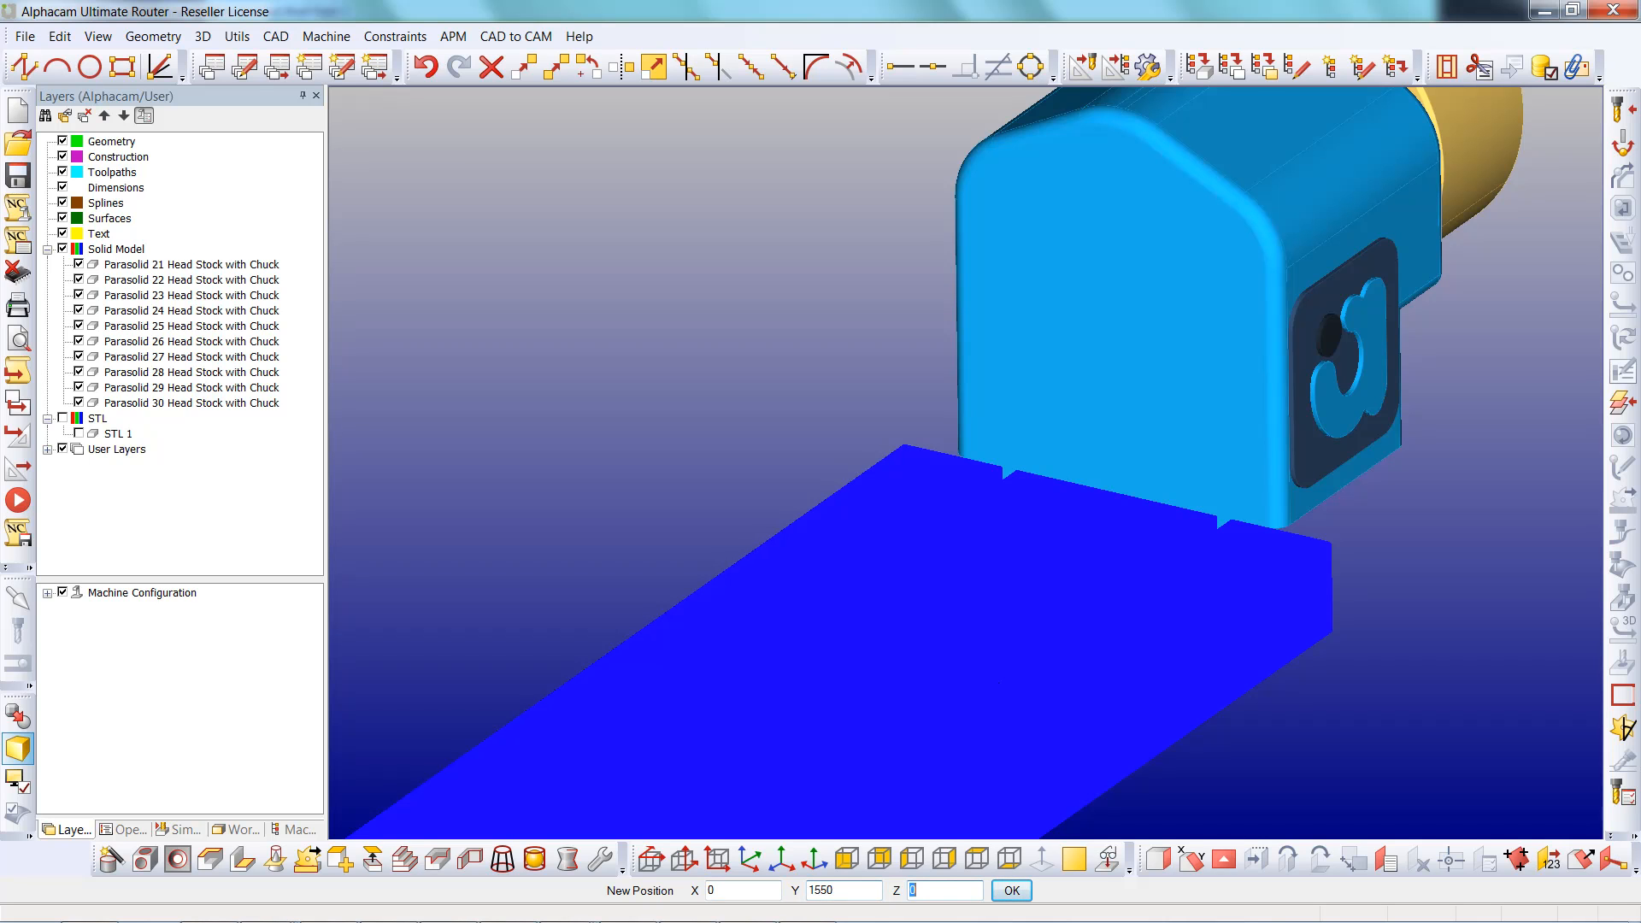
pyautogui.click(1007, 890)
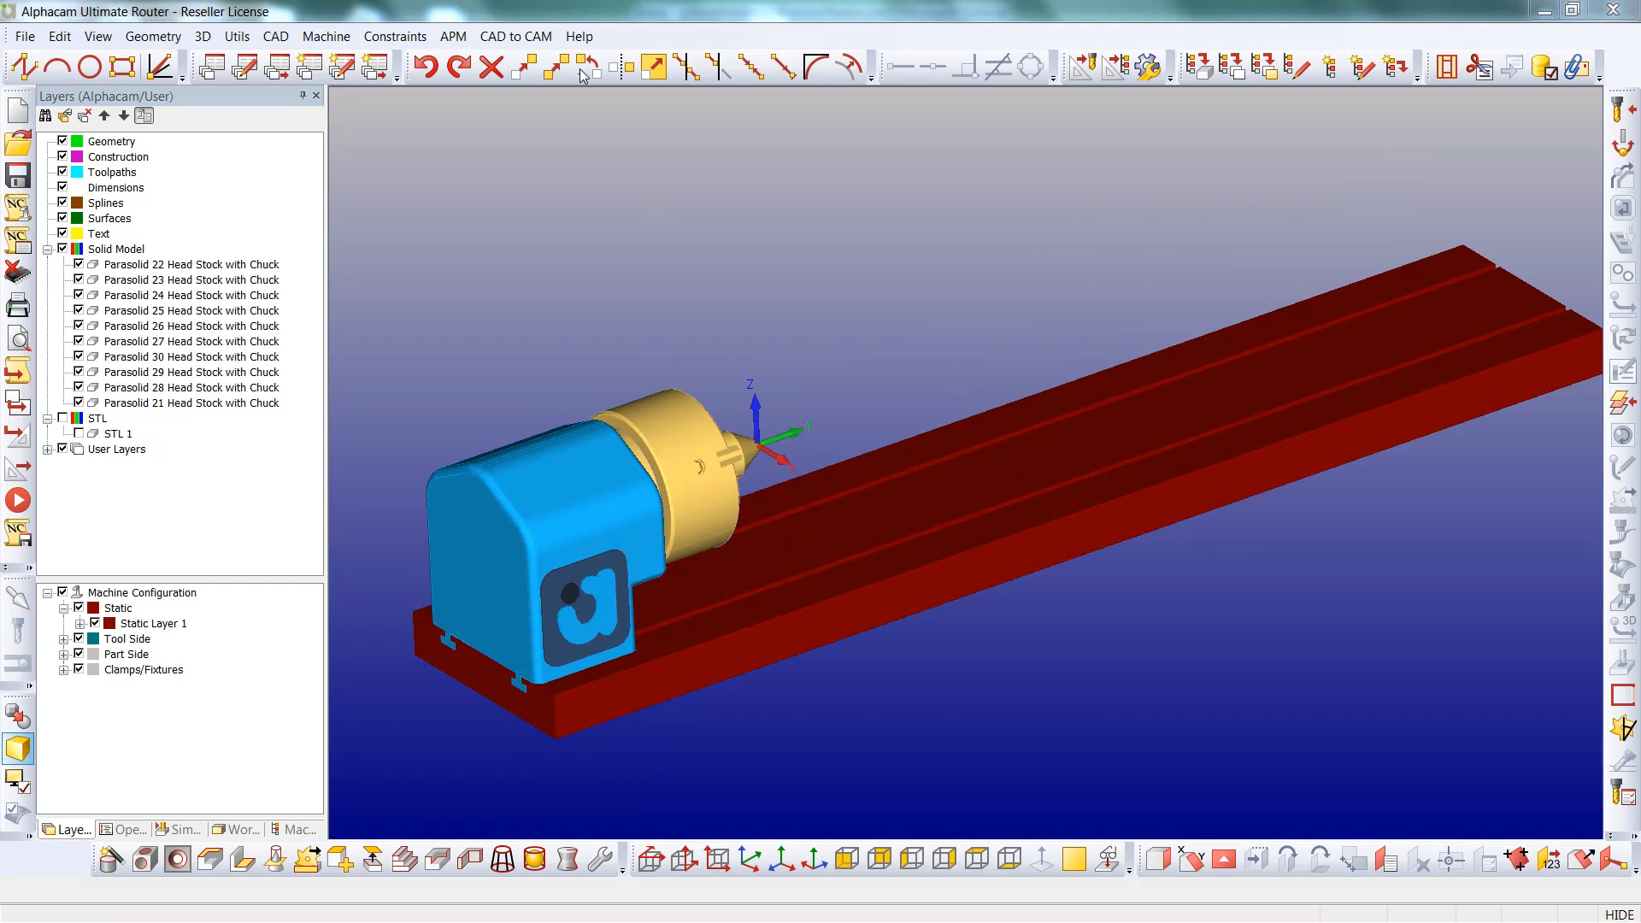
# - Copy the headstock pieces, move the copy, and align its centre using Same Y as END-point
pyautogui.click(587, 66)
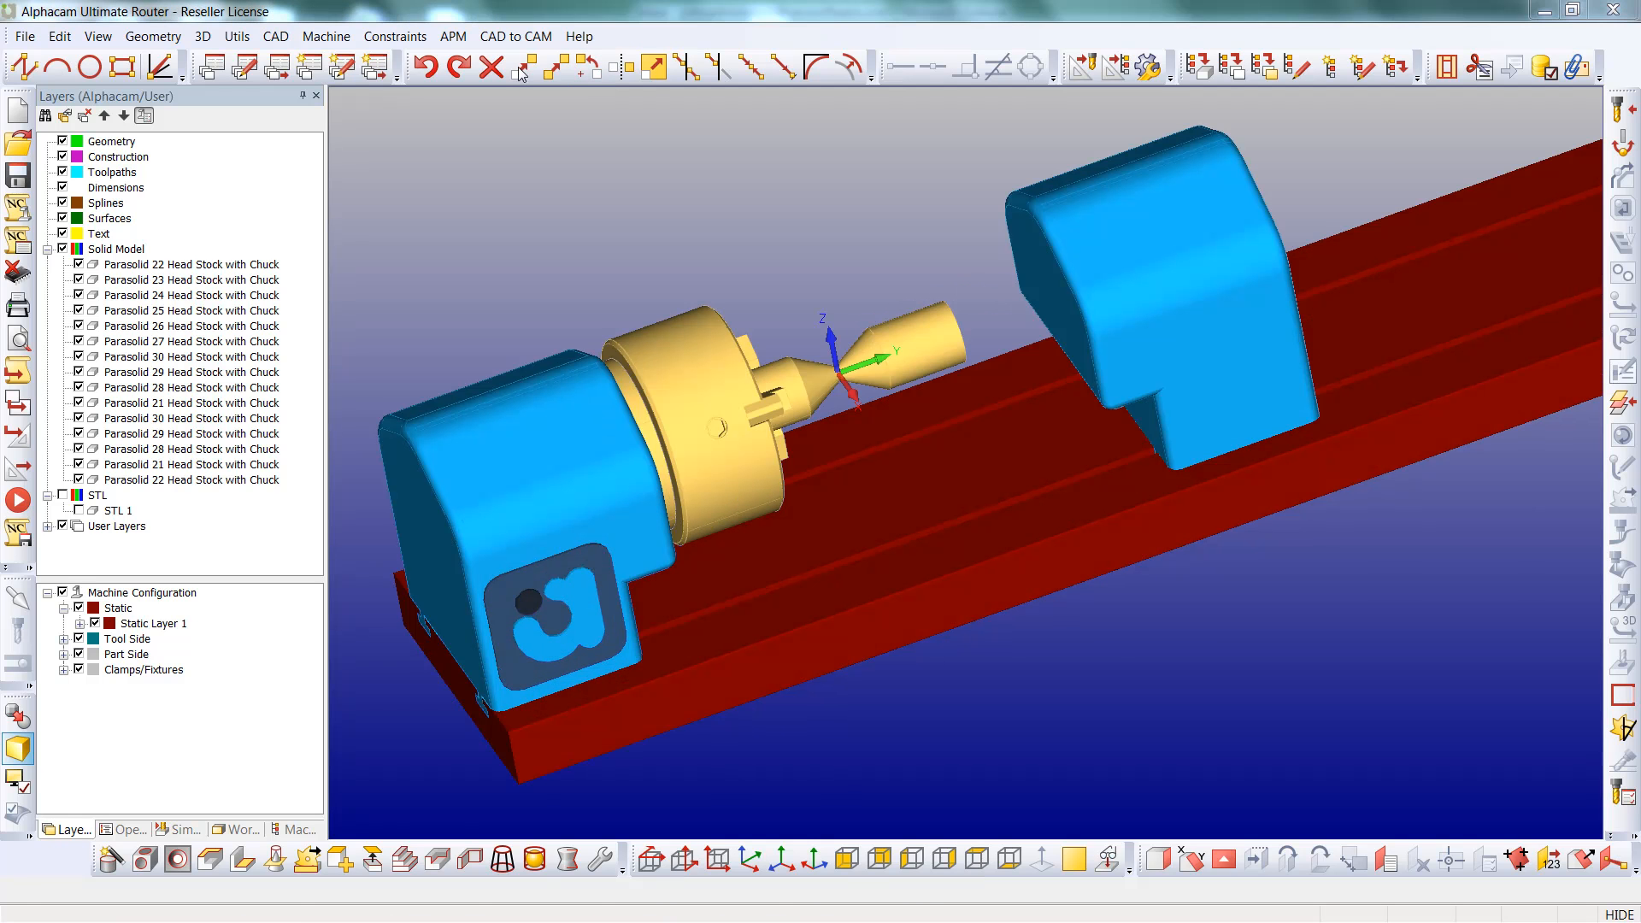
pyautogui.click(522, 67)
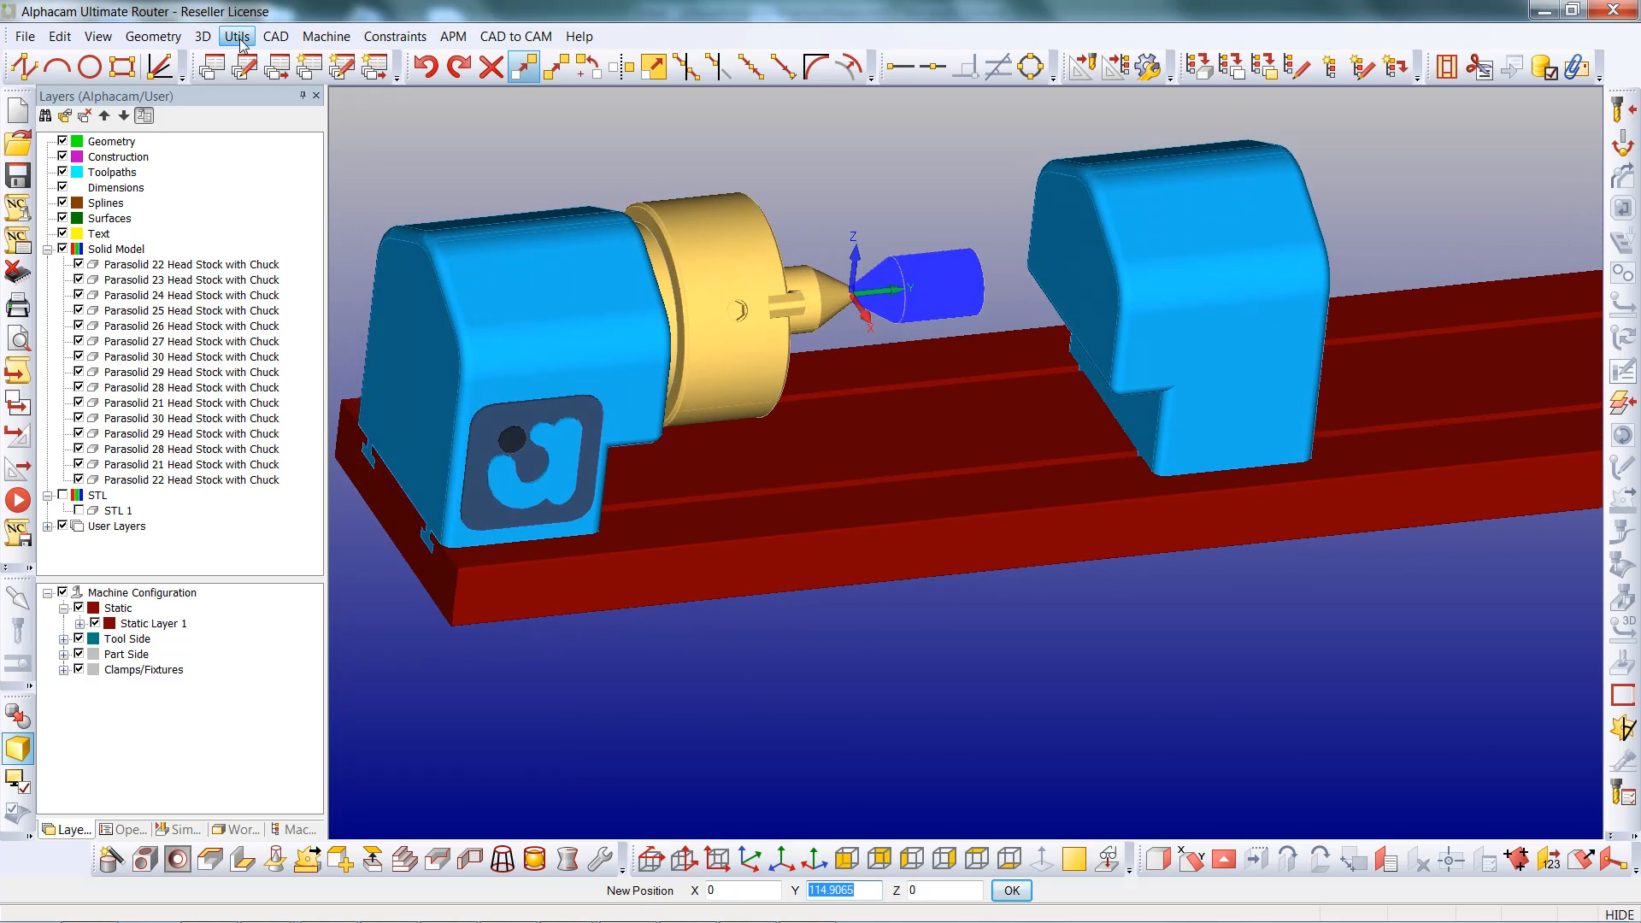
pyautogui.click(237, 36)
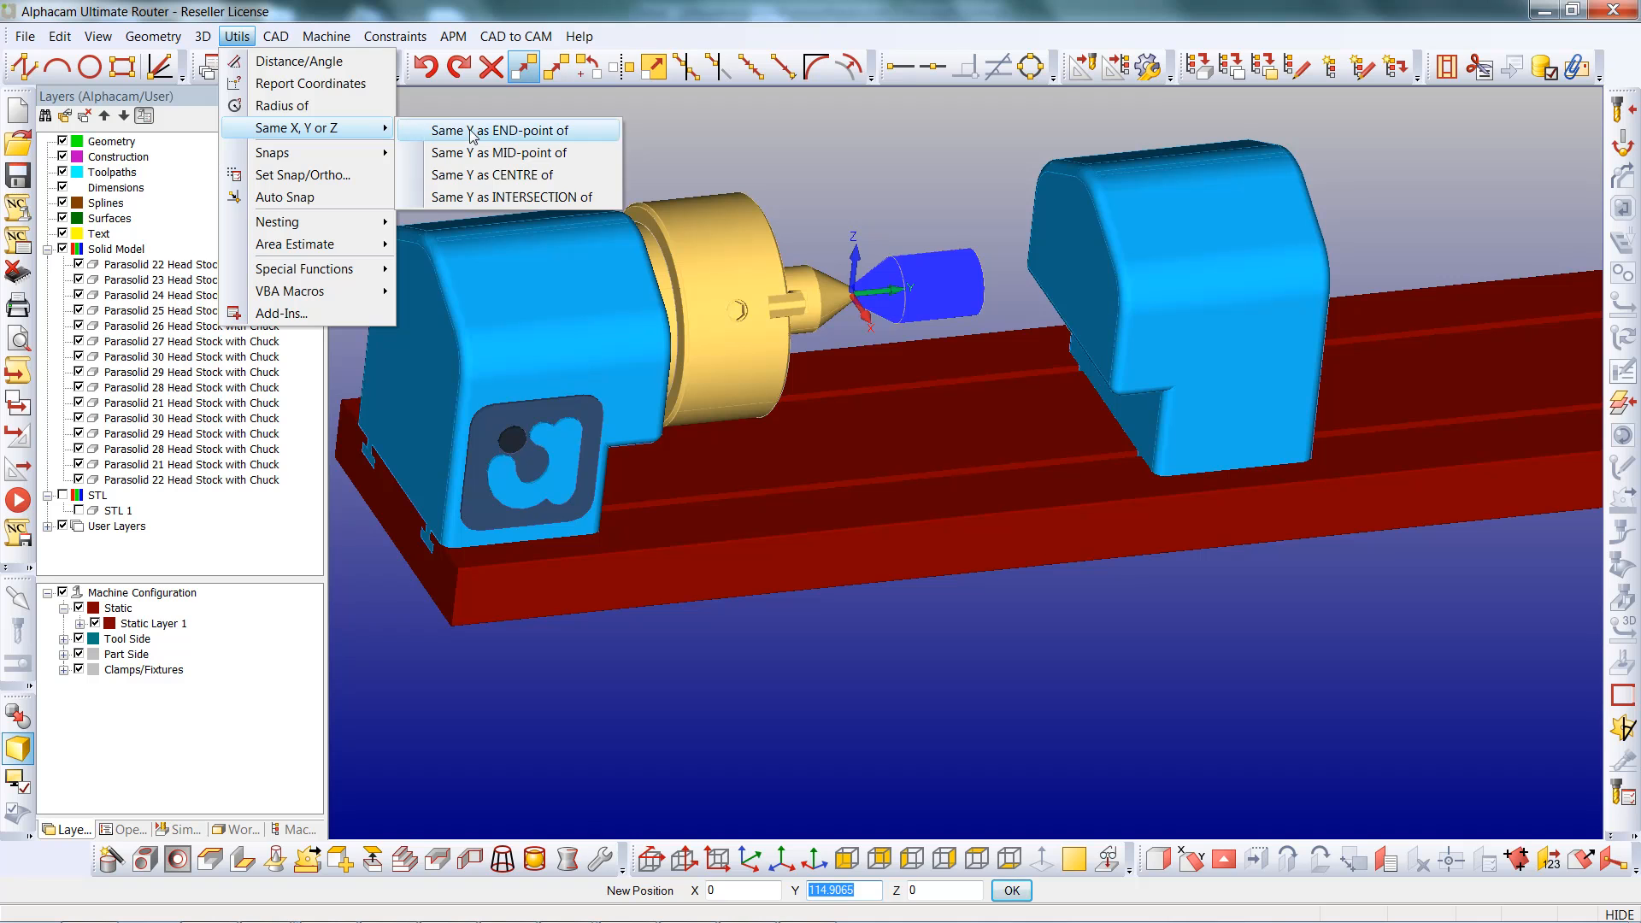
pyautogui.click(508, 130)
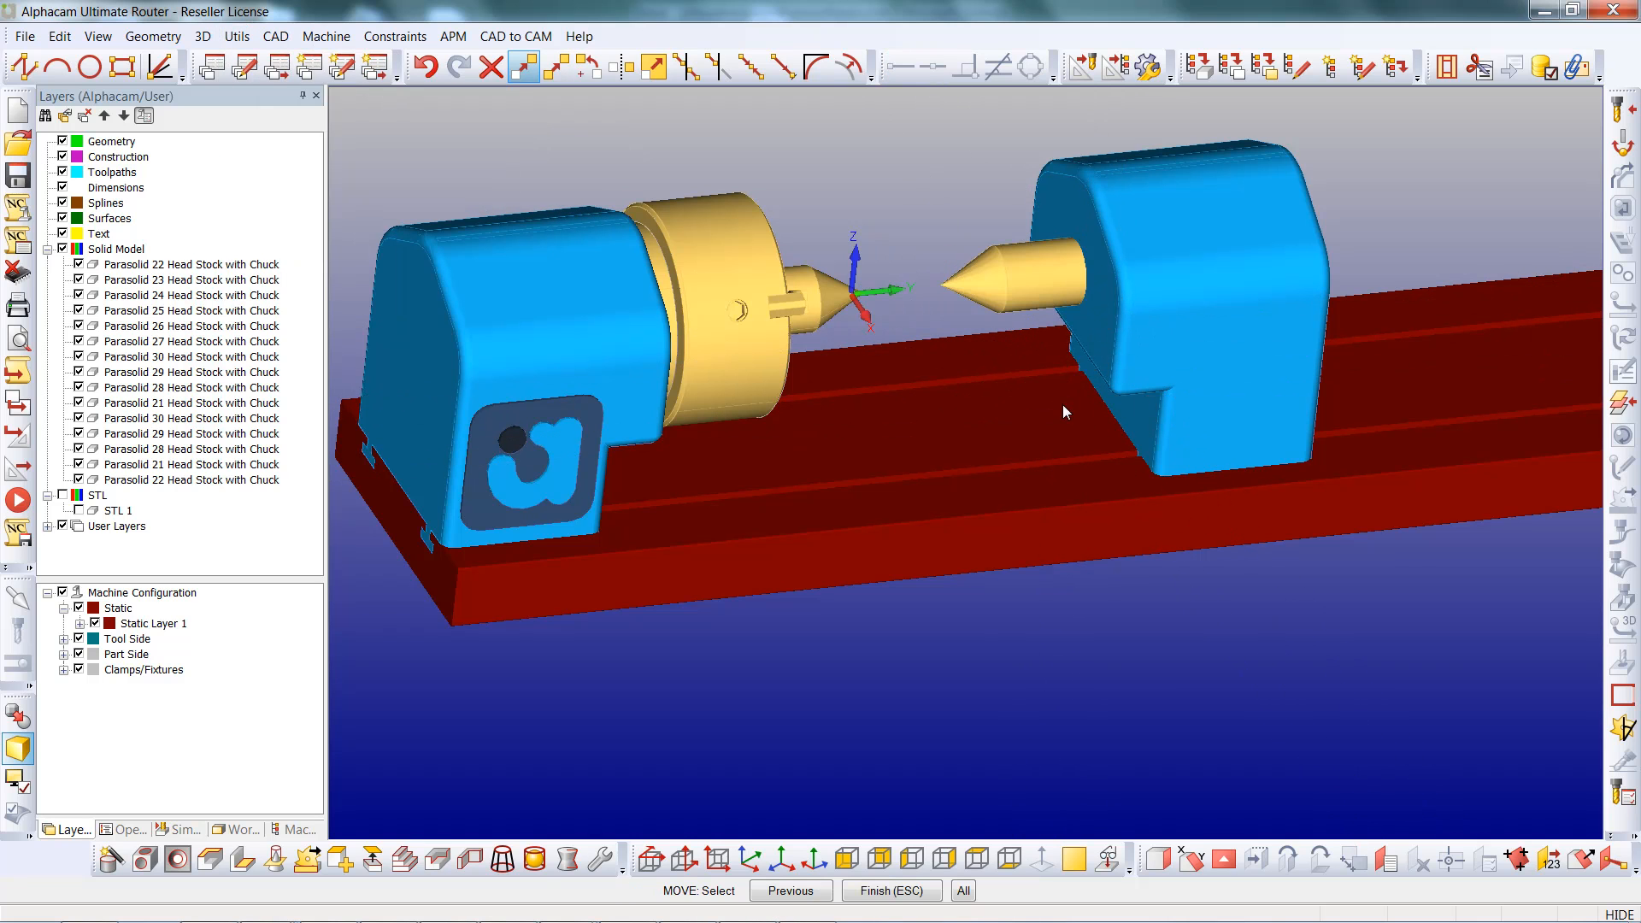
pyautogui.moveTo(1062, 411); pyautogui.dragTo(827, 482)
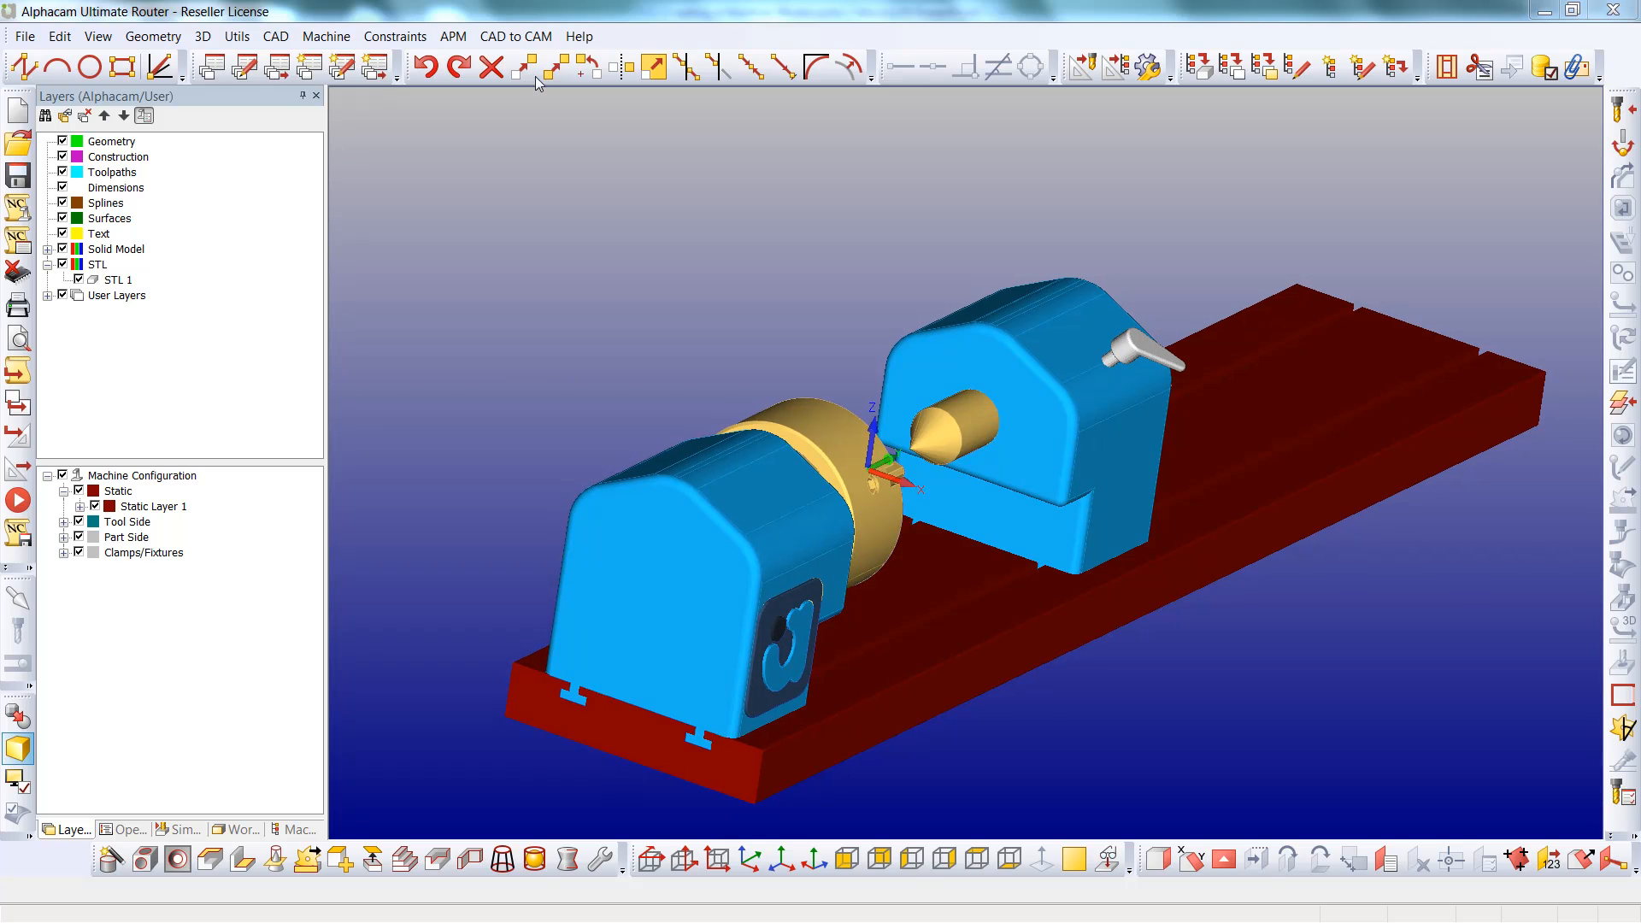
# - Move the tailstock into position on the table opposite the chuck
pyautogui.click(522, 67)
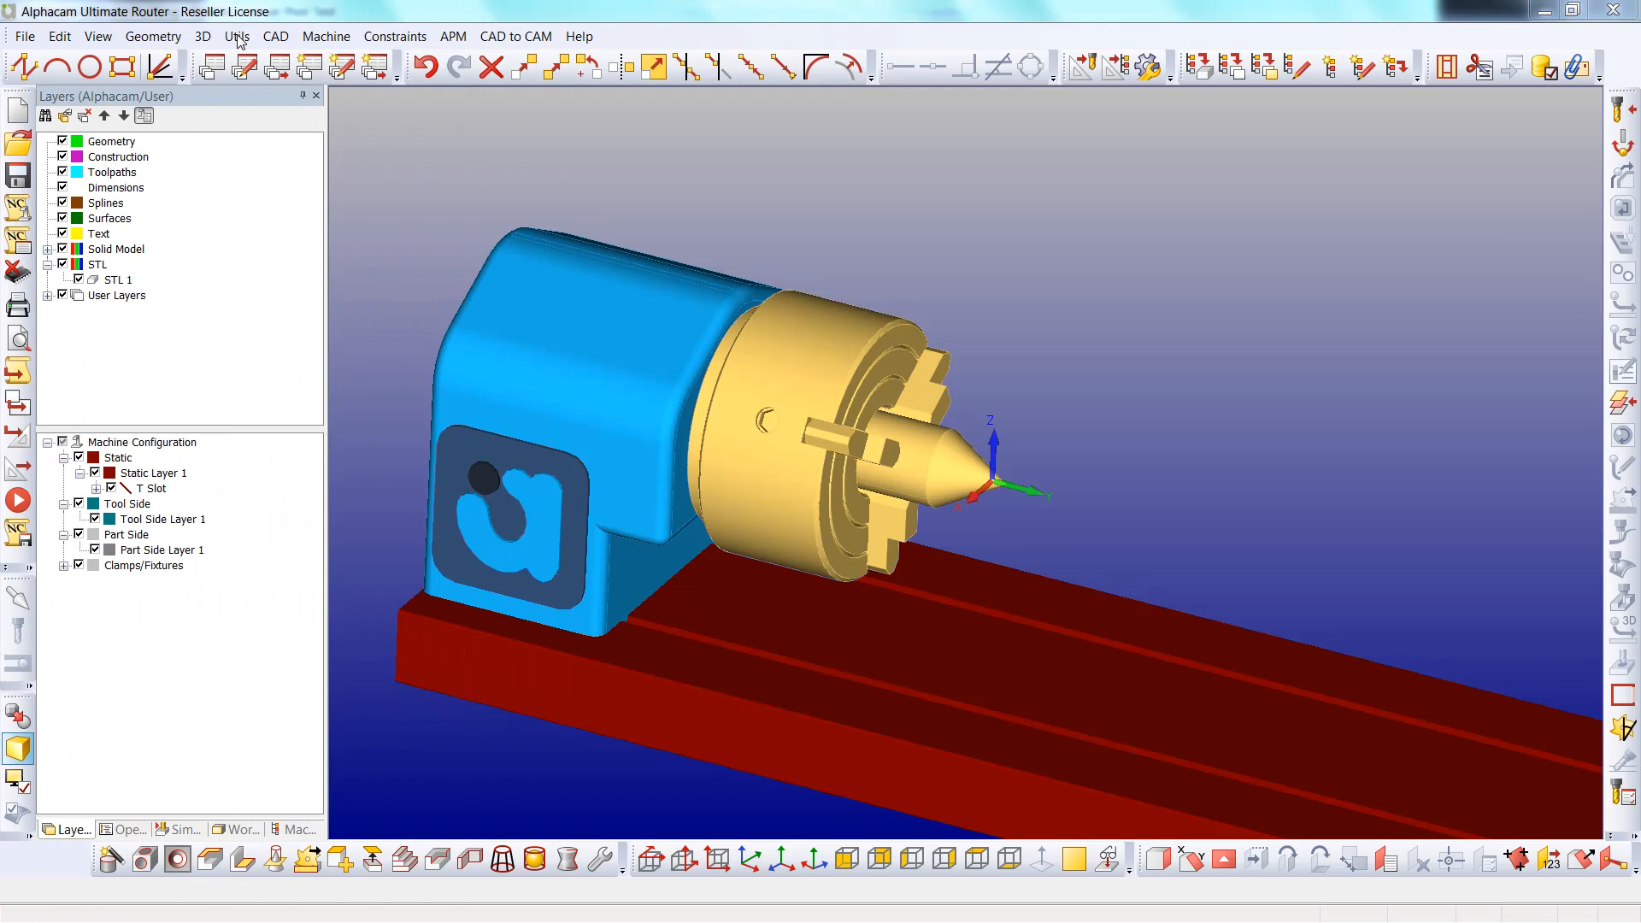
# - Define two chuck pieces as part-side machine components rotating about Y
pyautogui.click(325, 37)
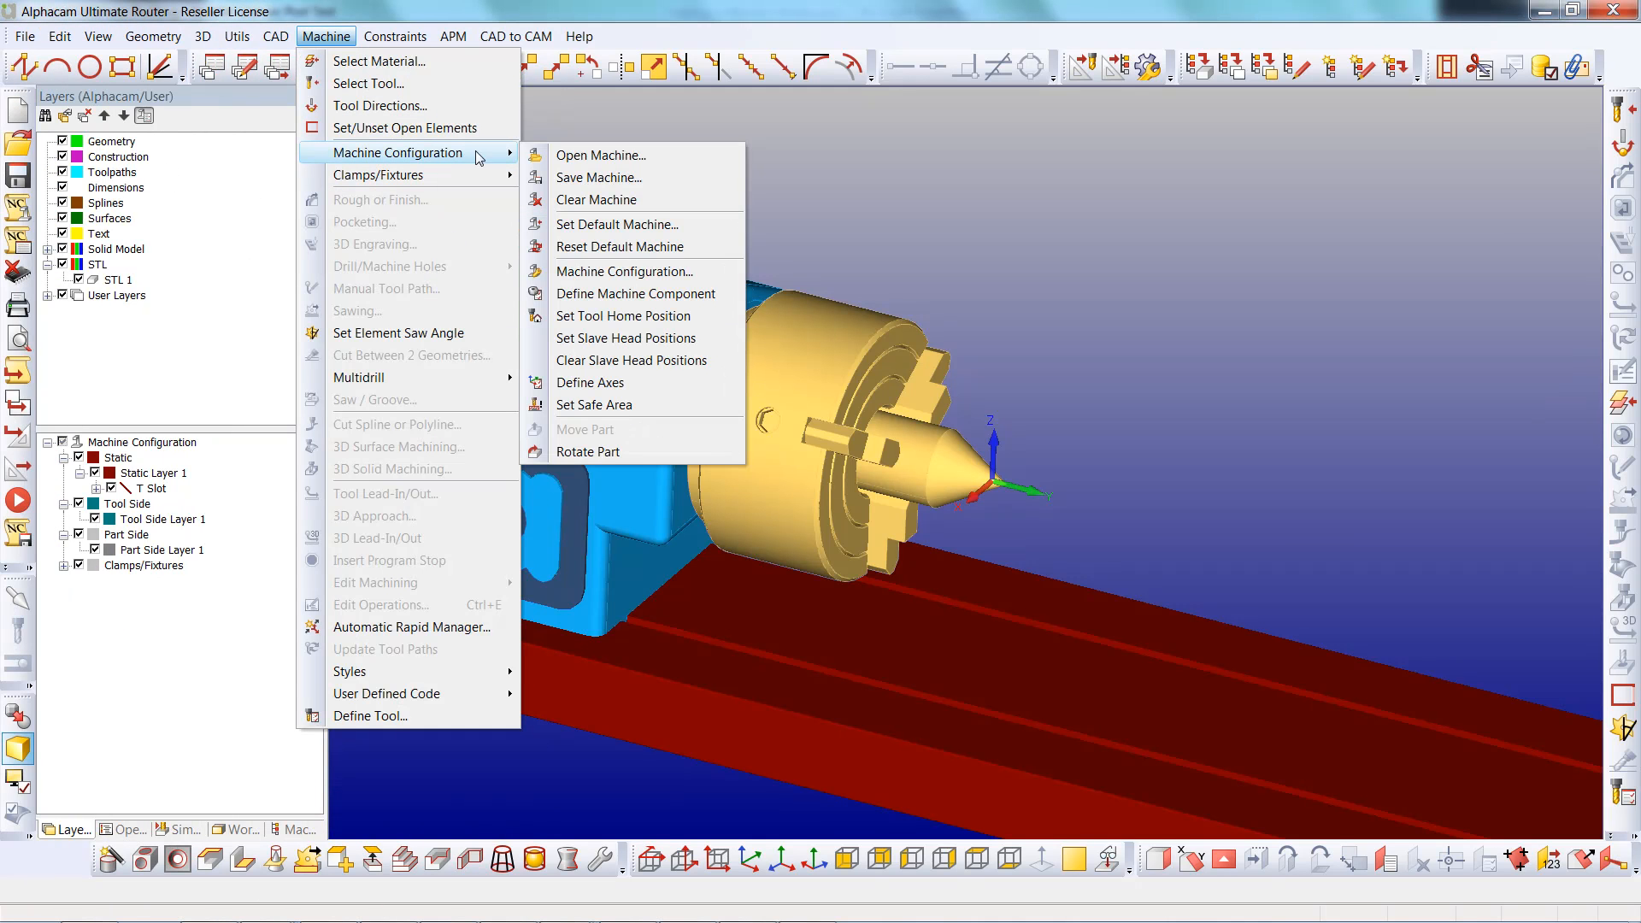
pyautogui.moveTo(635, 293)
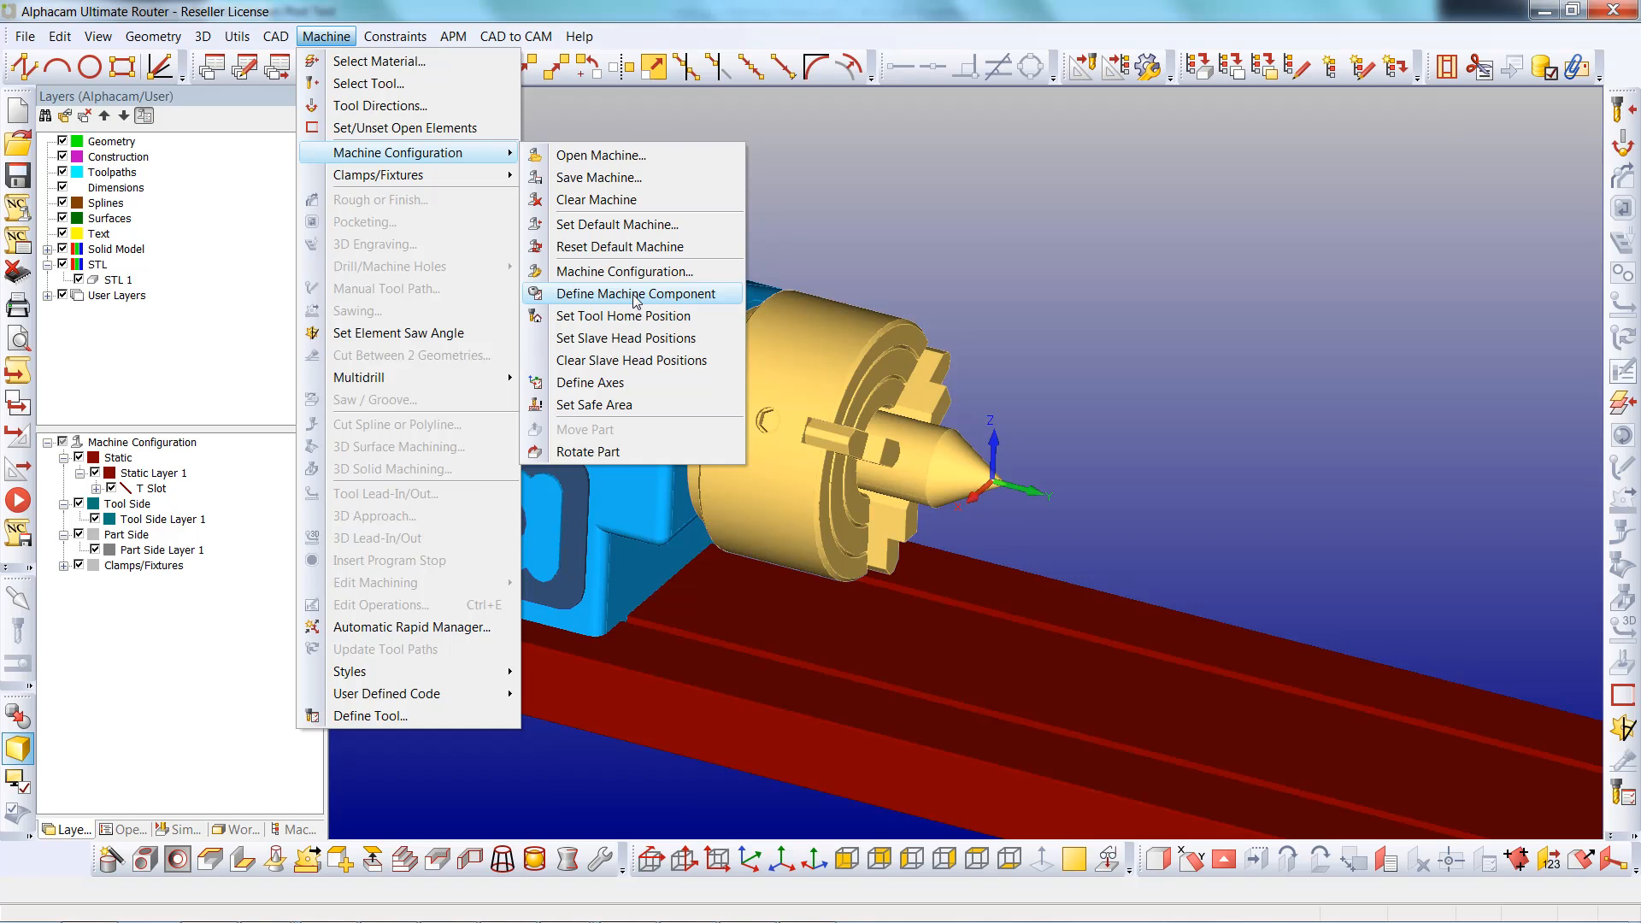
pyautogui.click(636, 293)
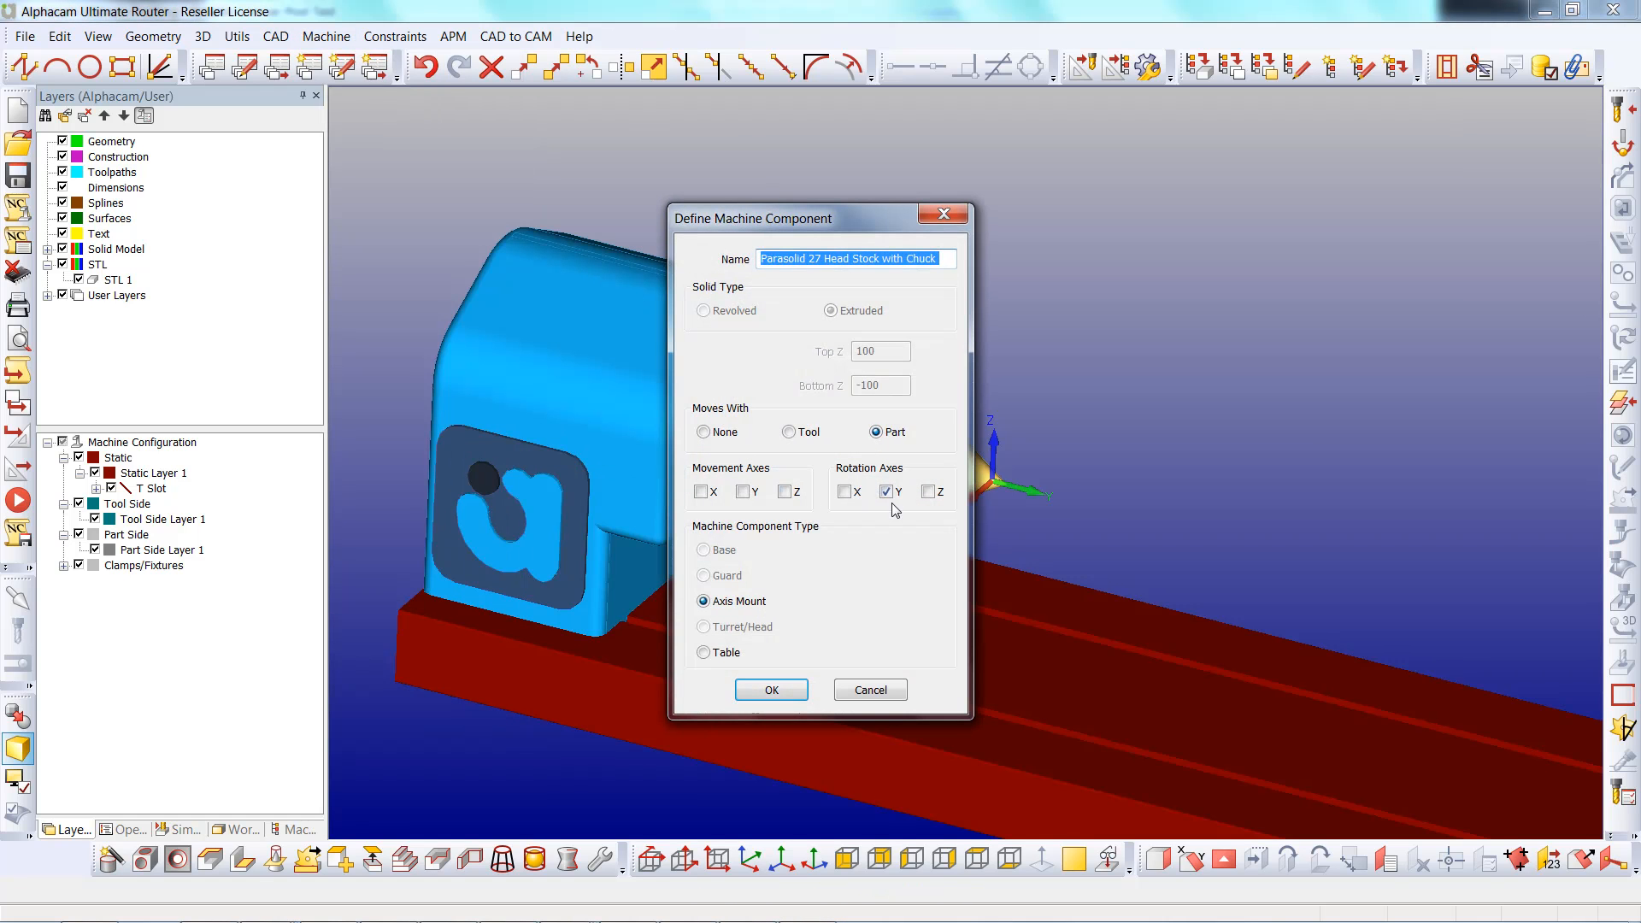
pyautogui.click(770, 688)
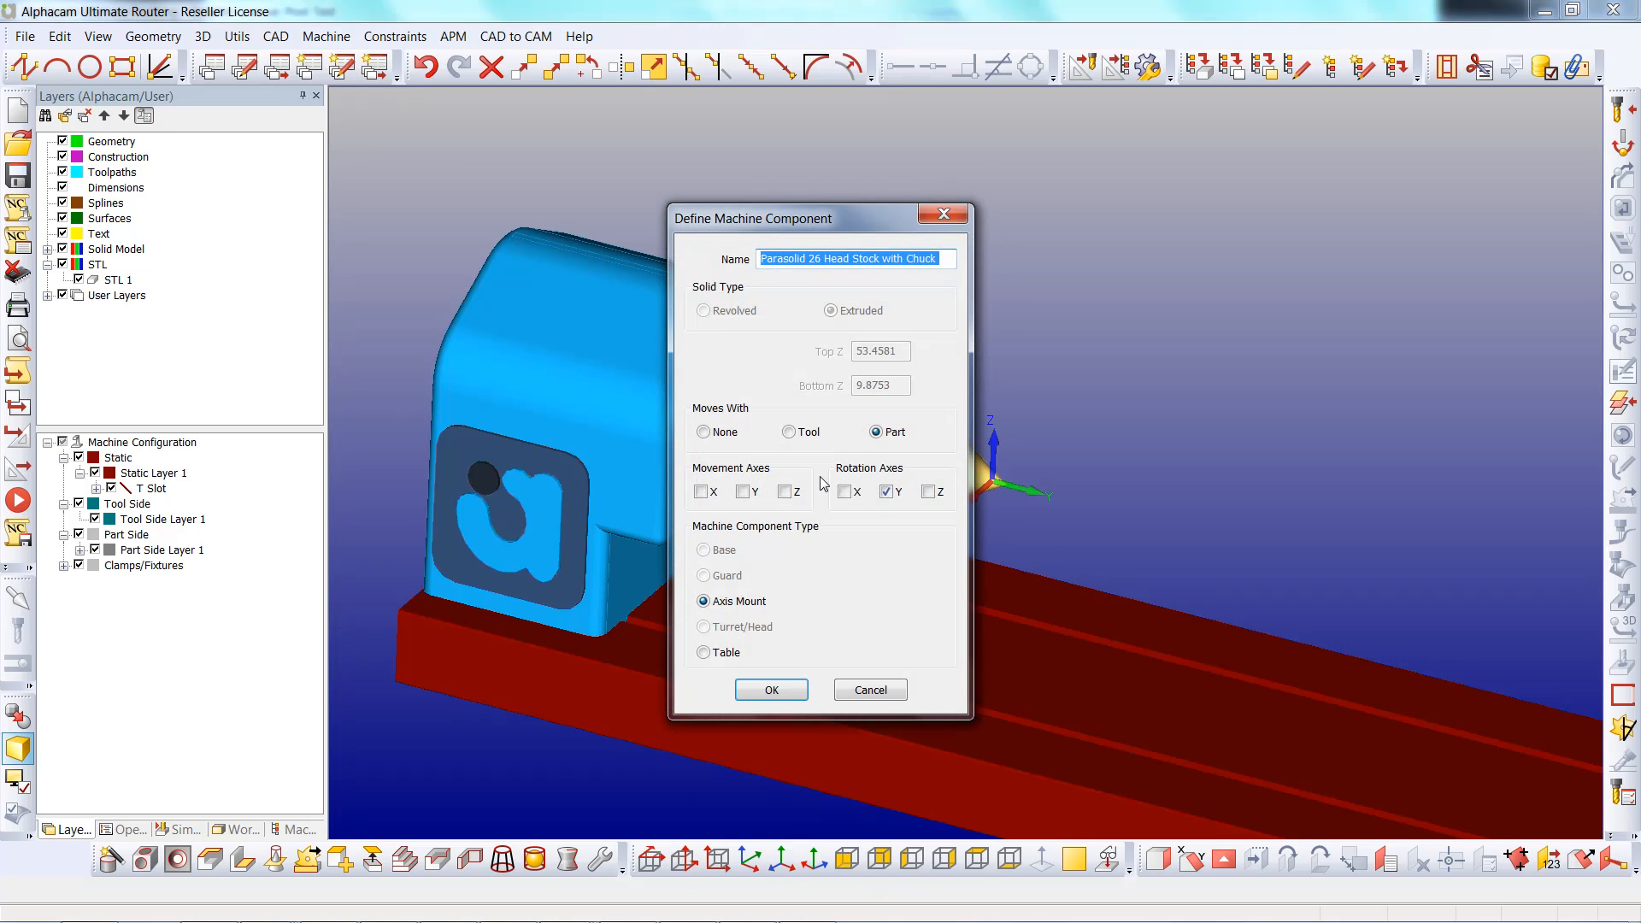
pyautogui.moveTo(771, 689)
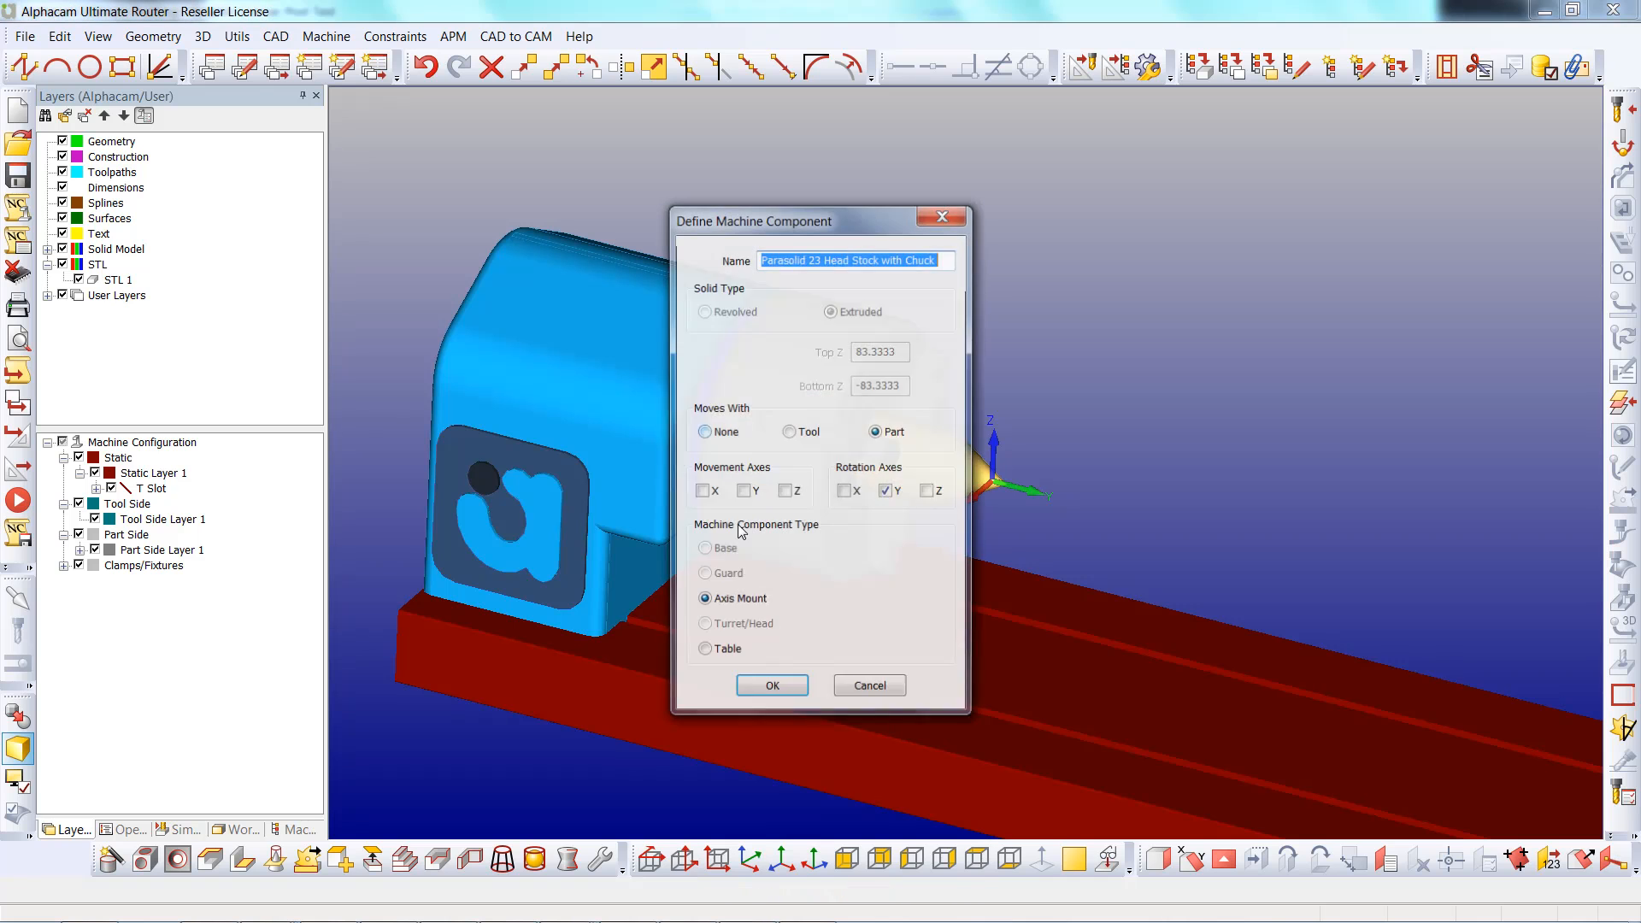
pyautogui.click(771, 685)
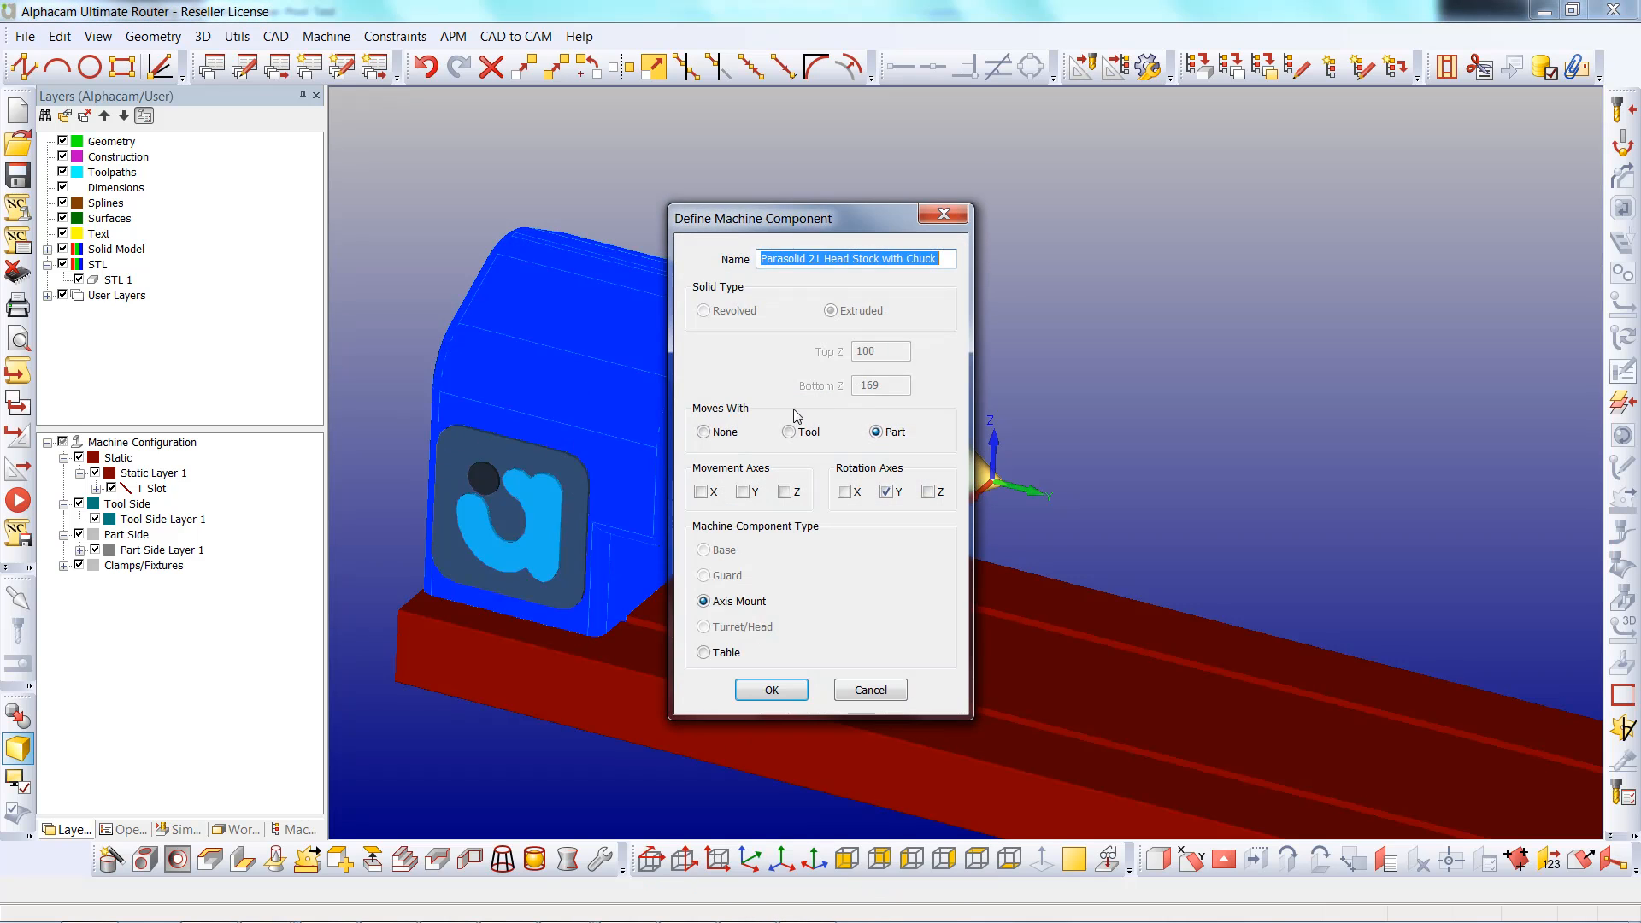
# - Make the housing pieces and logo dot static base components, plus another Y-rotating chuck piece
pyautogui.click(703, 431)
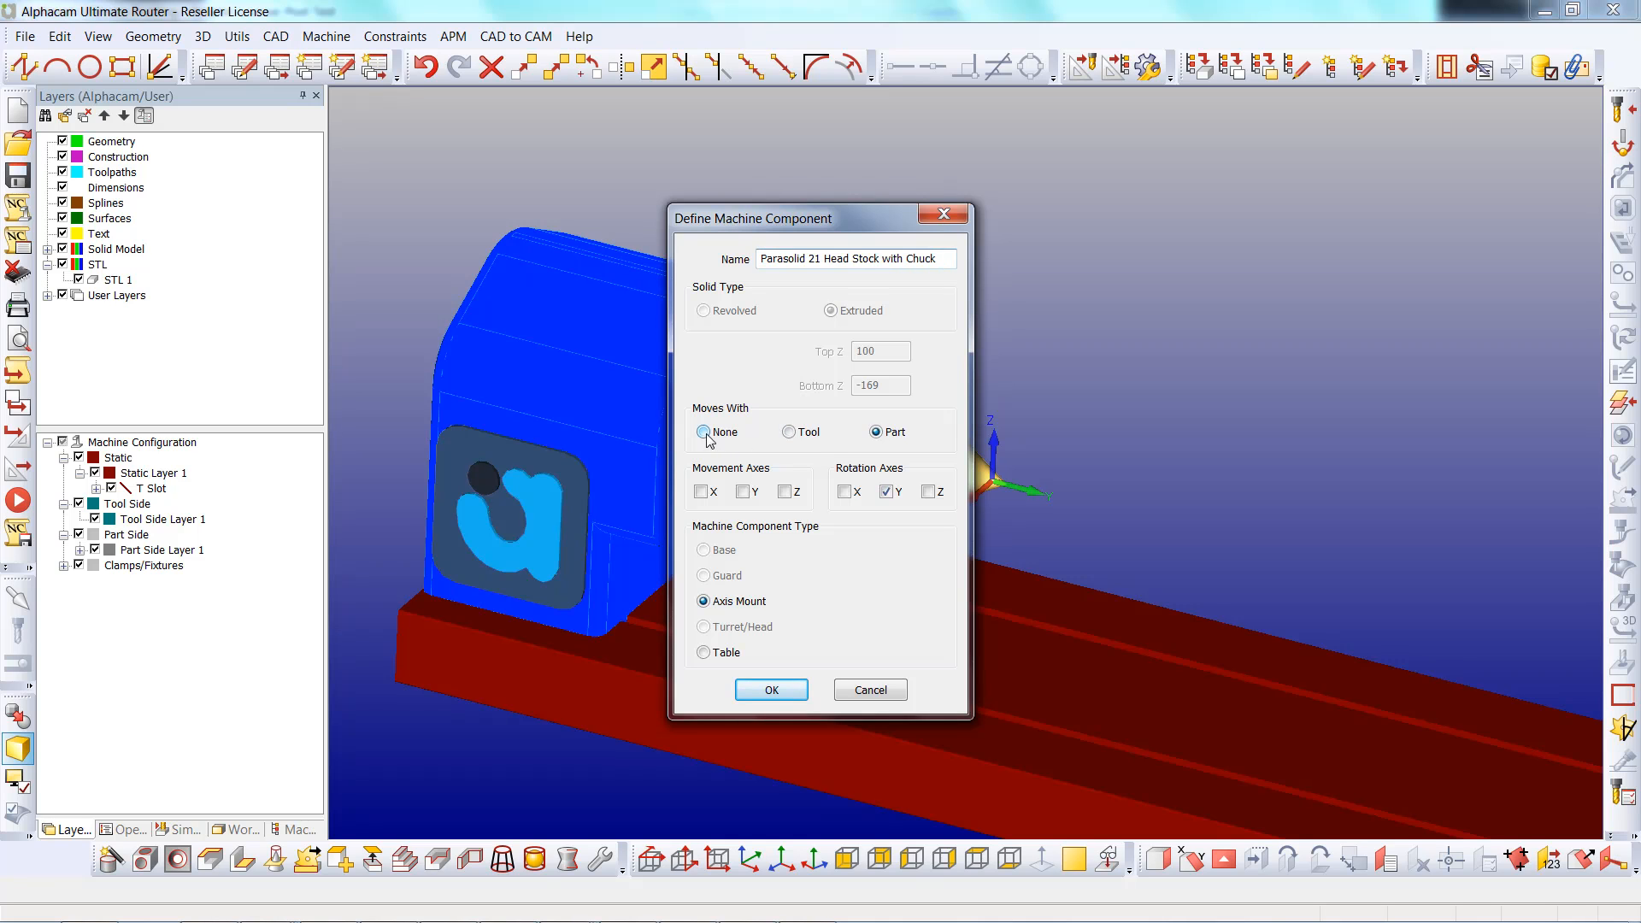
pyautogui.click(703, 430)
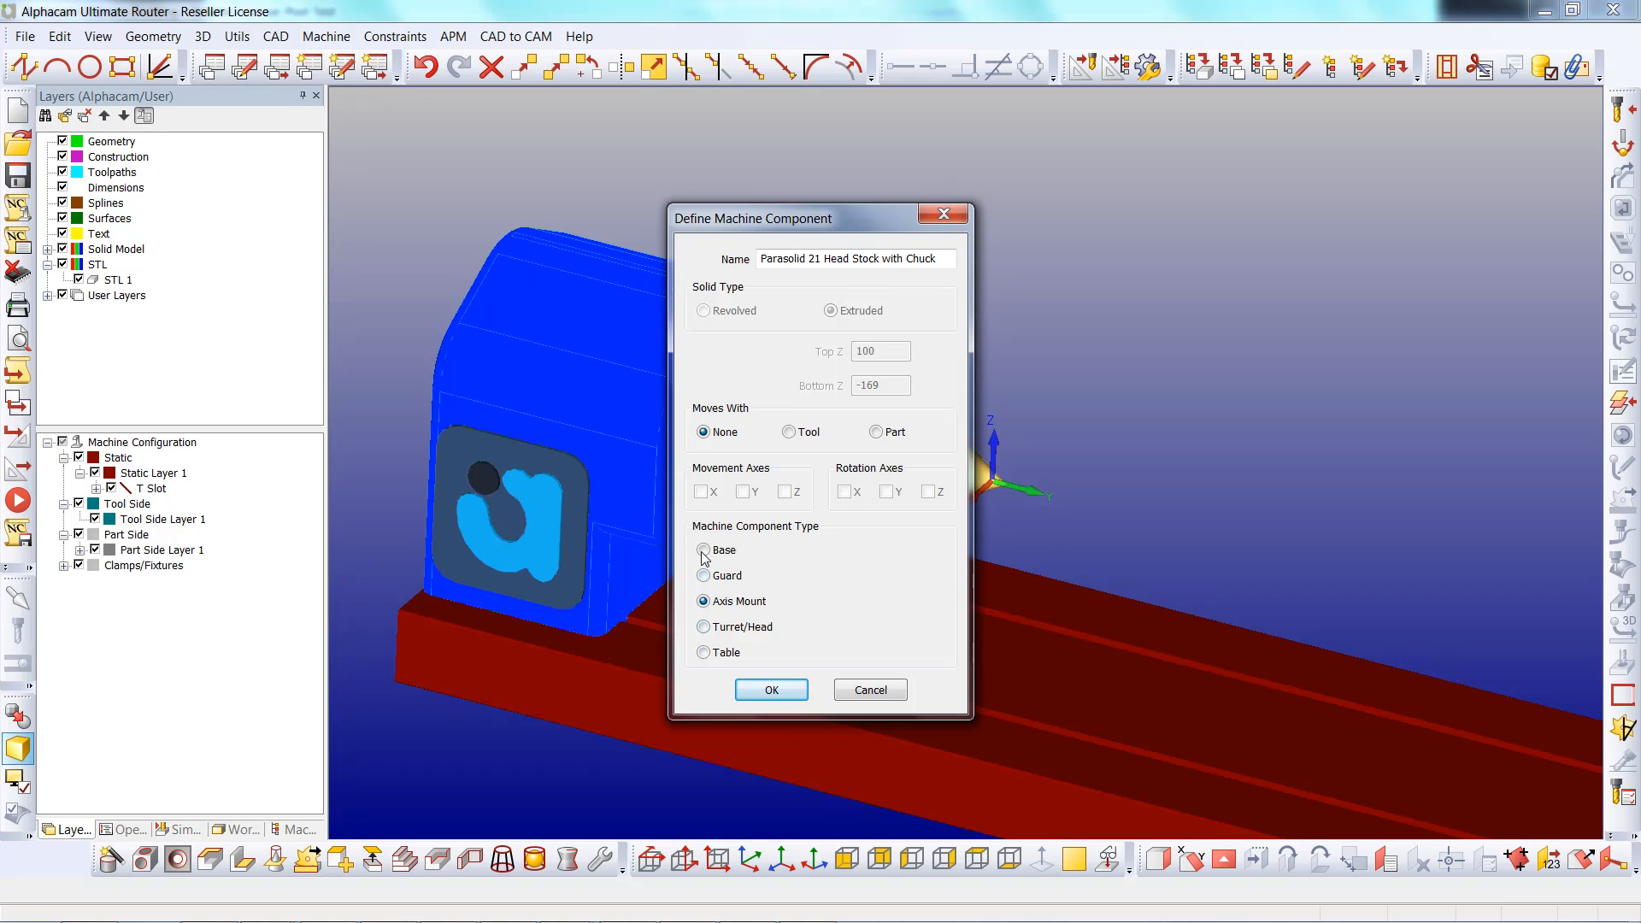
pyautogui.click(702, 549)
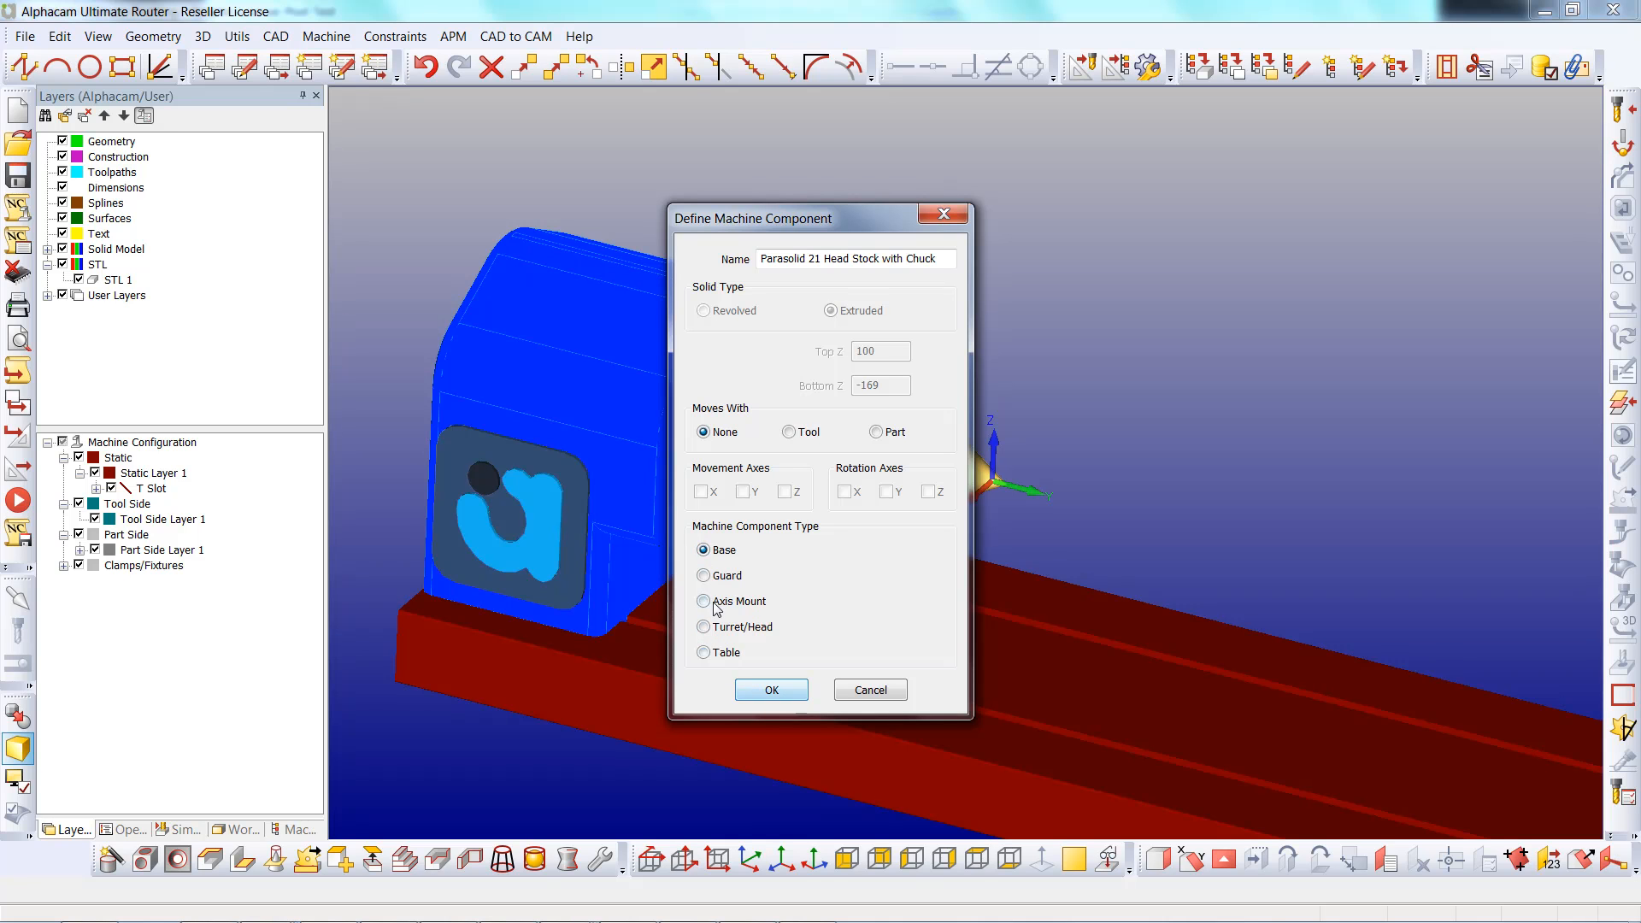
pyautogui.click(771, 689)
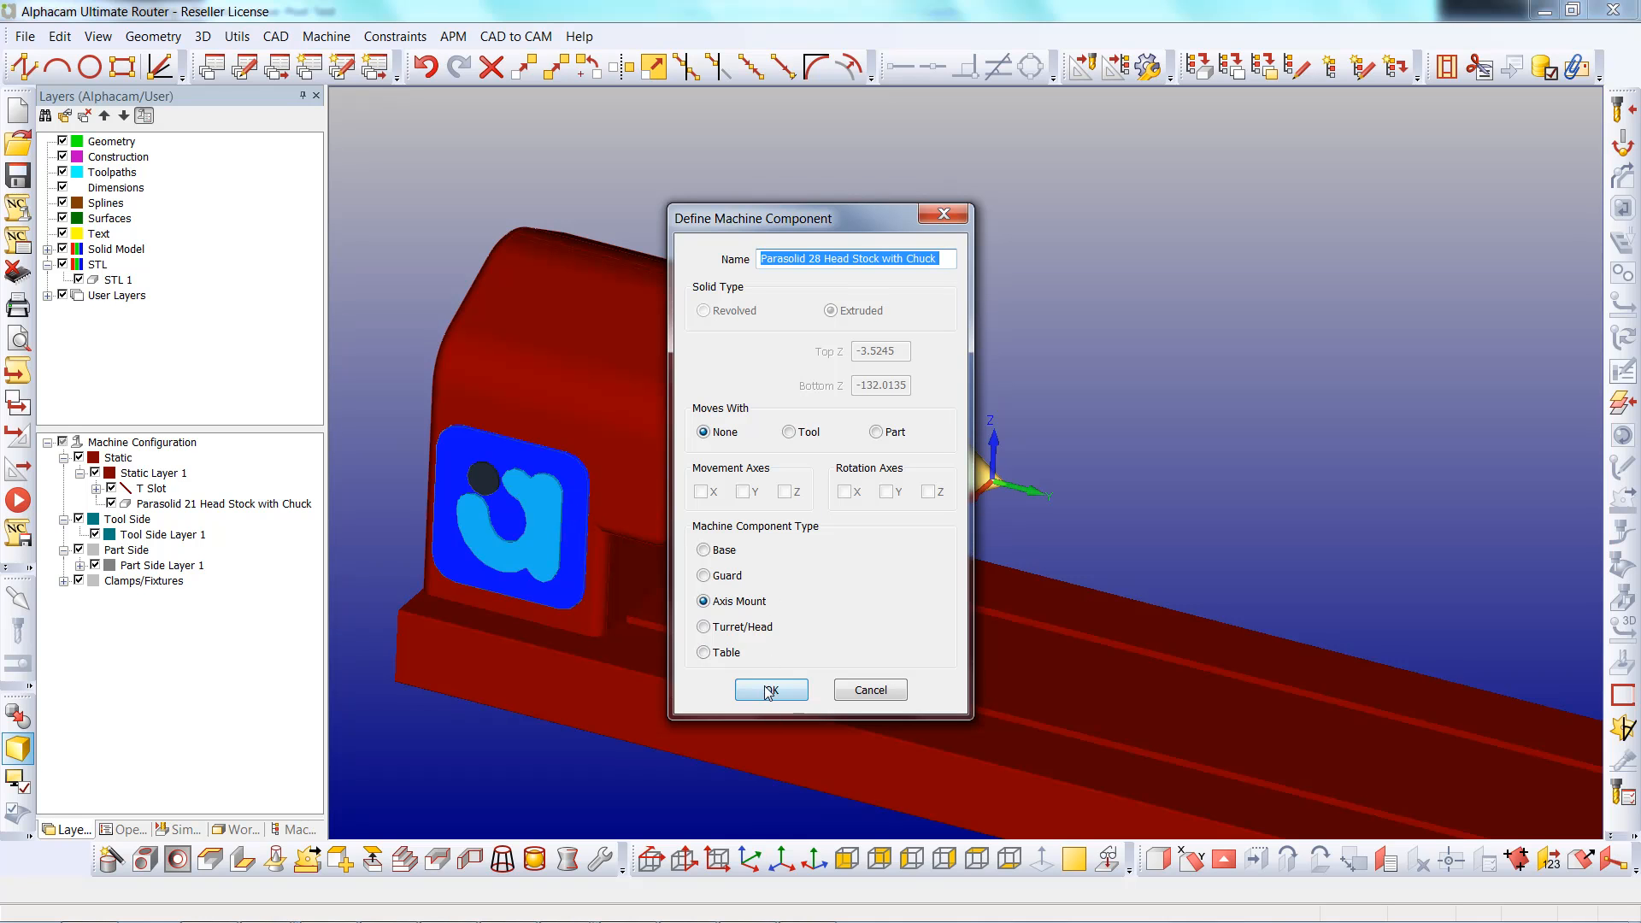
pyautogui.click(771, 689)
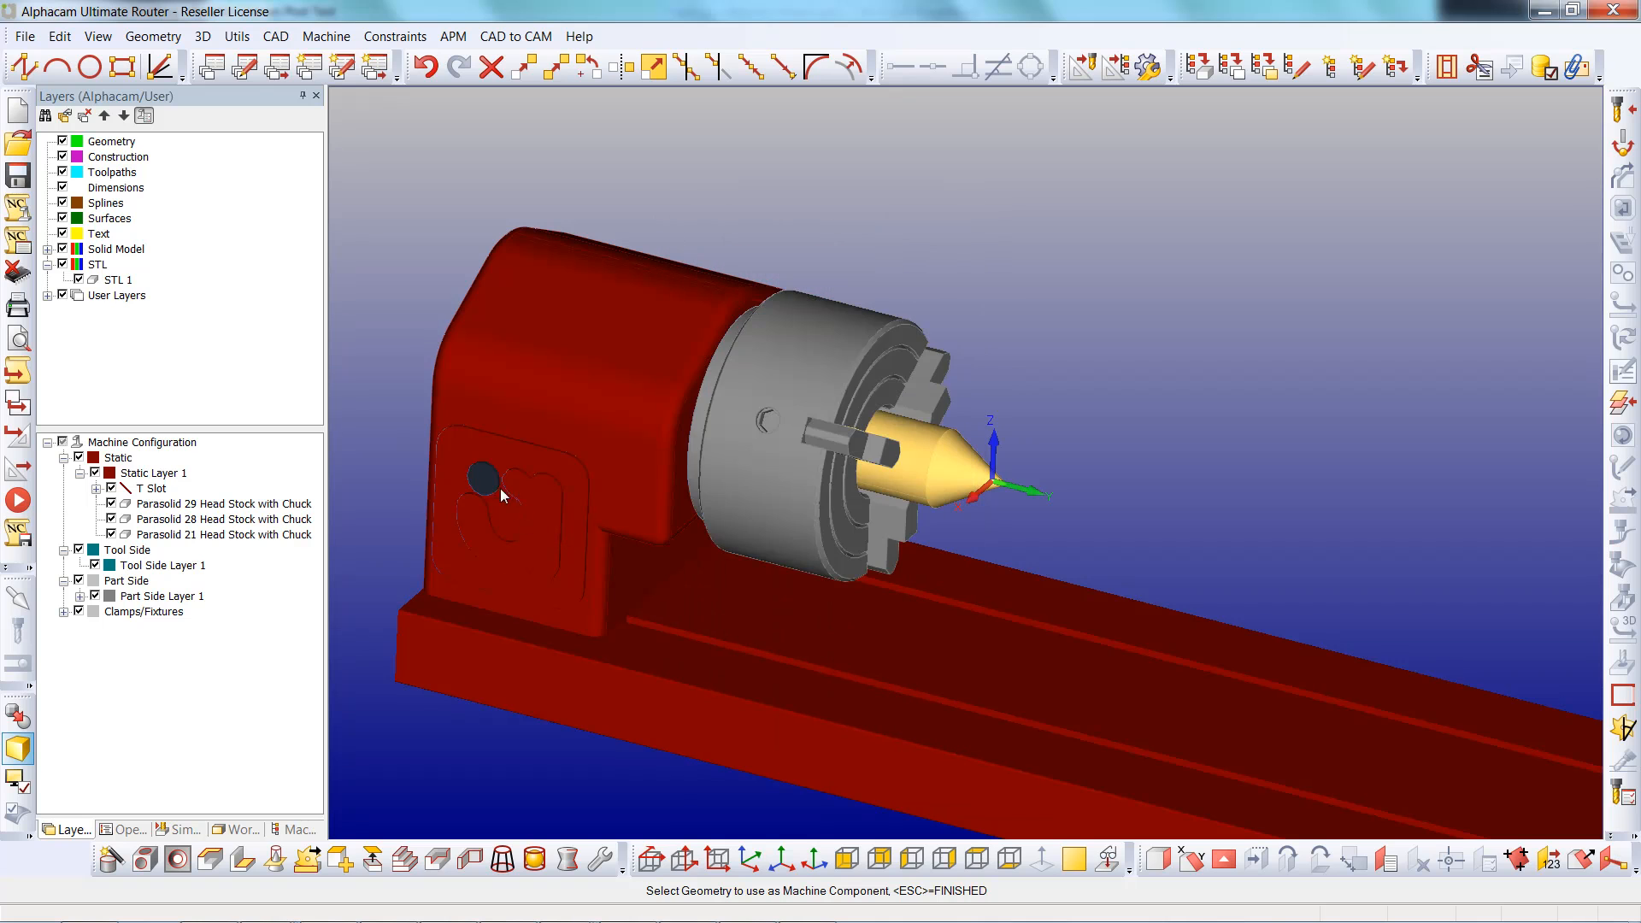
pyautogui.click(481, 481)
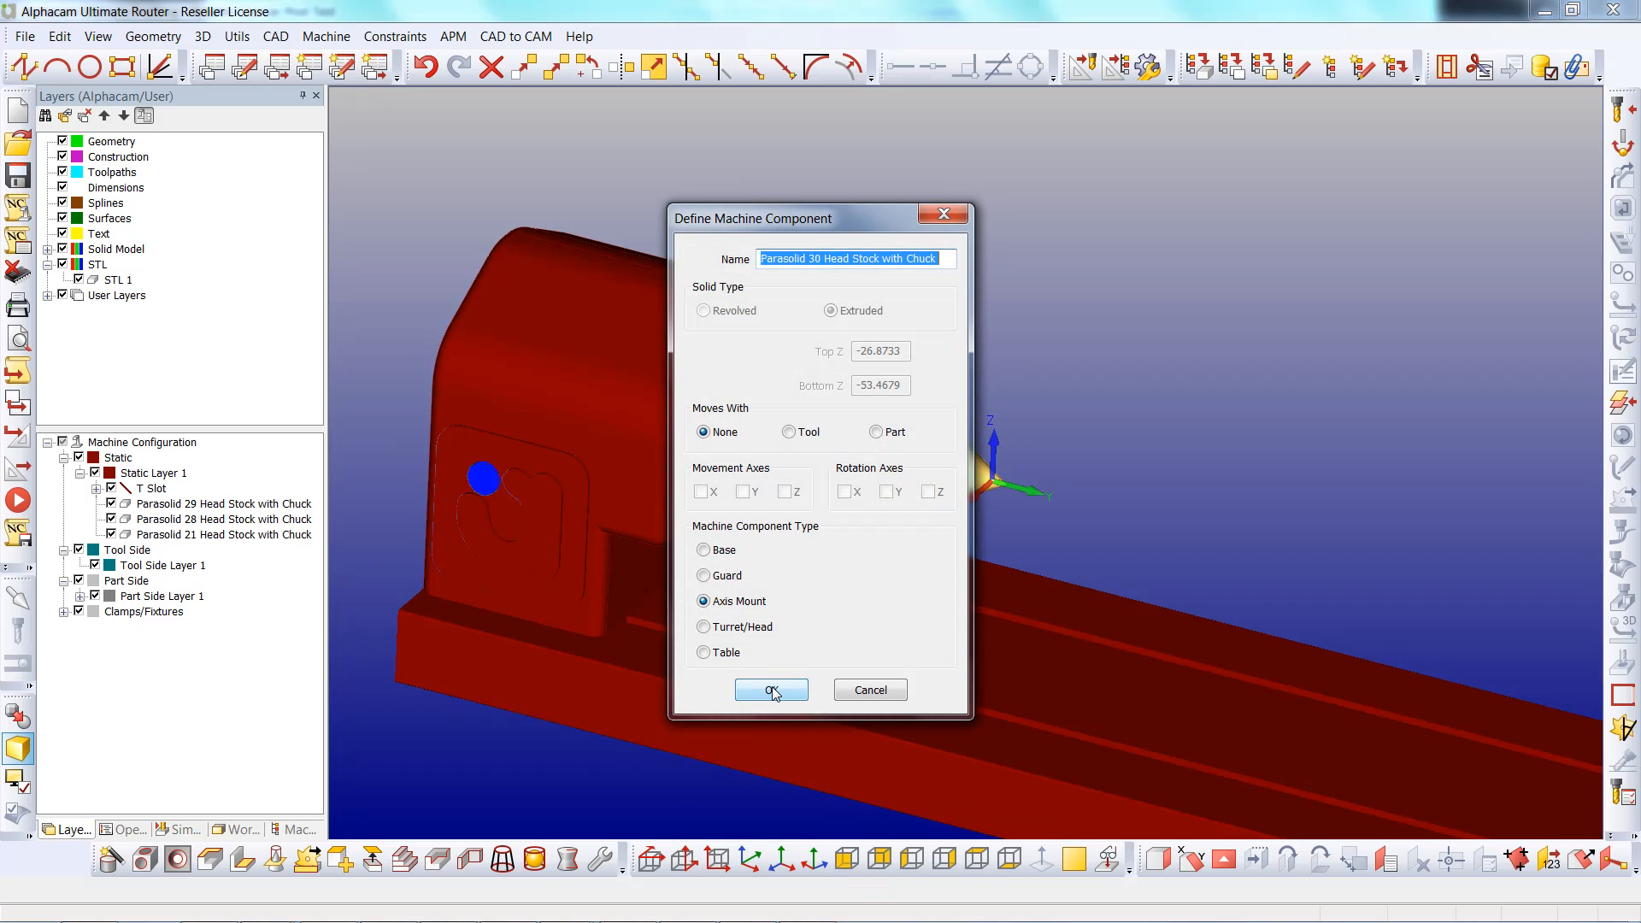
pyautogui.click(771, 690)
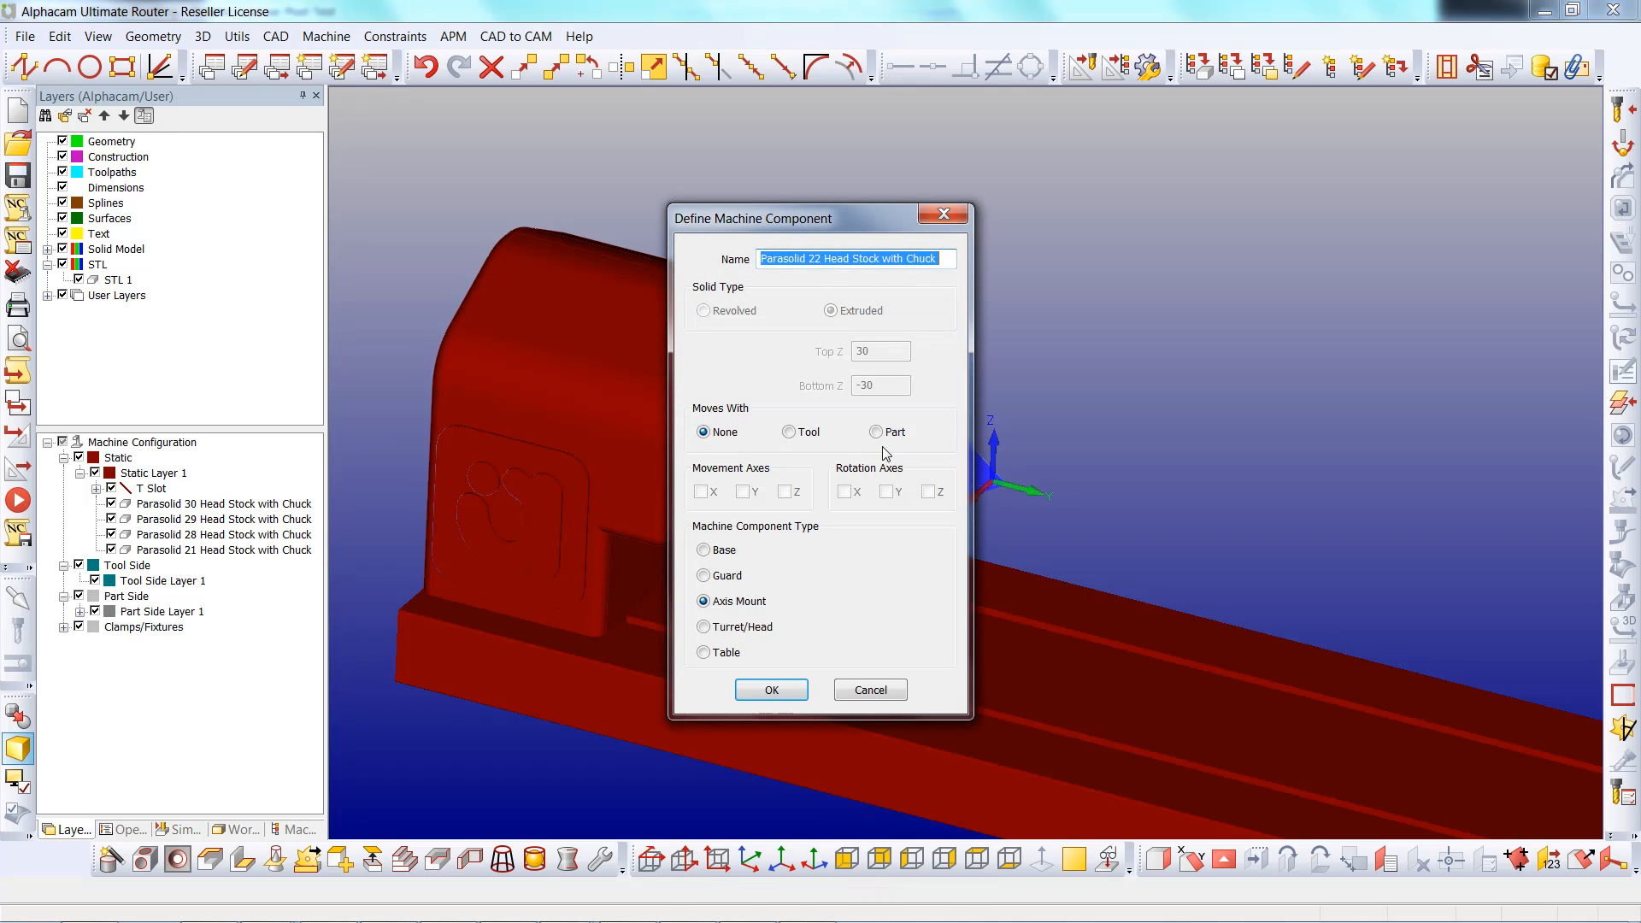
pyautogui.click(876, 431)
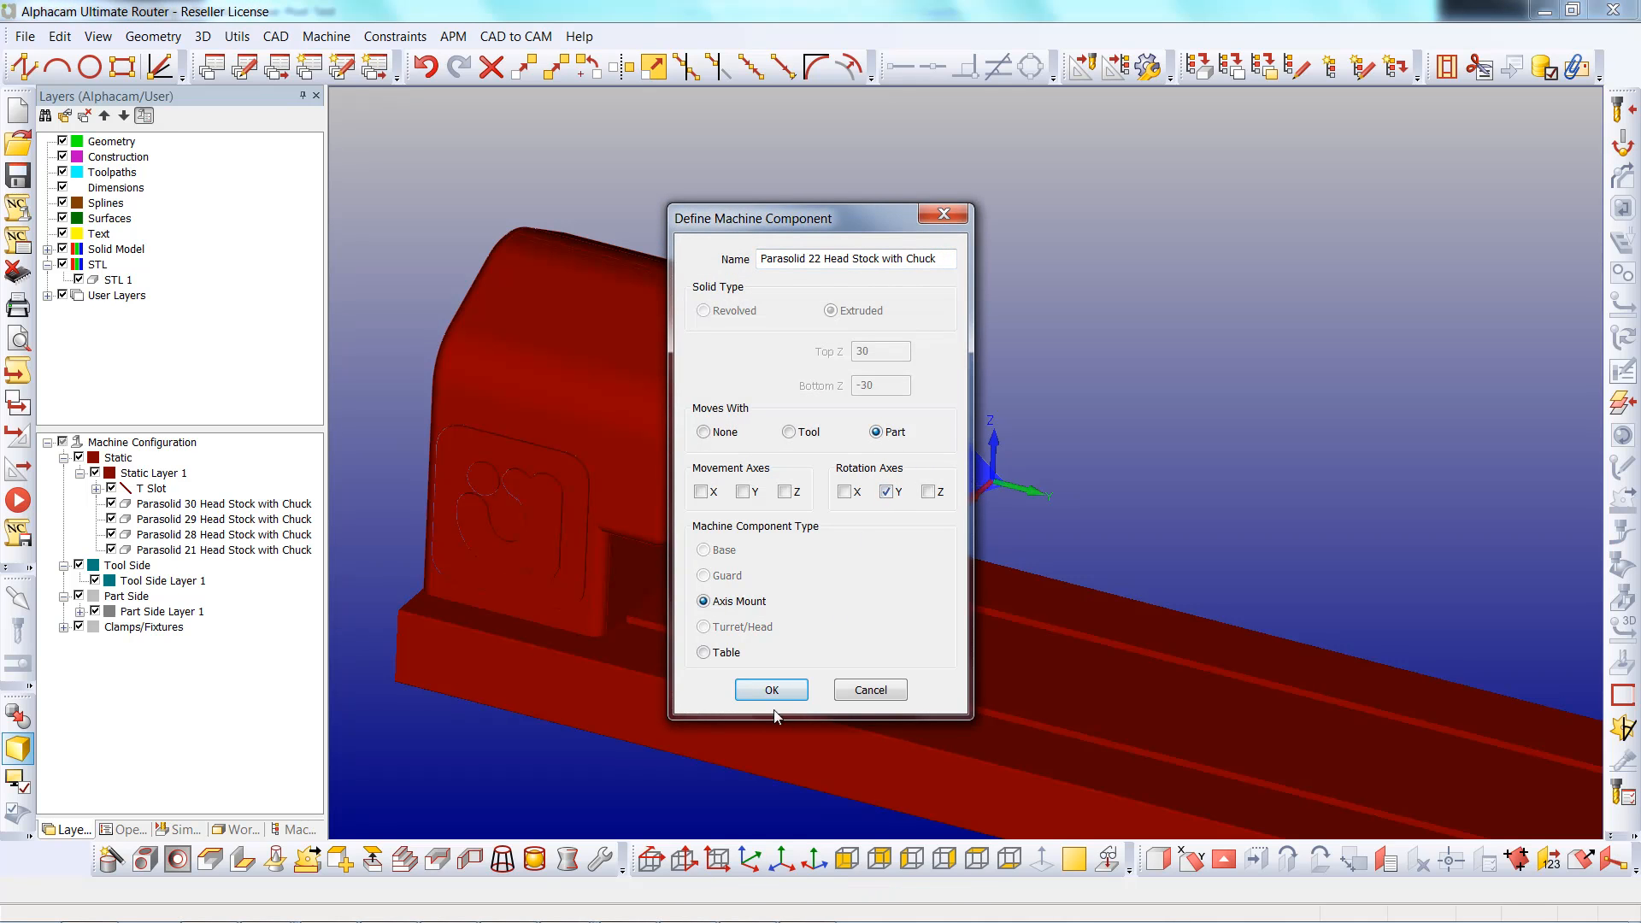
pyautogui.click(770, 689)
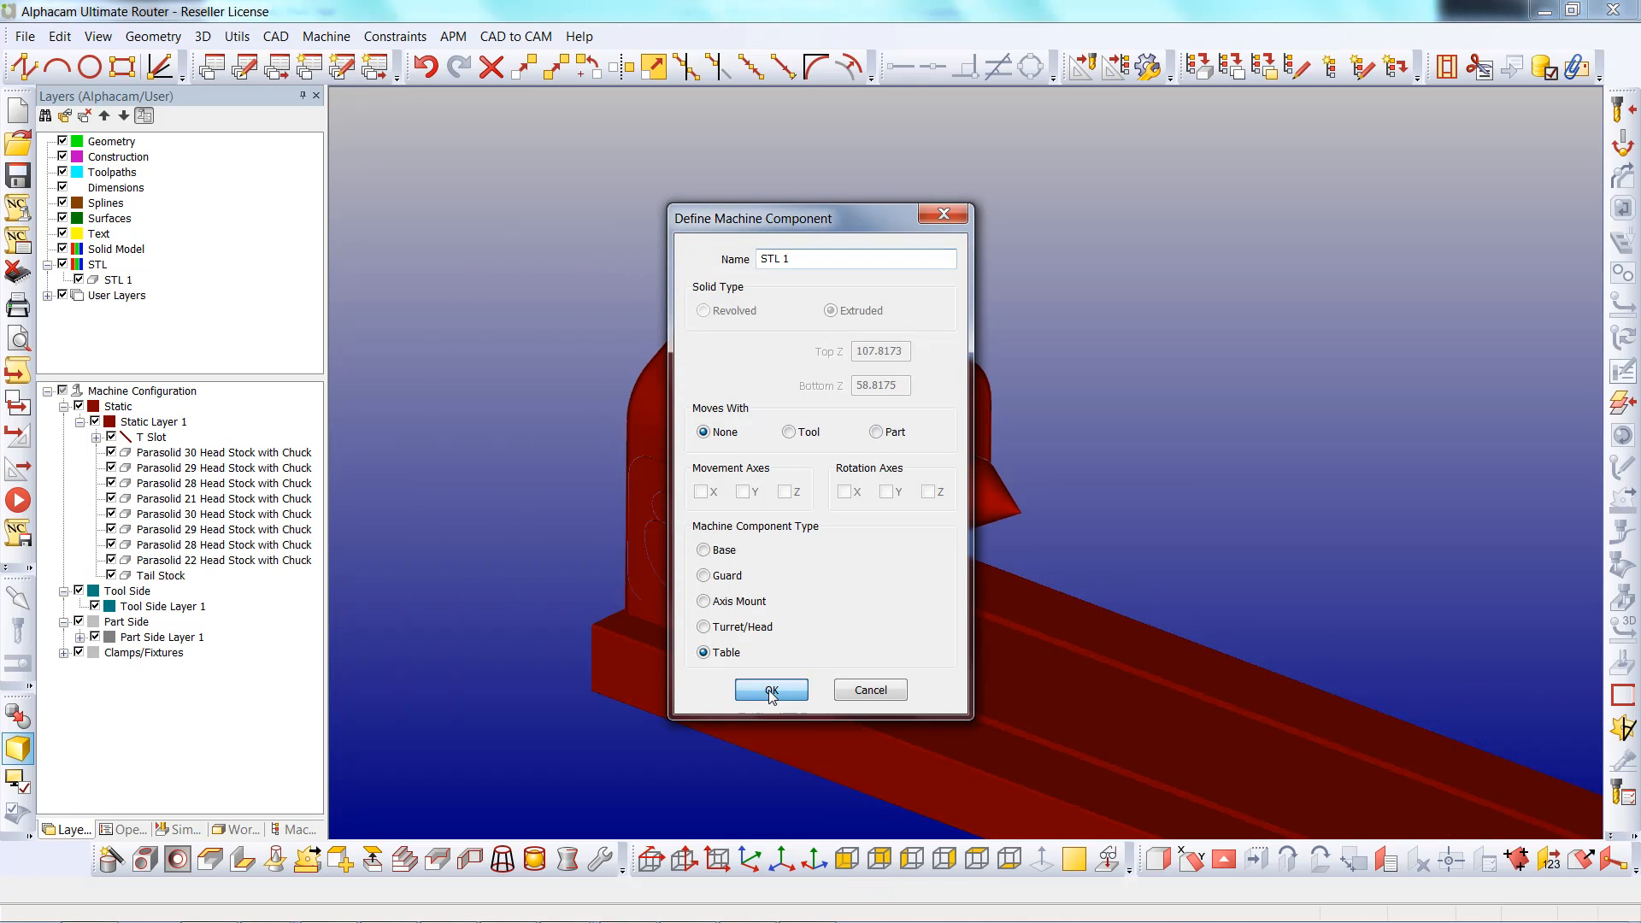
pyautogui.click(770, 690)
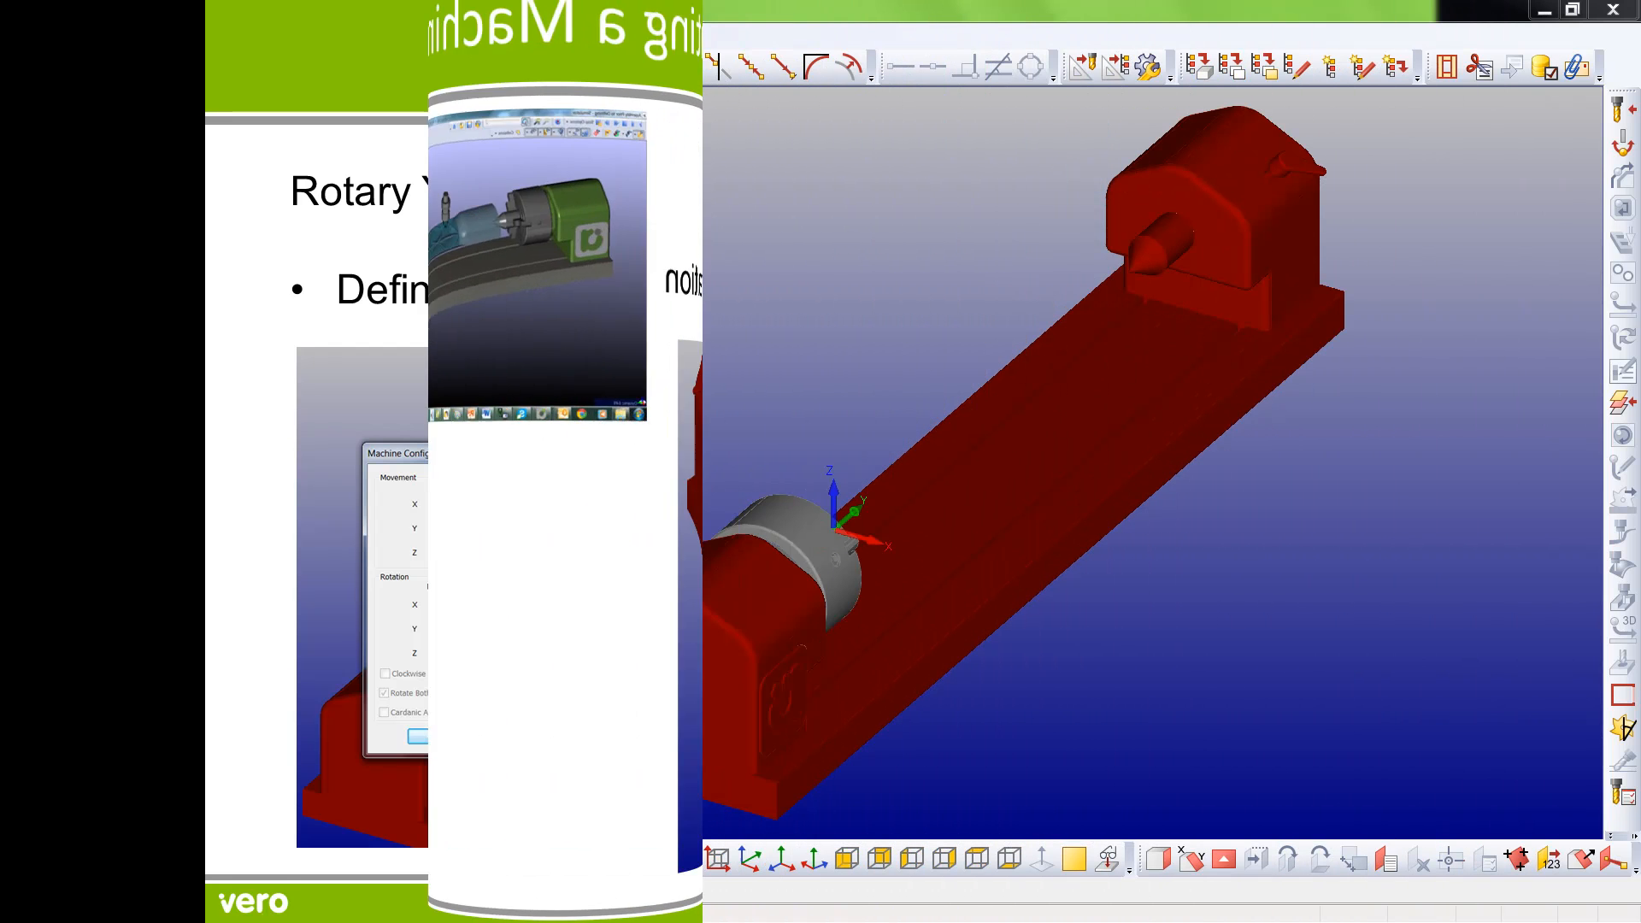
pyautogui.click(326, 36)
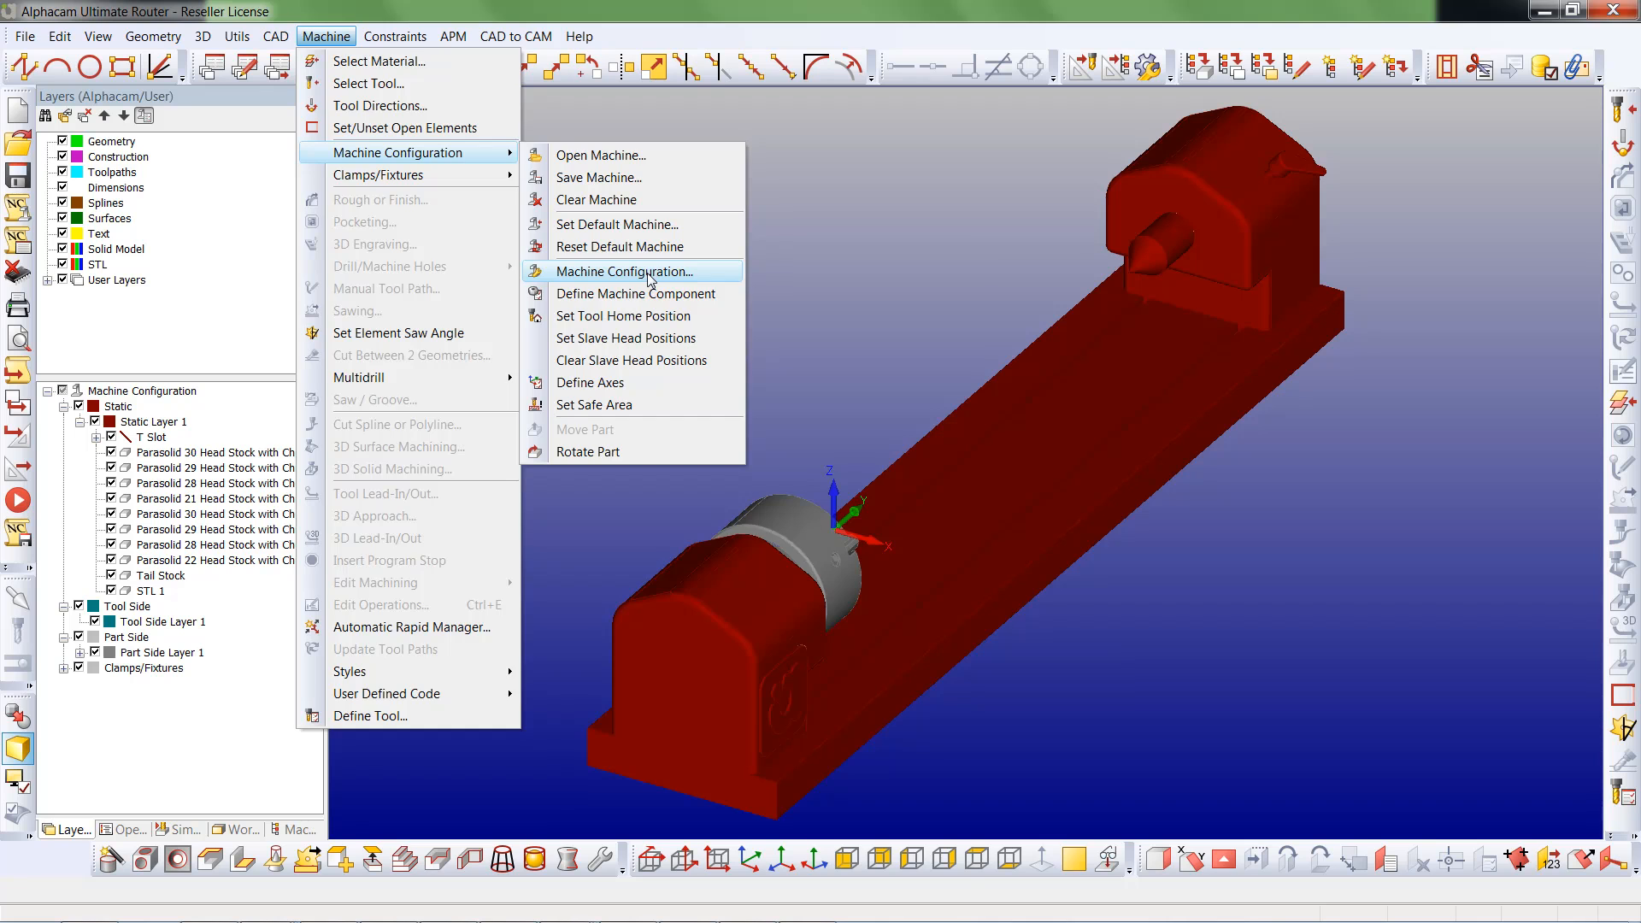
# - Set Movement X, Y and Z to Tool and Rotation Y to Part
pyautogui.click(624, 271)
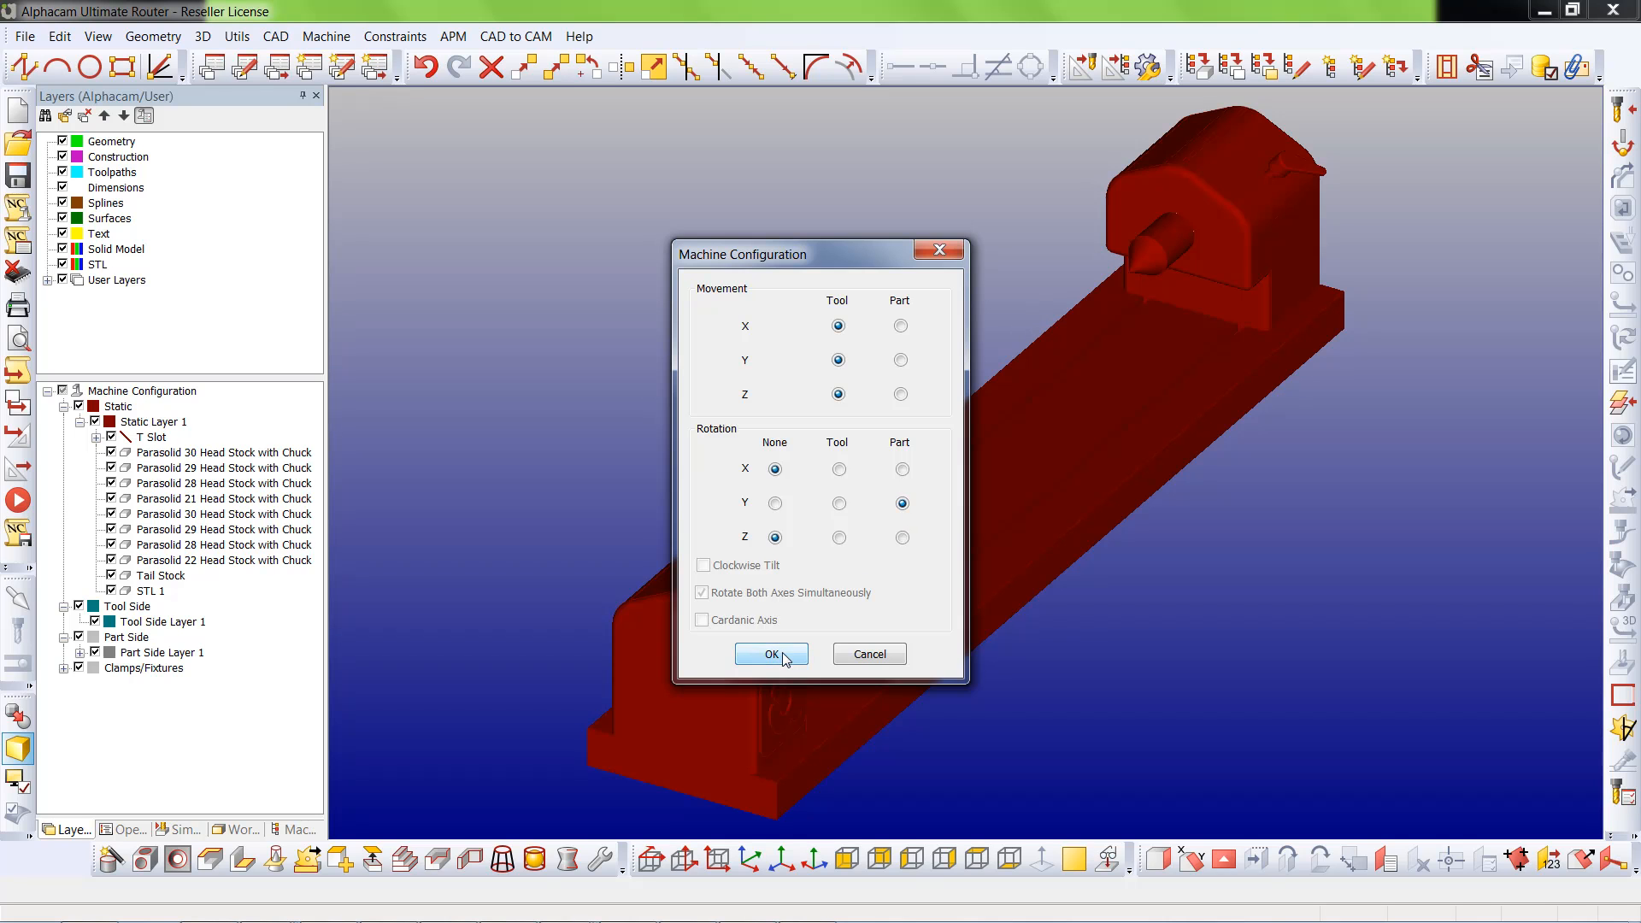
pyautogui.click(771, 653)
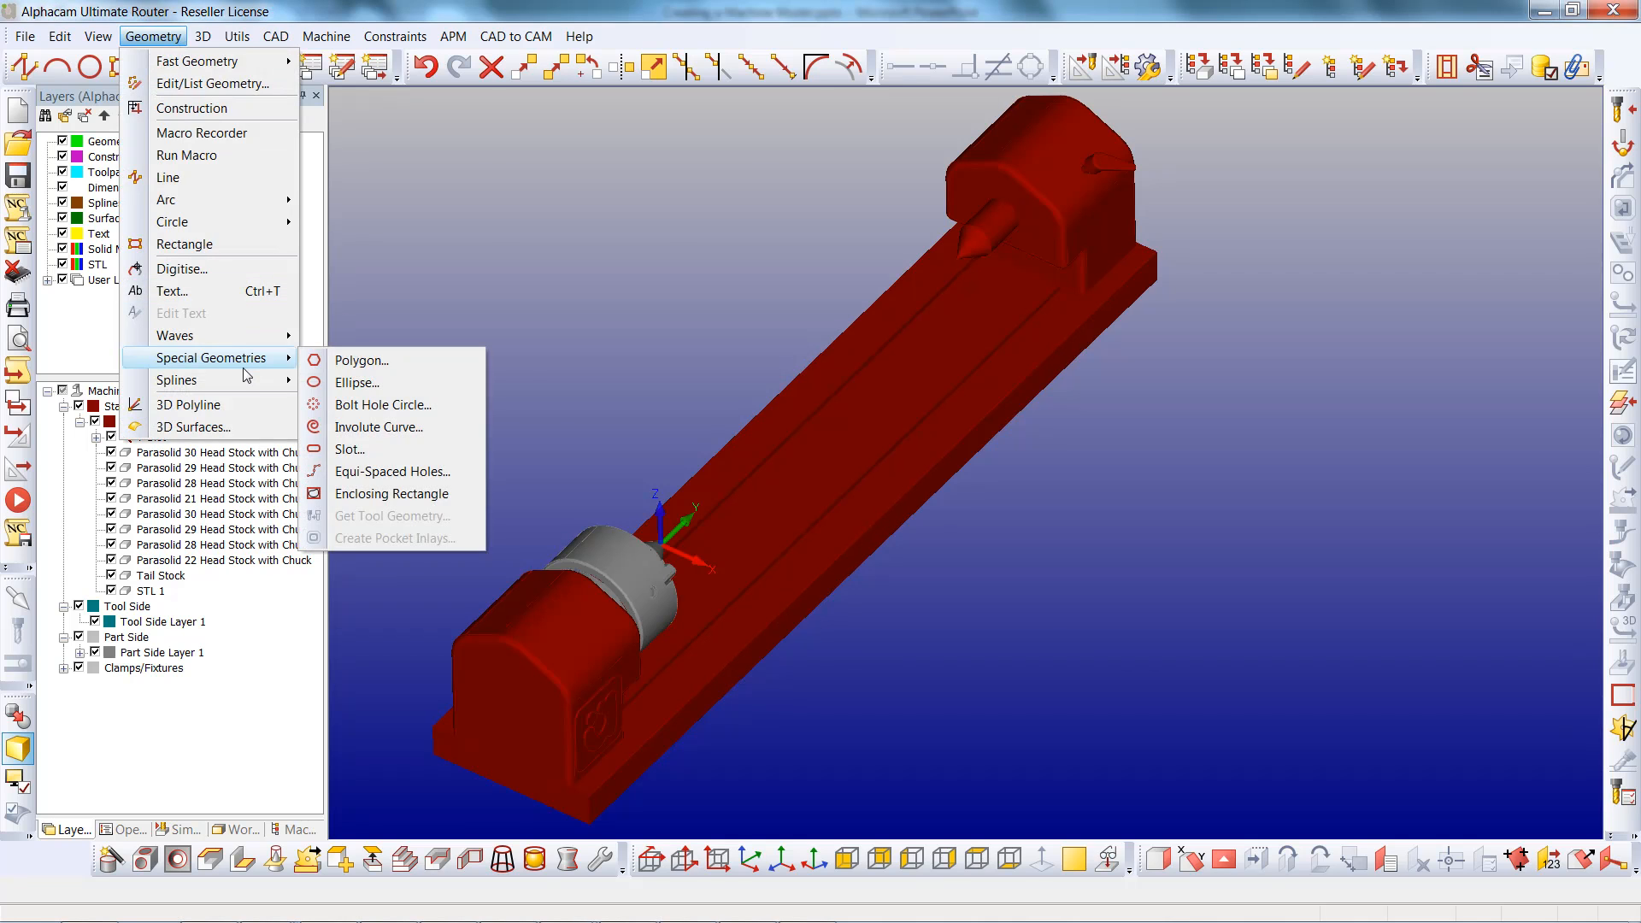
# - Draw a 3D polyline along the bed from 0,5,0 to 500
pyautogui.click(188, 405)
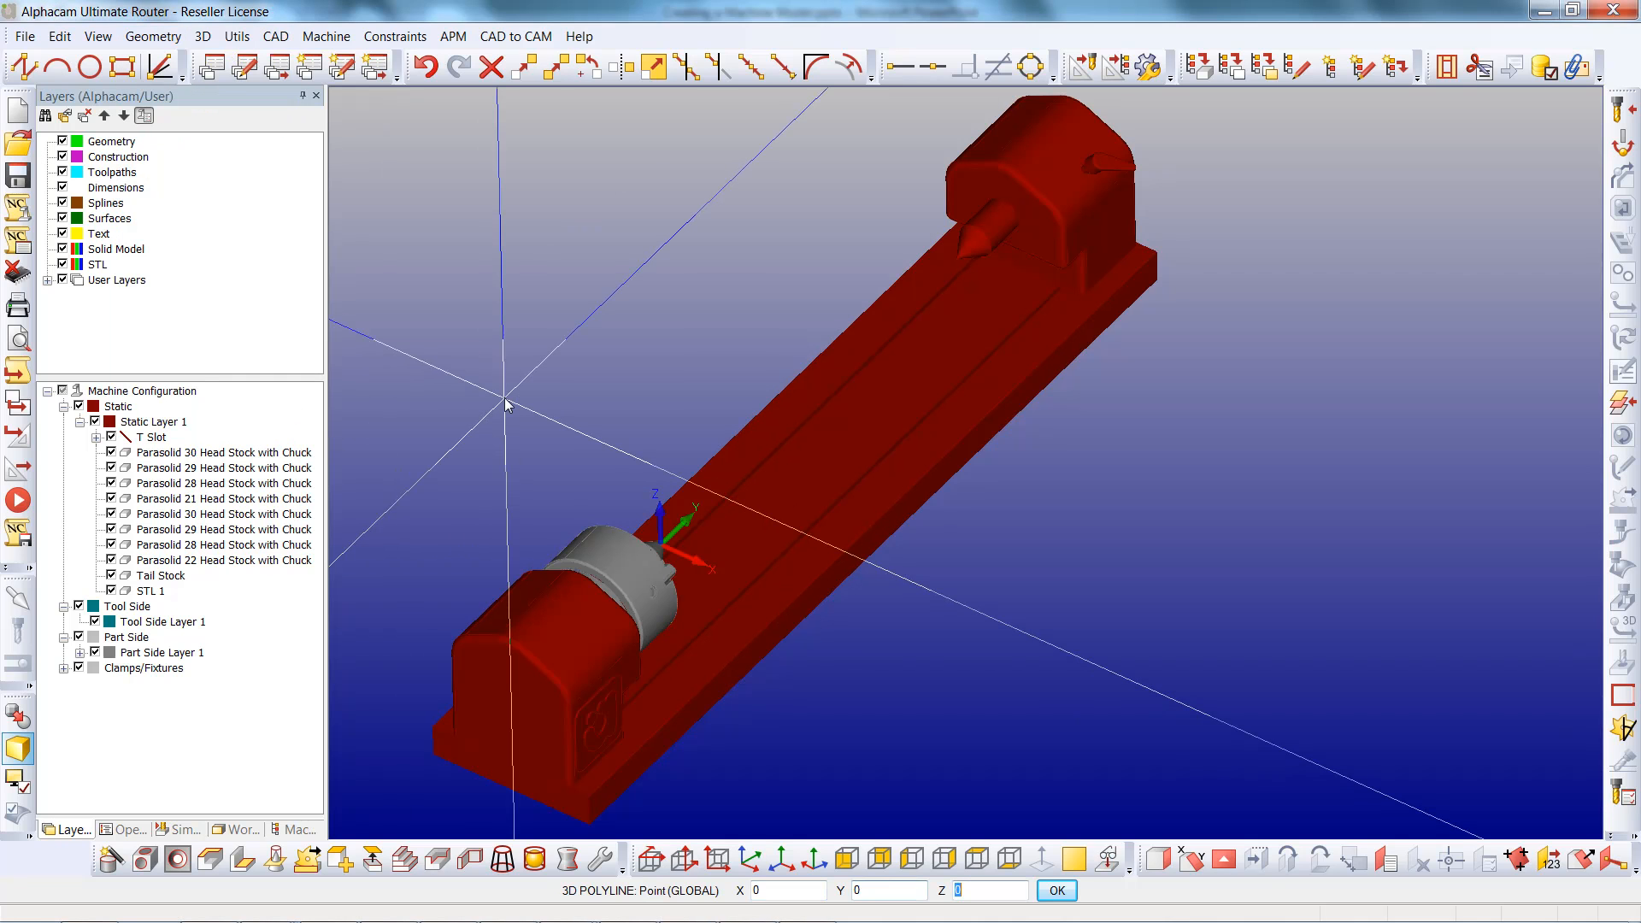
pyautogui.write('5')
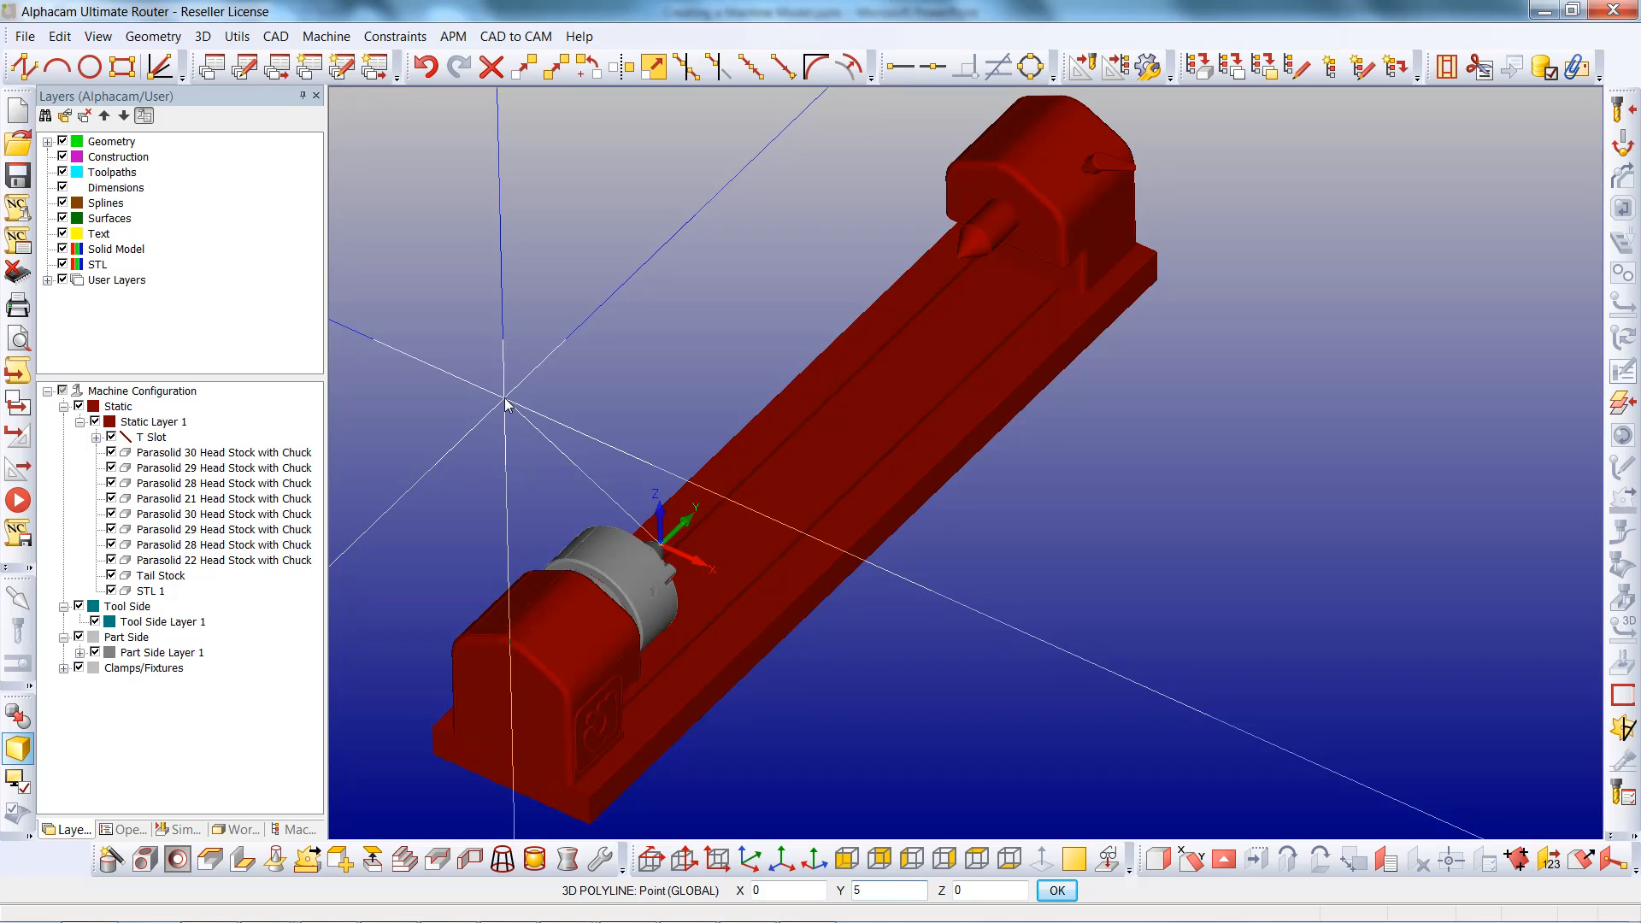
pyautogui.write('500')
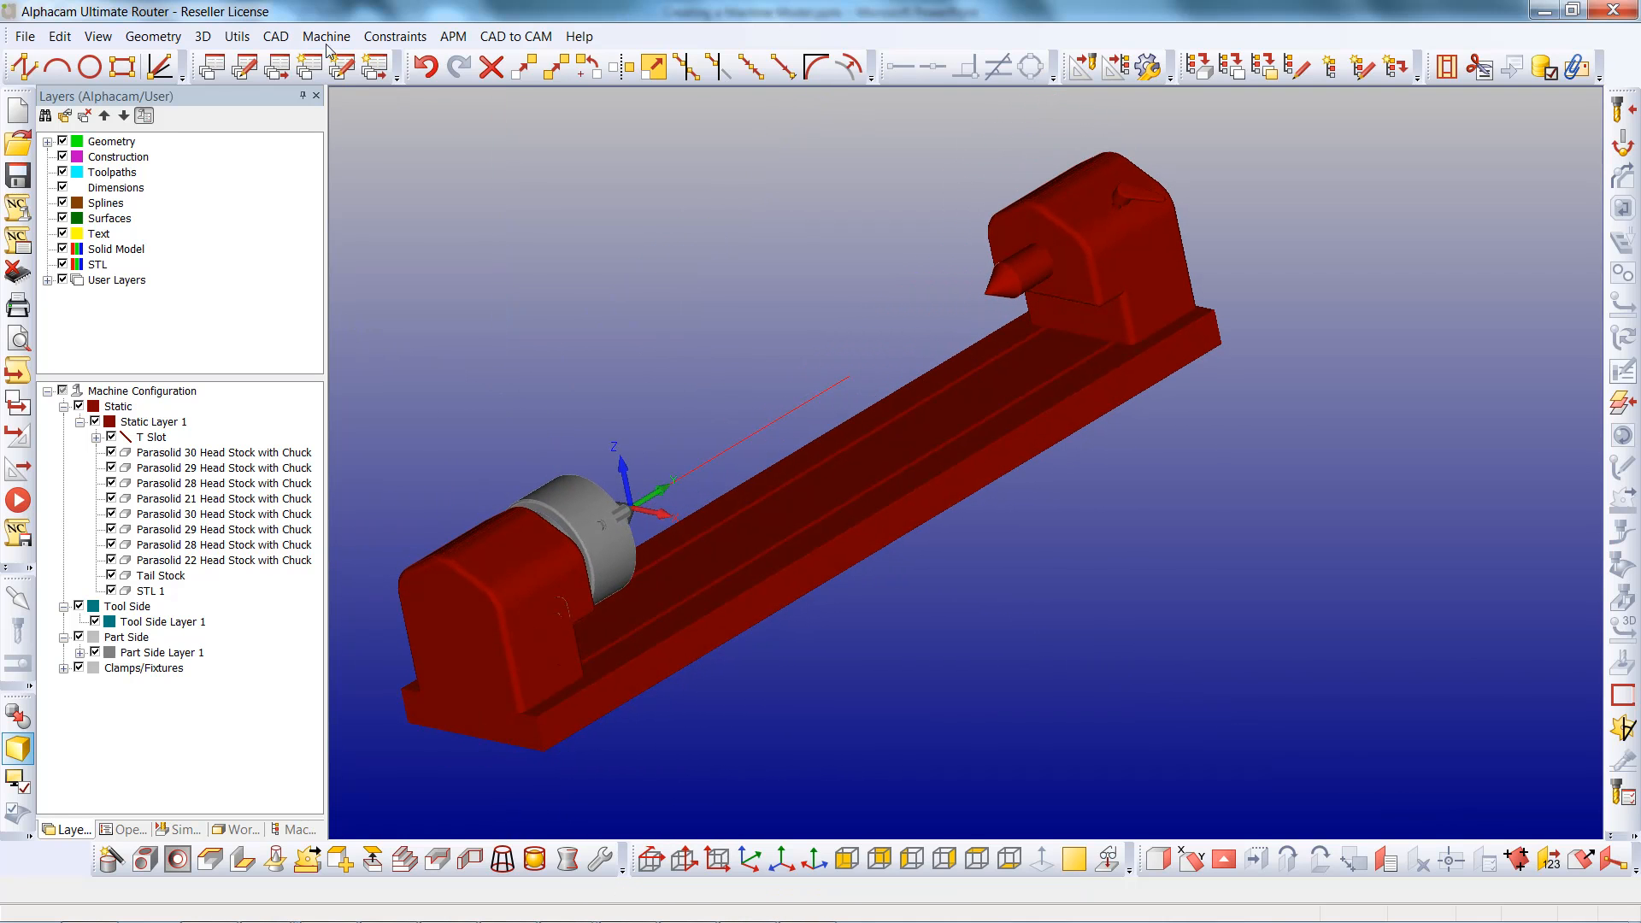
# - Define the drawn line as the Y rotation axis, adding Part Axes
pyautogui.click(325, 36)
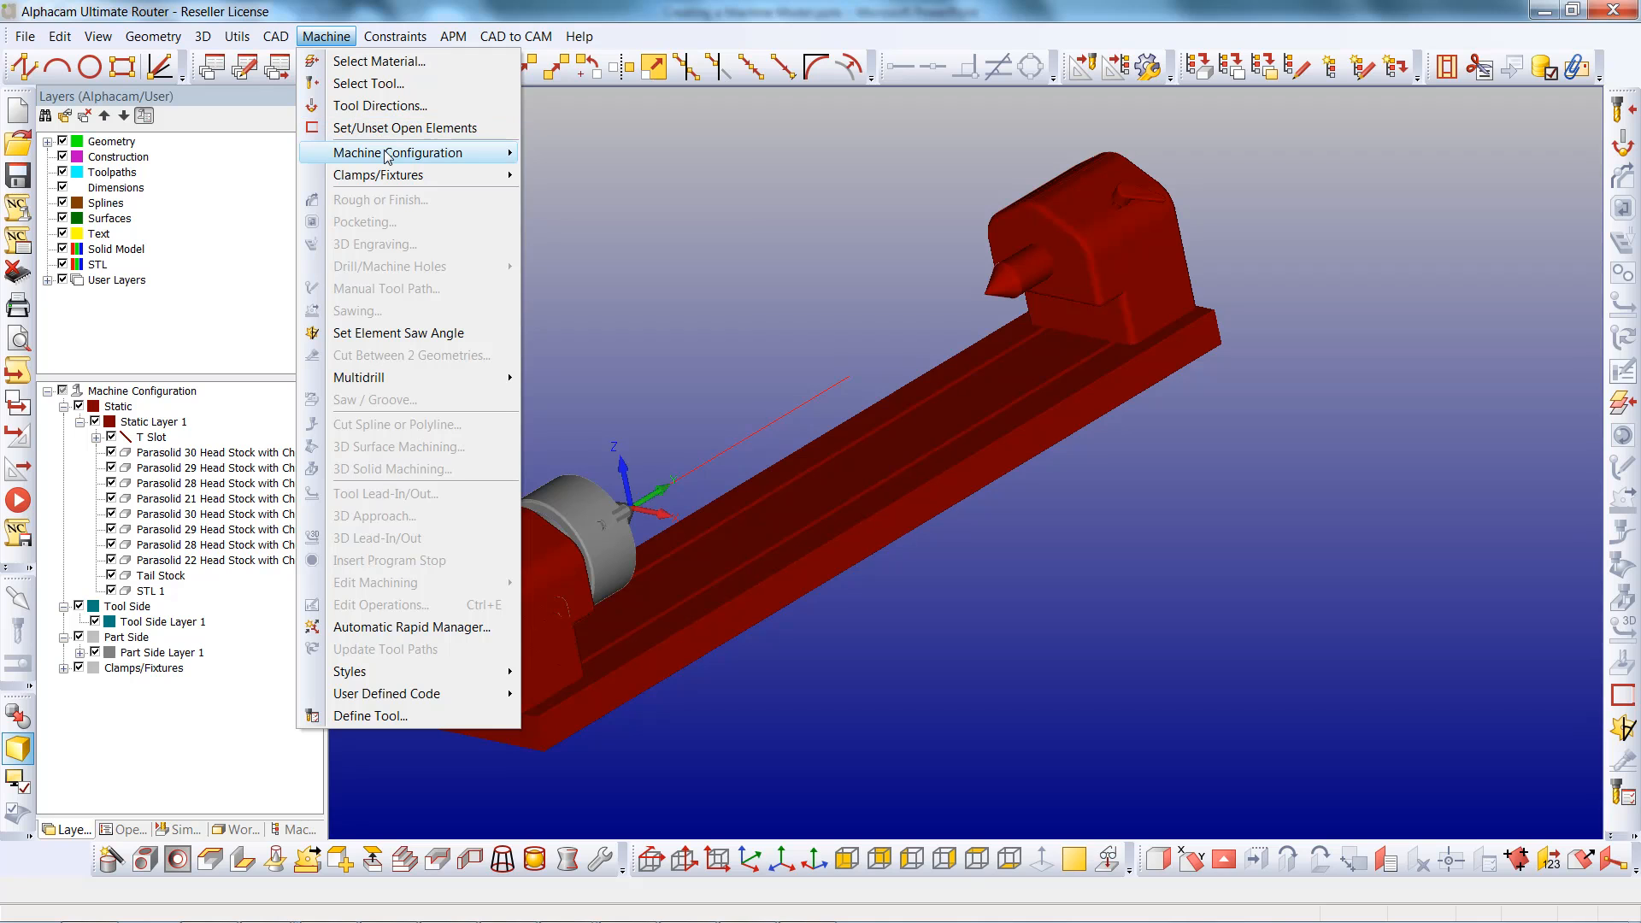
pyautogui.moveTo(395, 153)
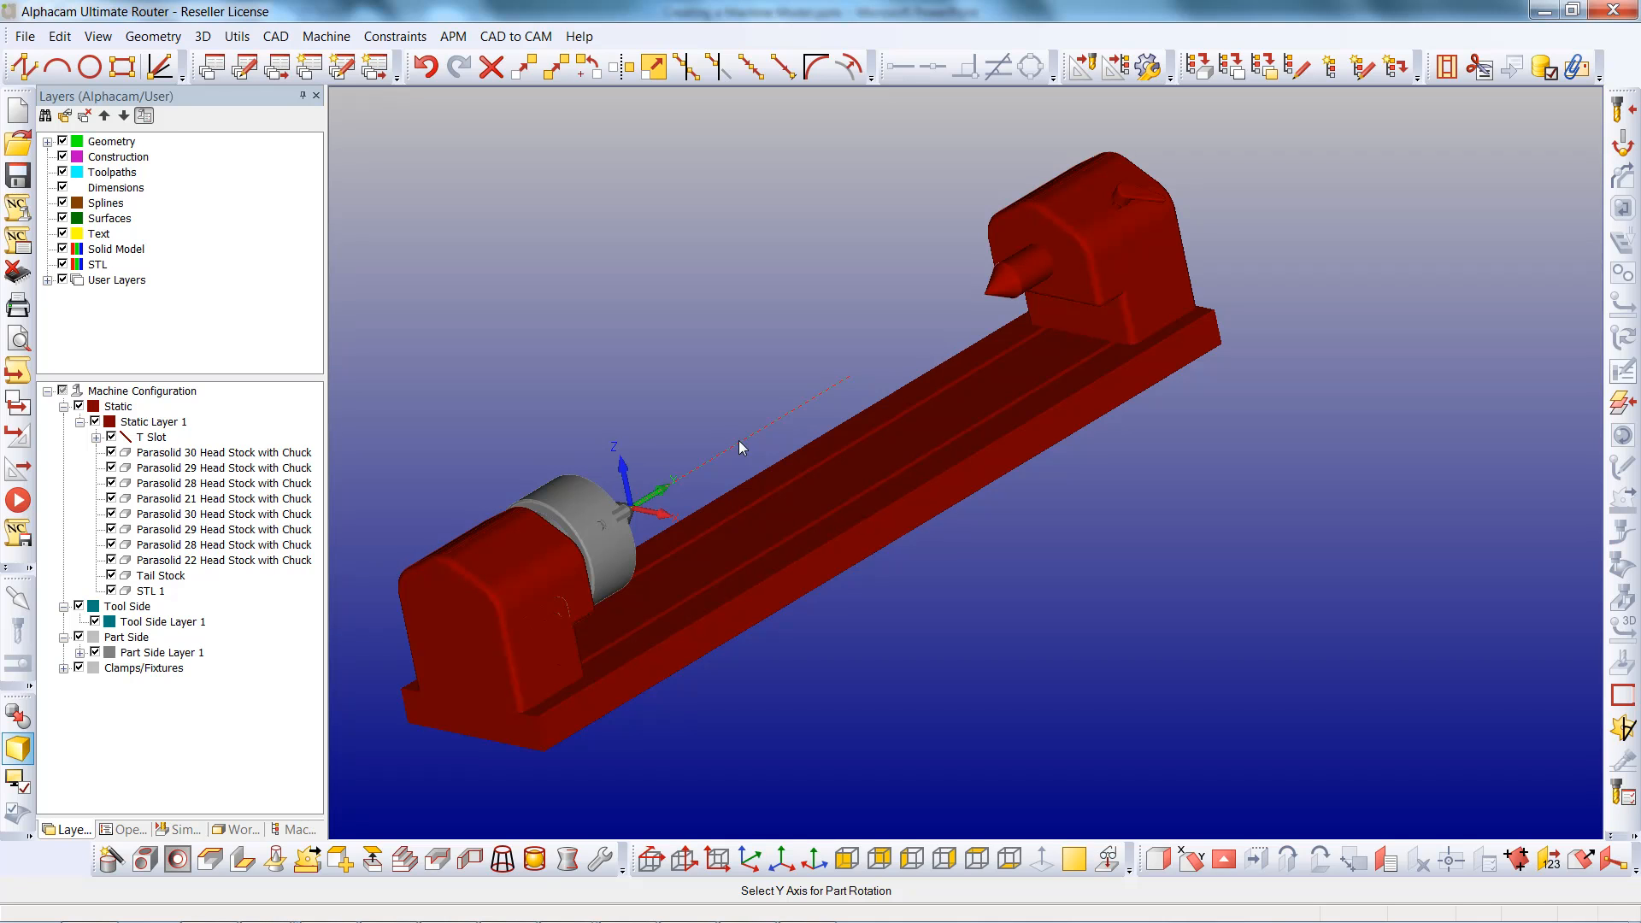
pyautogui.click(741, 447)
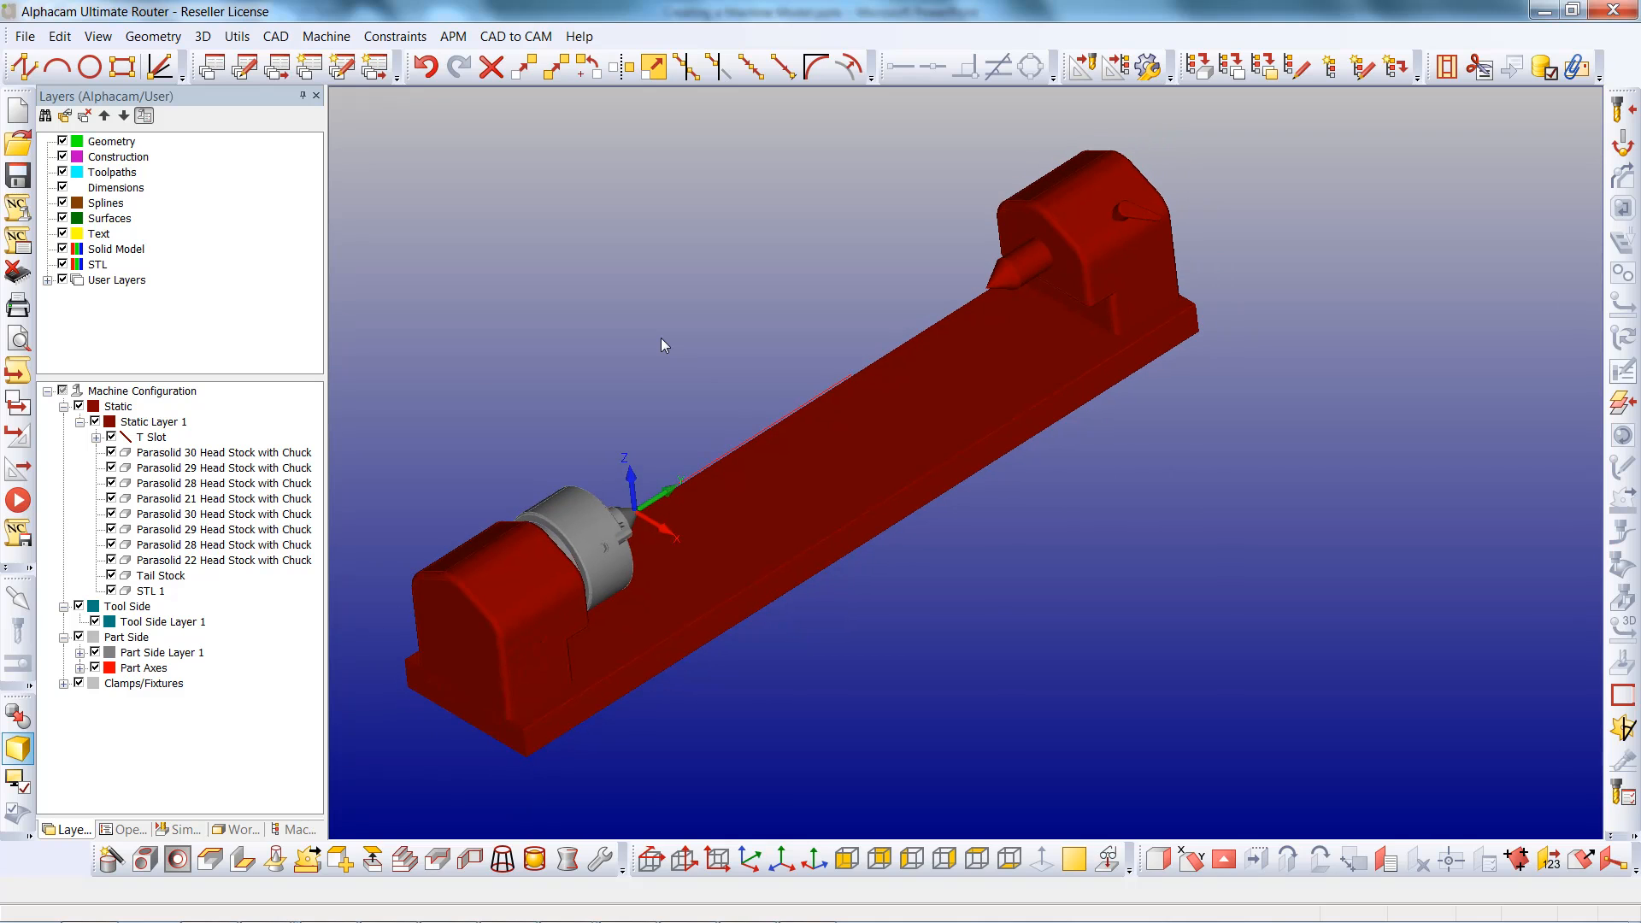
pyautogui.click(325, 36)
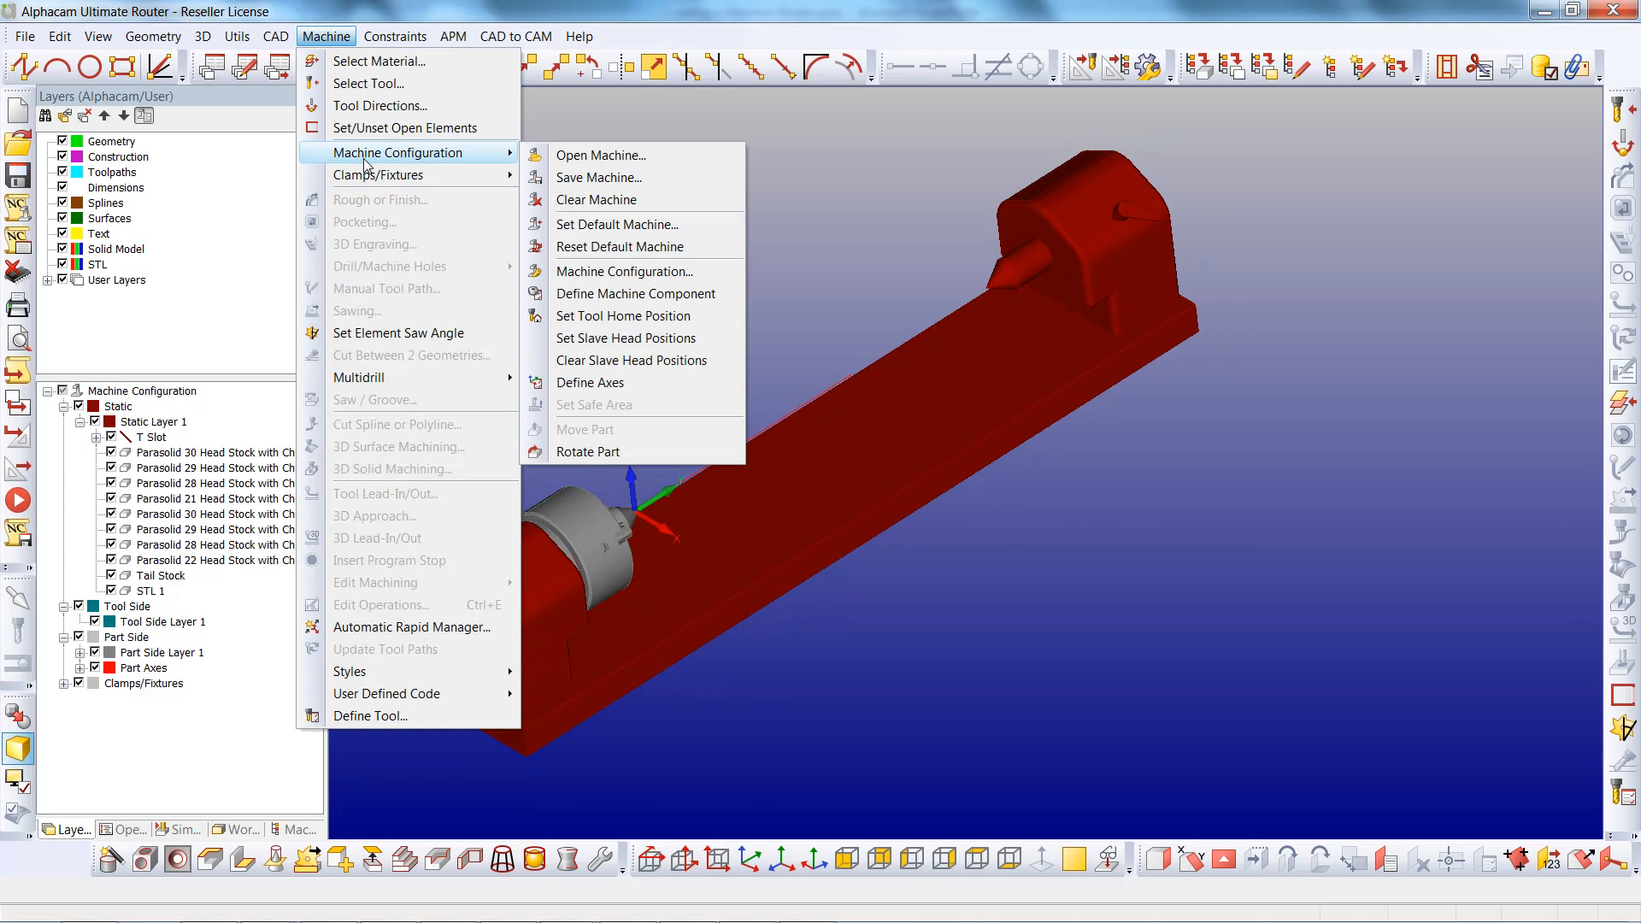
# - Save the machine configuration over the existing Rotary B Axis.armc file
pyautogui.click(598, 177)
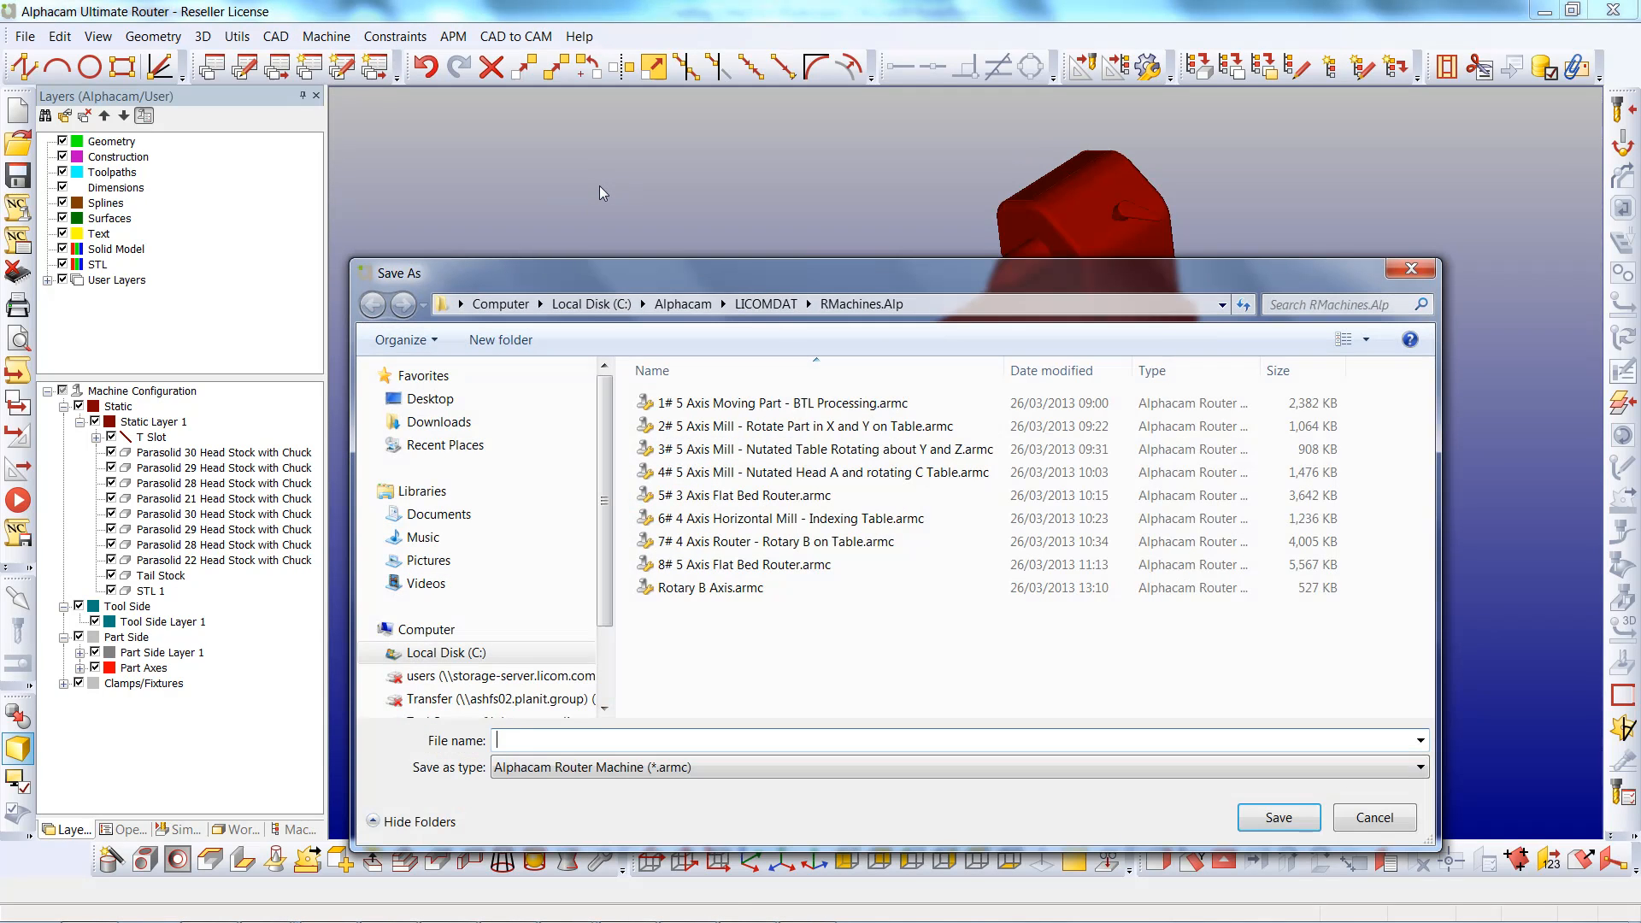
pyautogui.click(710, 587)
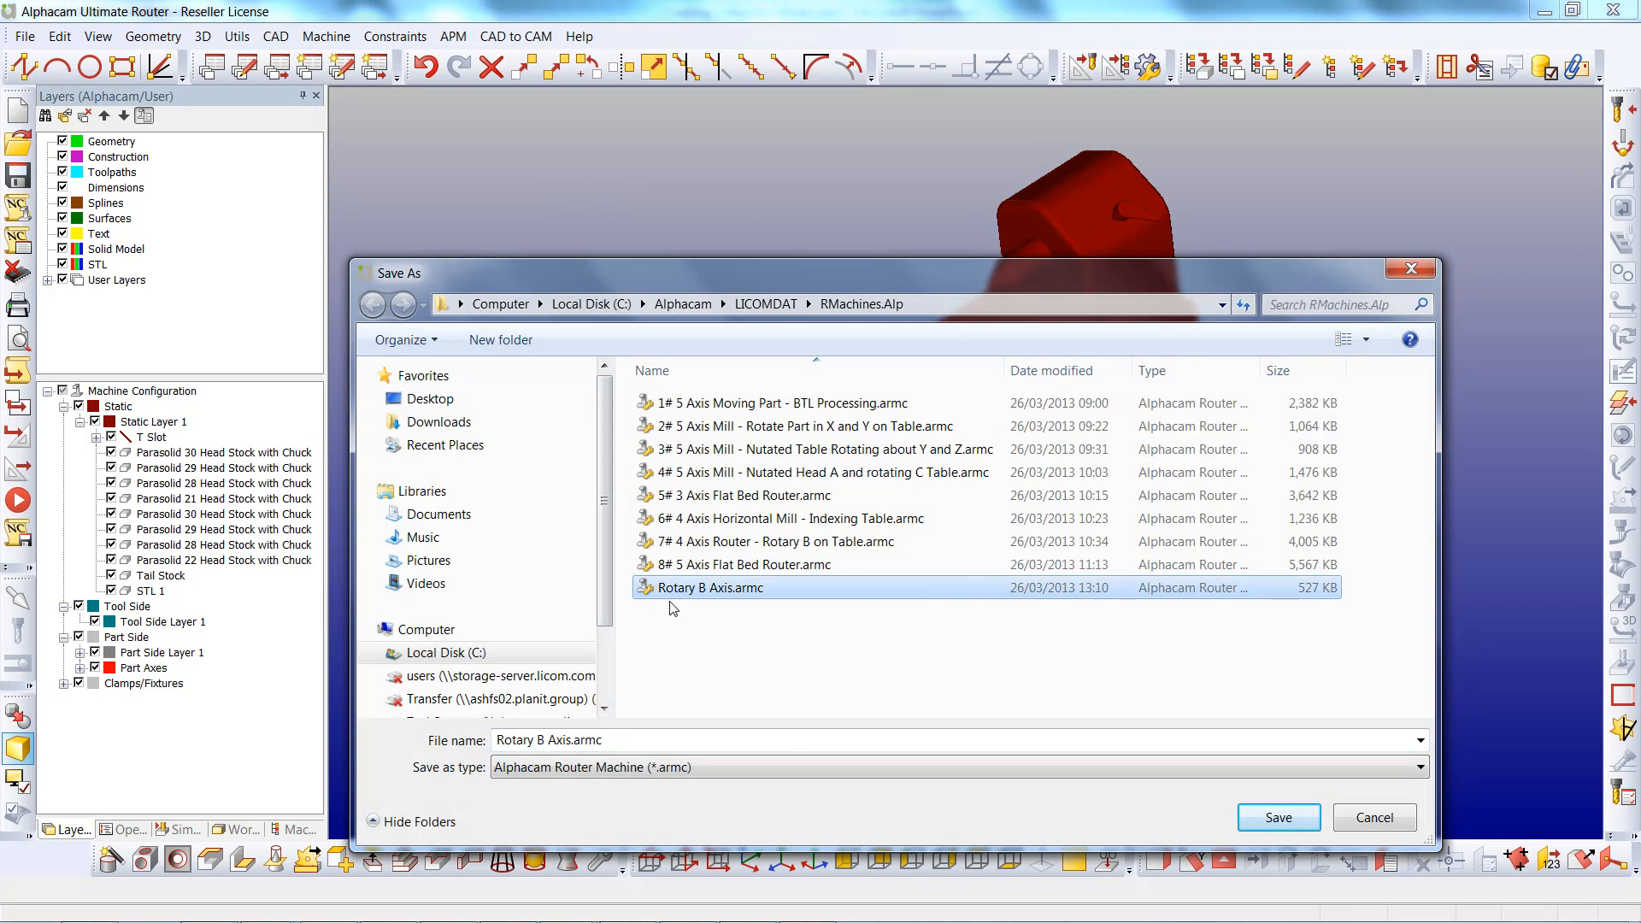
pyautogui.click(325, 36)
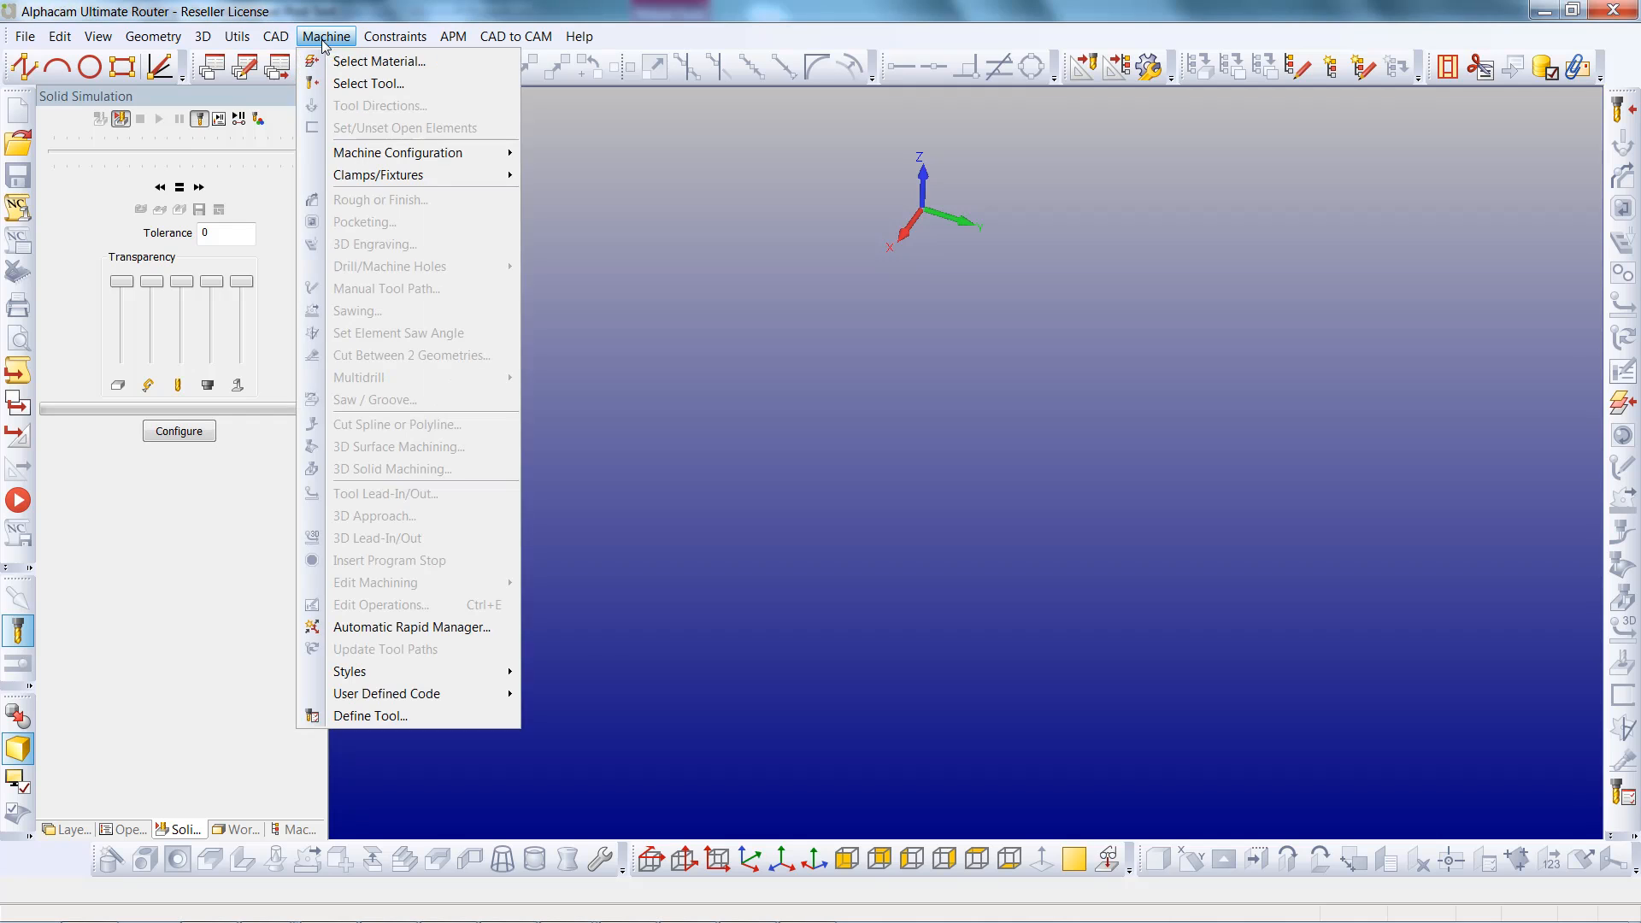
# - Open the saved Rotary B Axis machine, showing the green headstock and tailstock
pyautogui.click(396, 152)
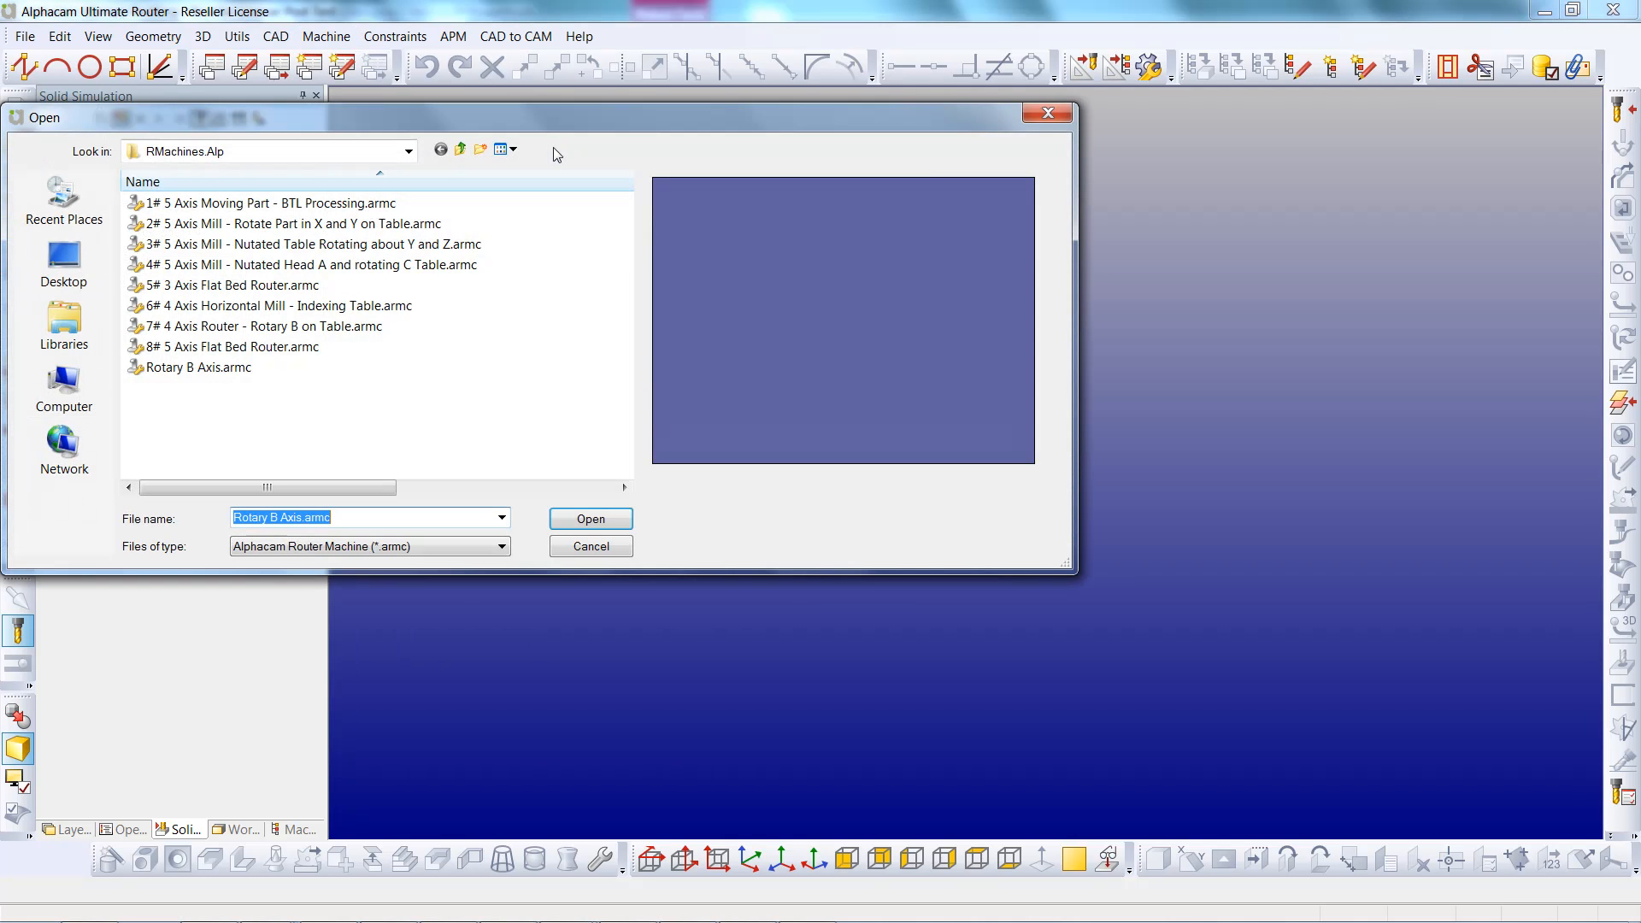
pyautogui.click(196, 367)
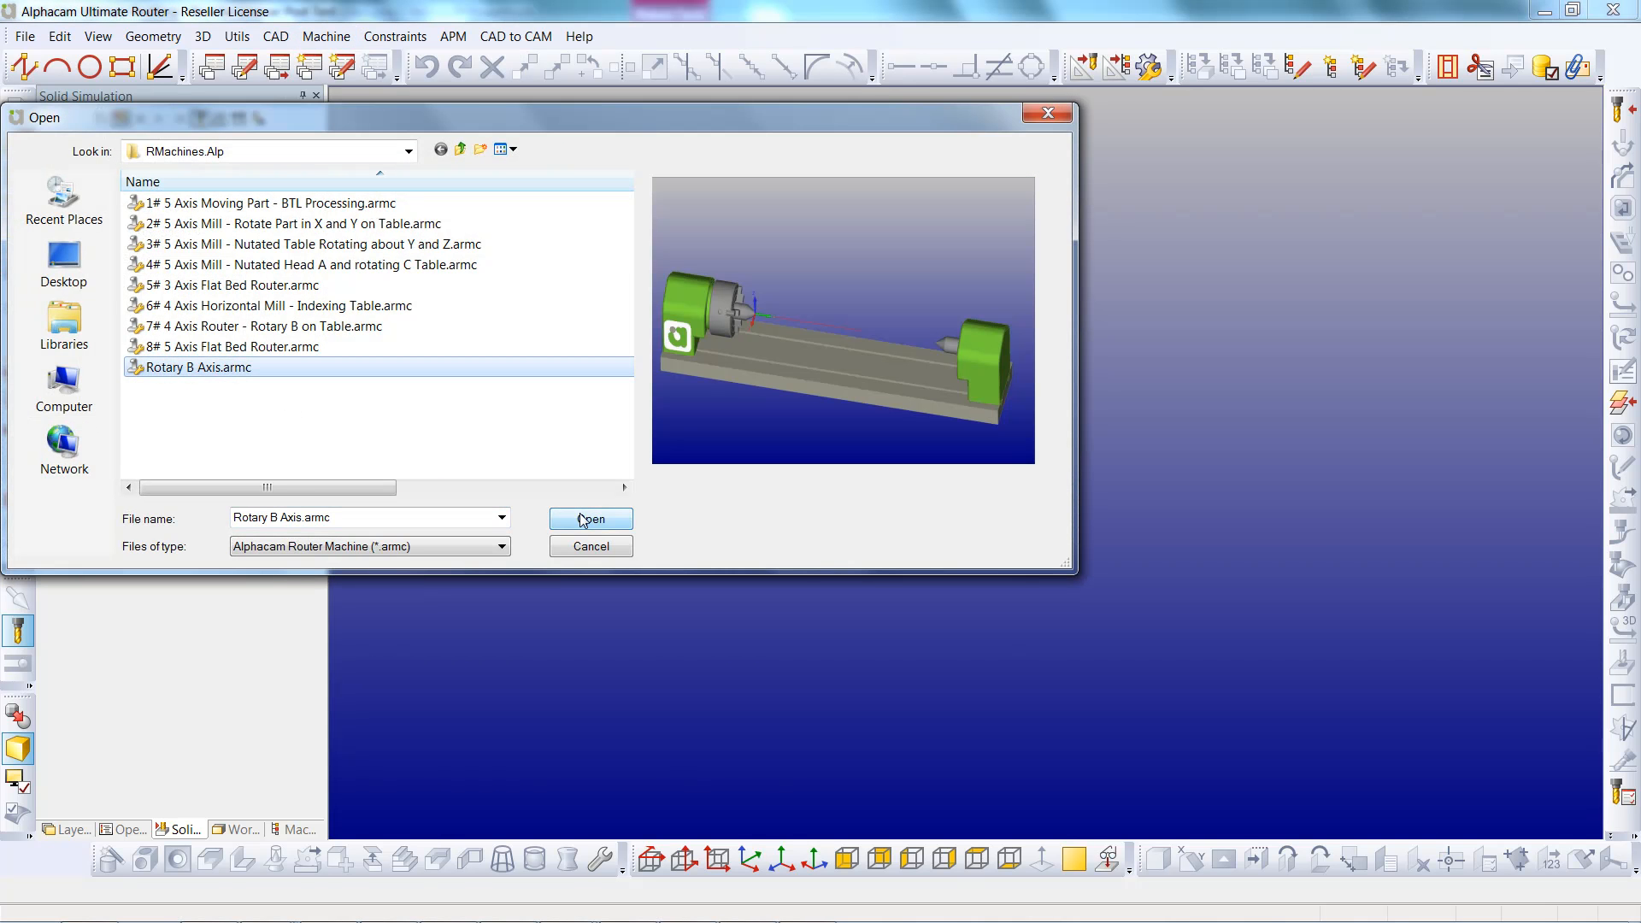
pyautogui.click(589, 519)
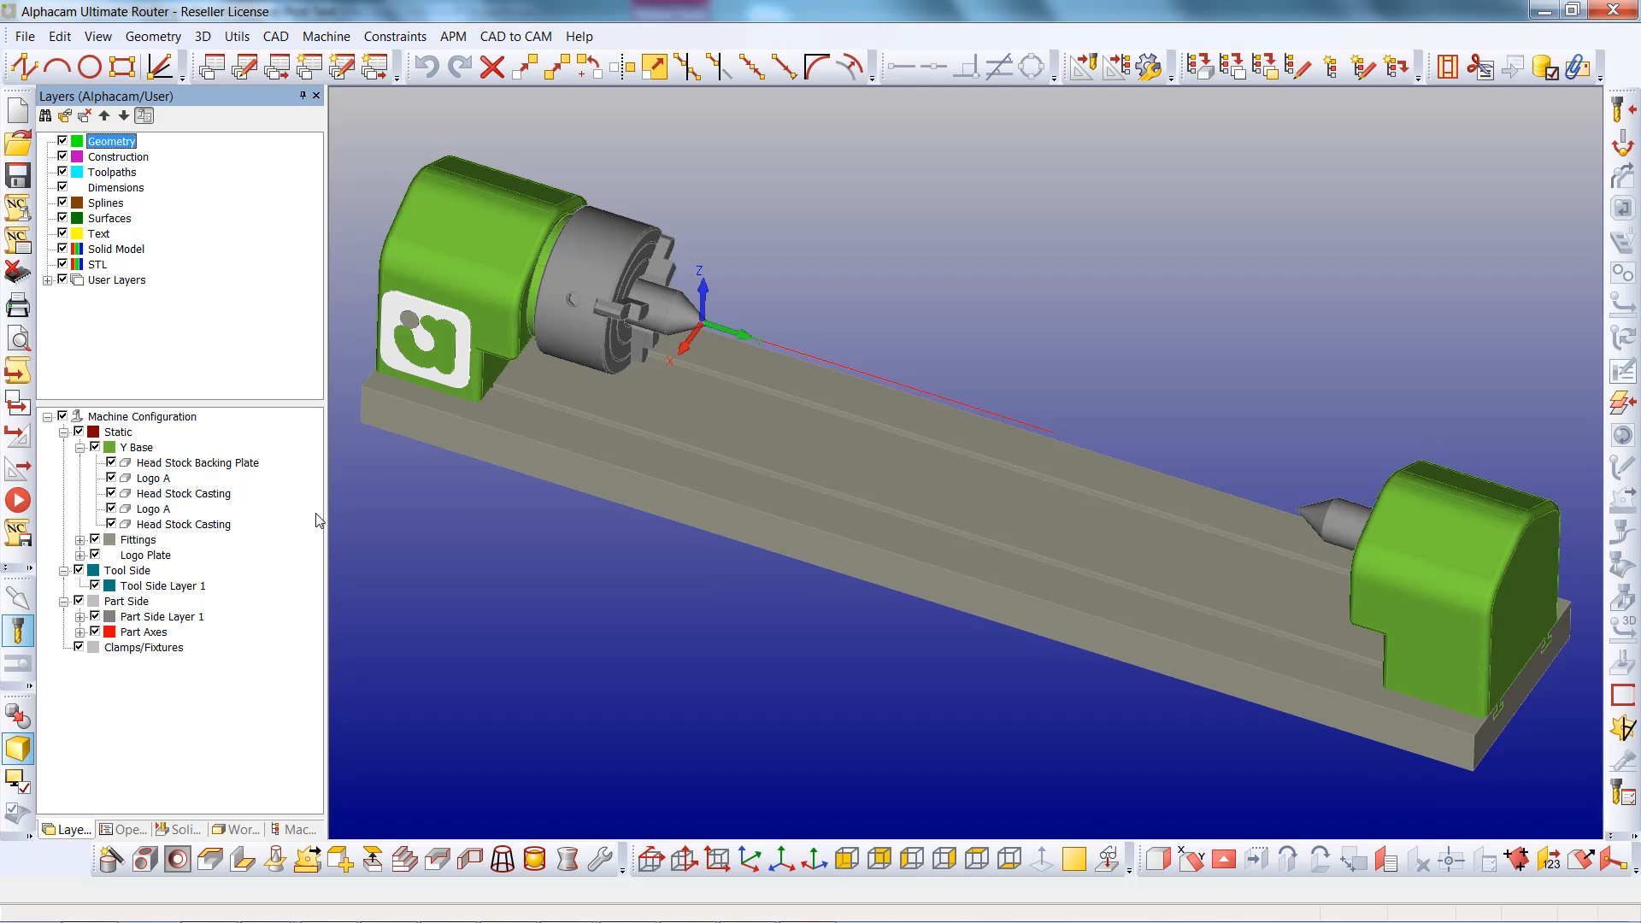
pyautogui.click(23, 36)
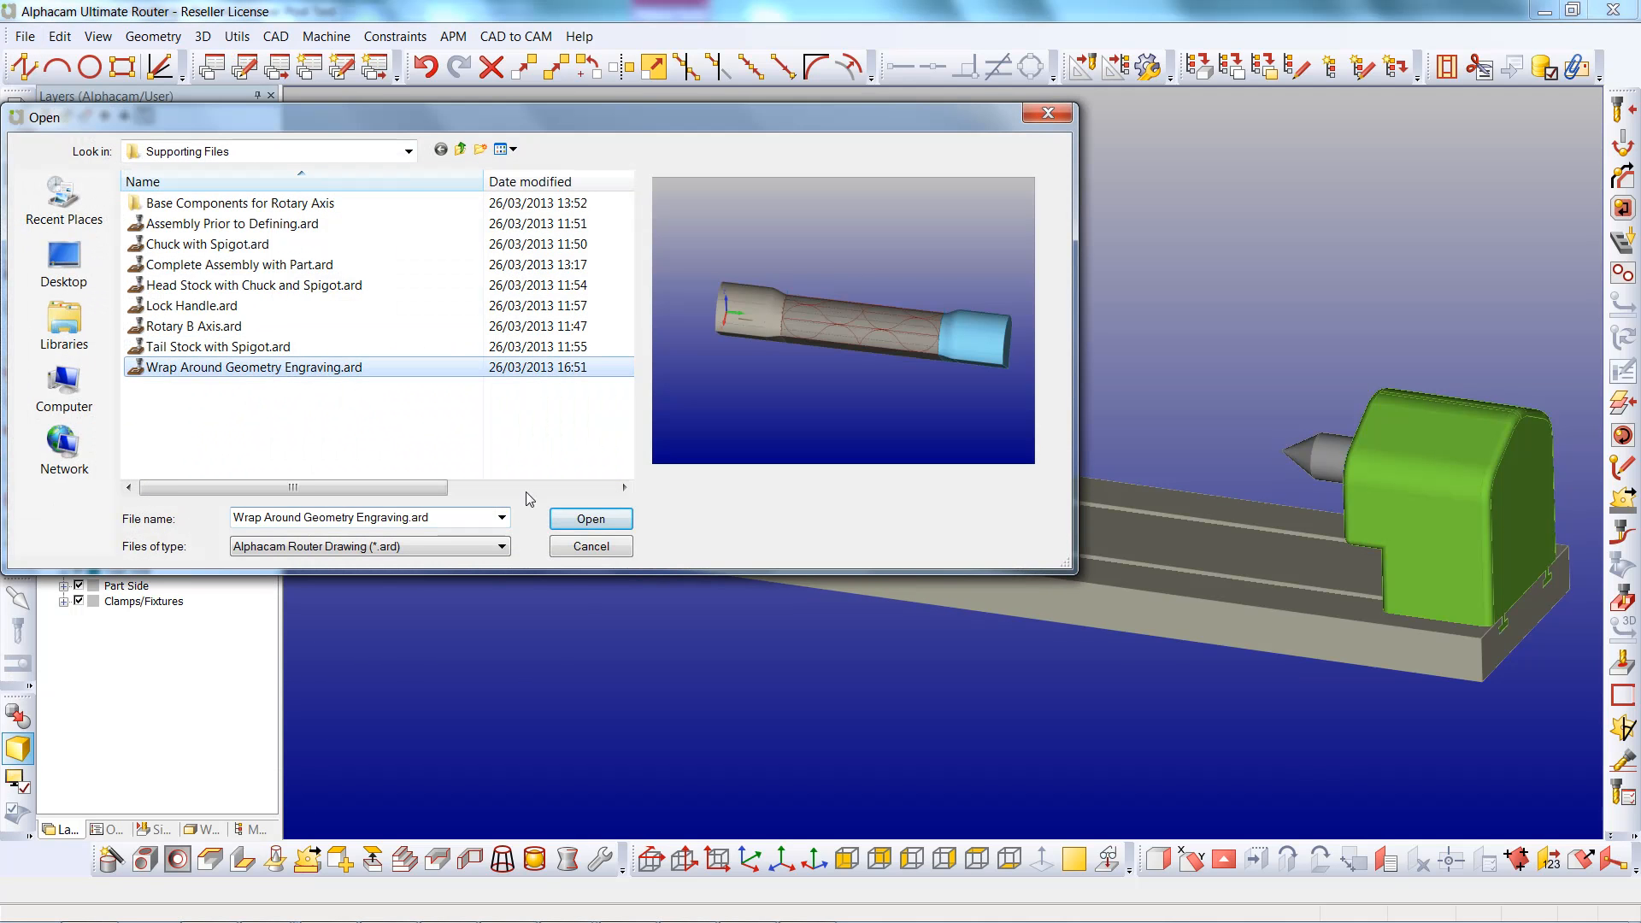
# - Open Wrap Around Geometry Engraving.ard, mounting the part between chuck and tailstock
pyautogui.click(591, 519)
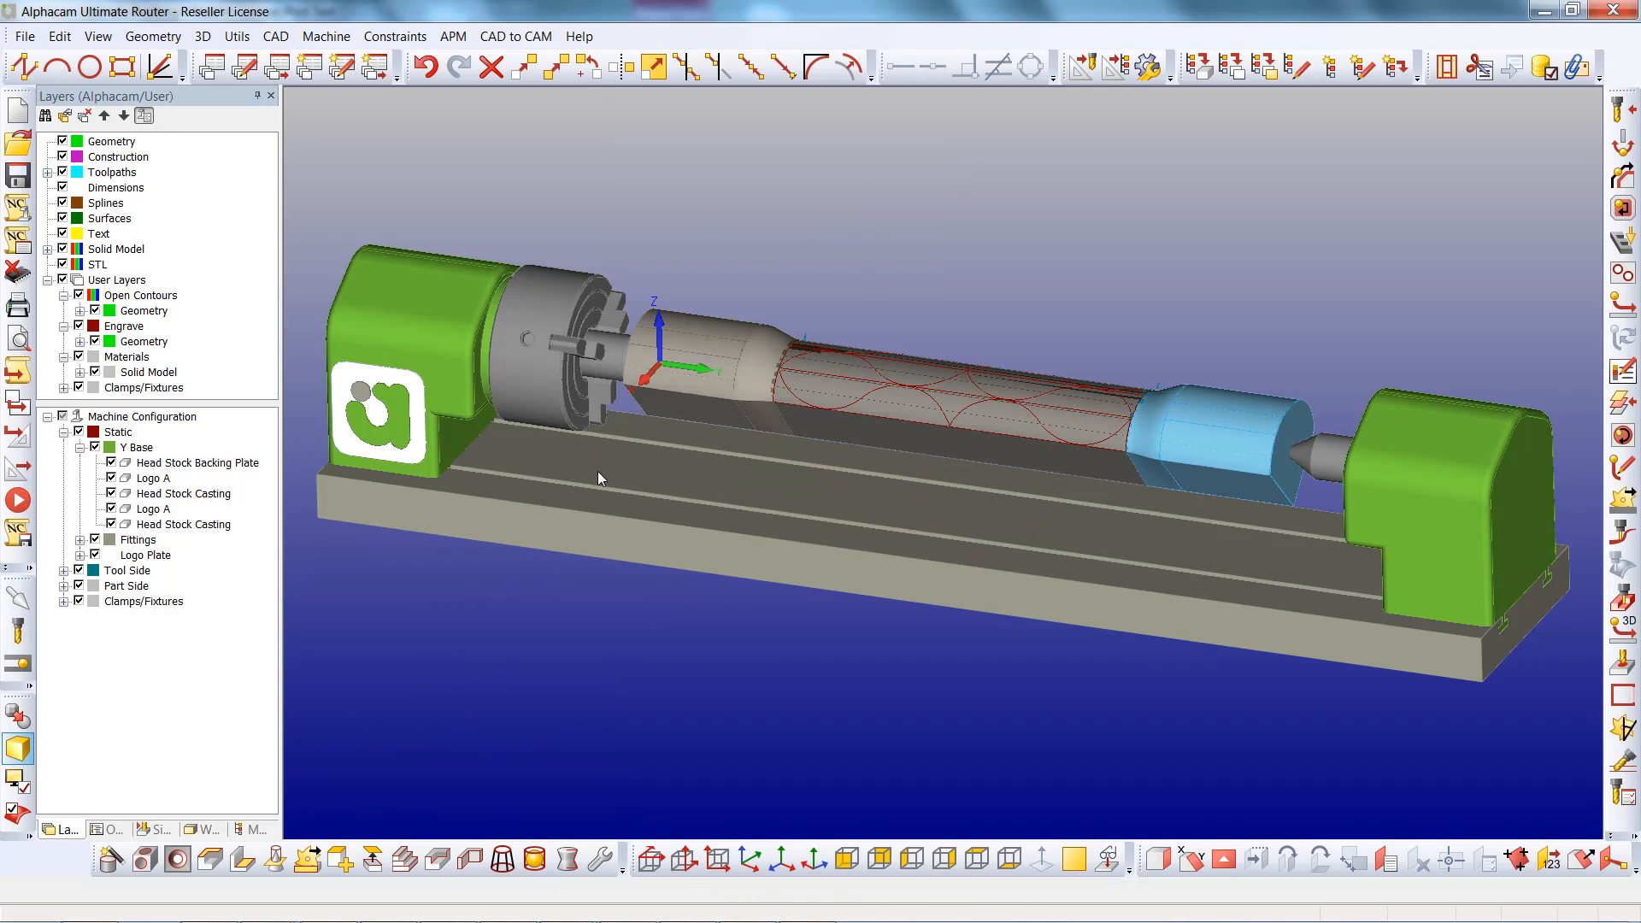
pyautogui.click(96, 36)
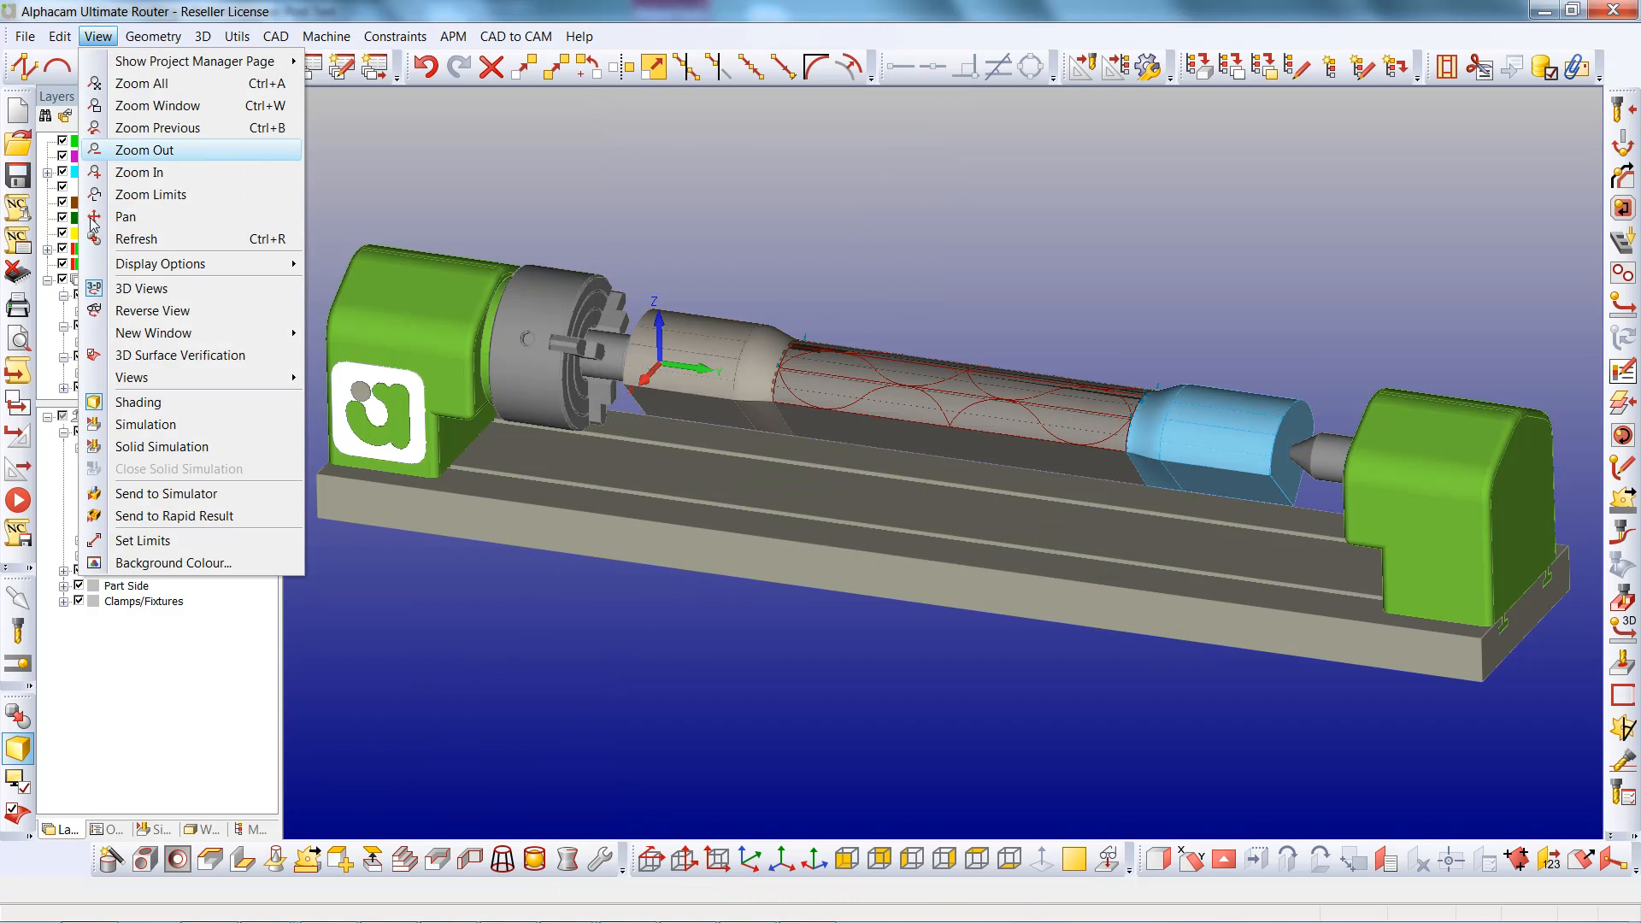
pyautogui.moveTo(165, 493)
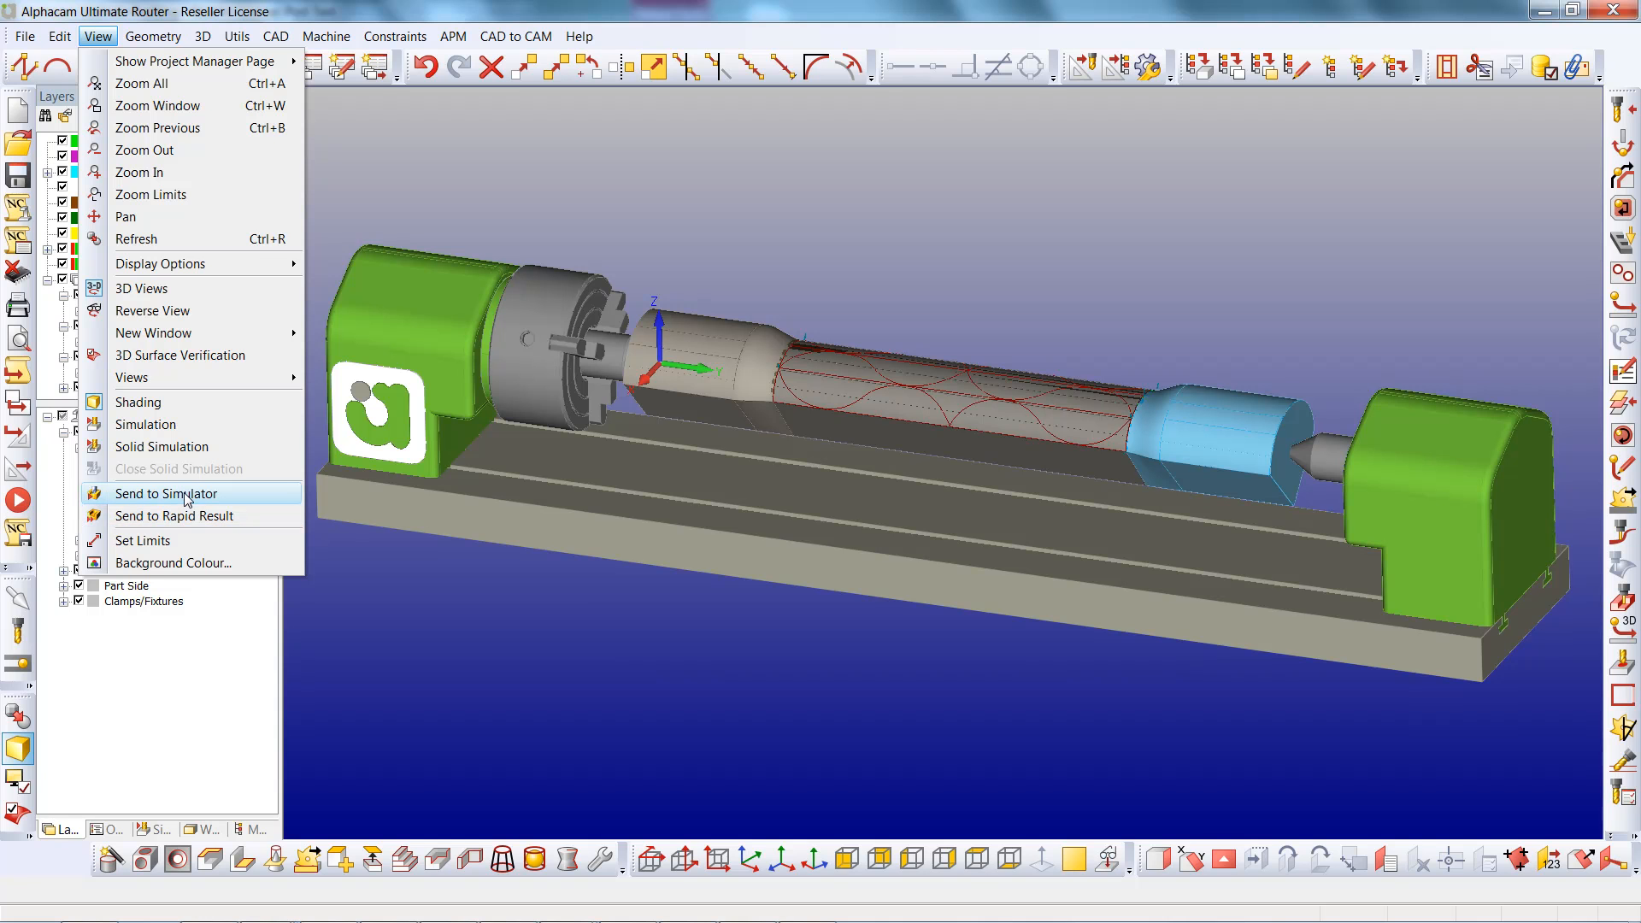
# - Send the engraving job to Alphacam Simulator and play the simulation
pyautogui.click(164, 493)
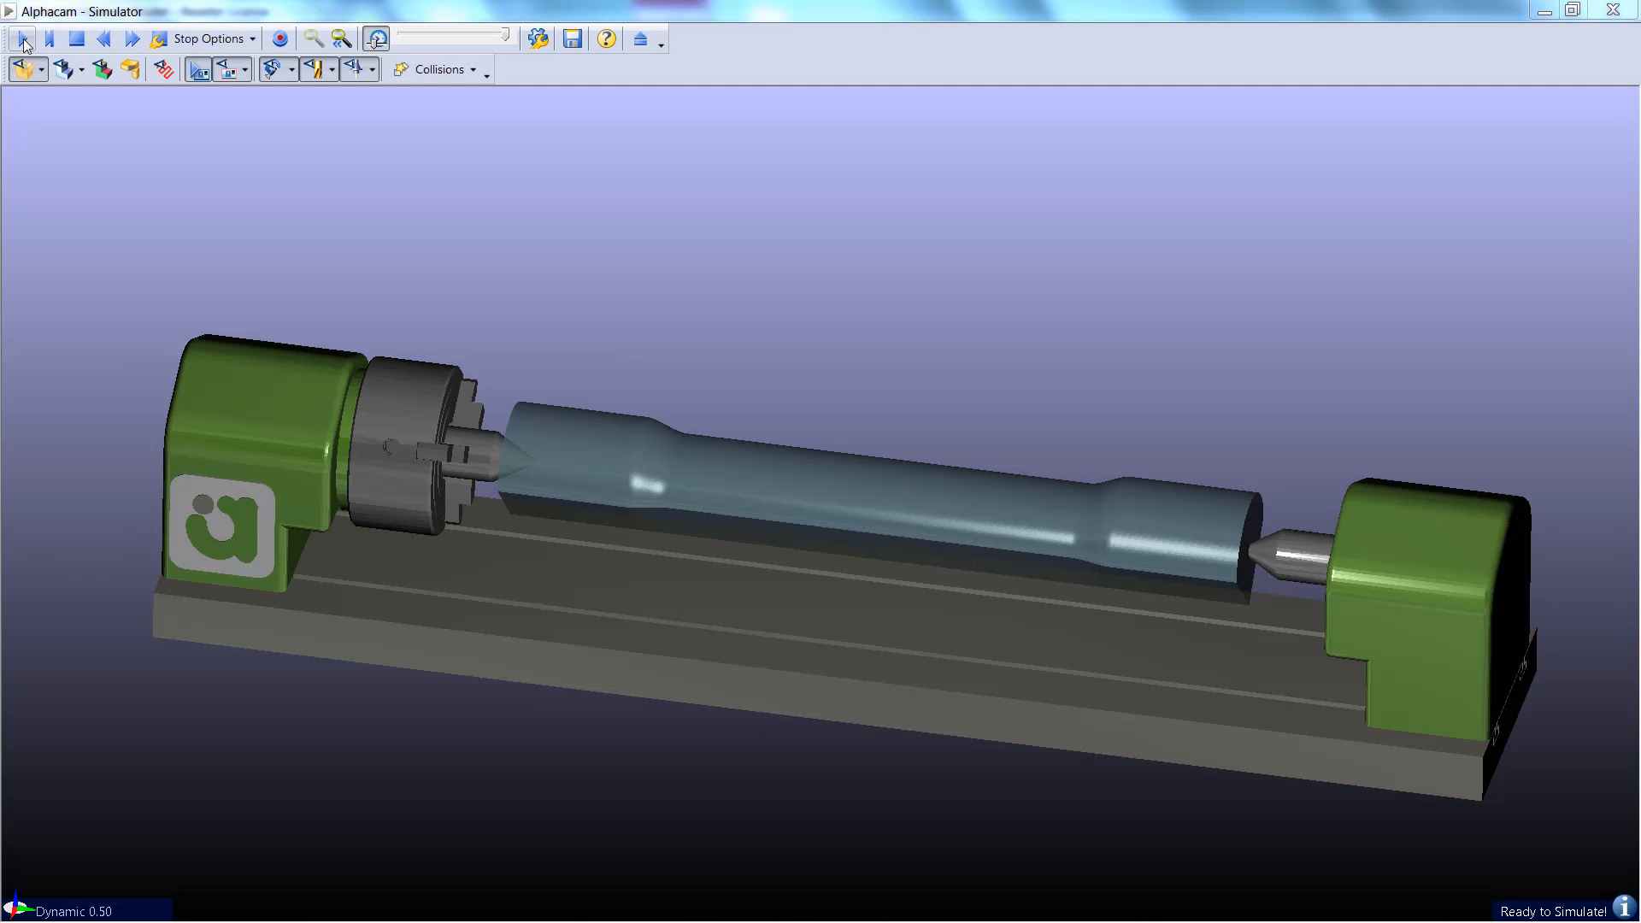
pyautogui.click(21, 39)
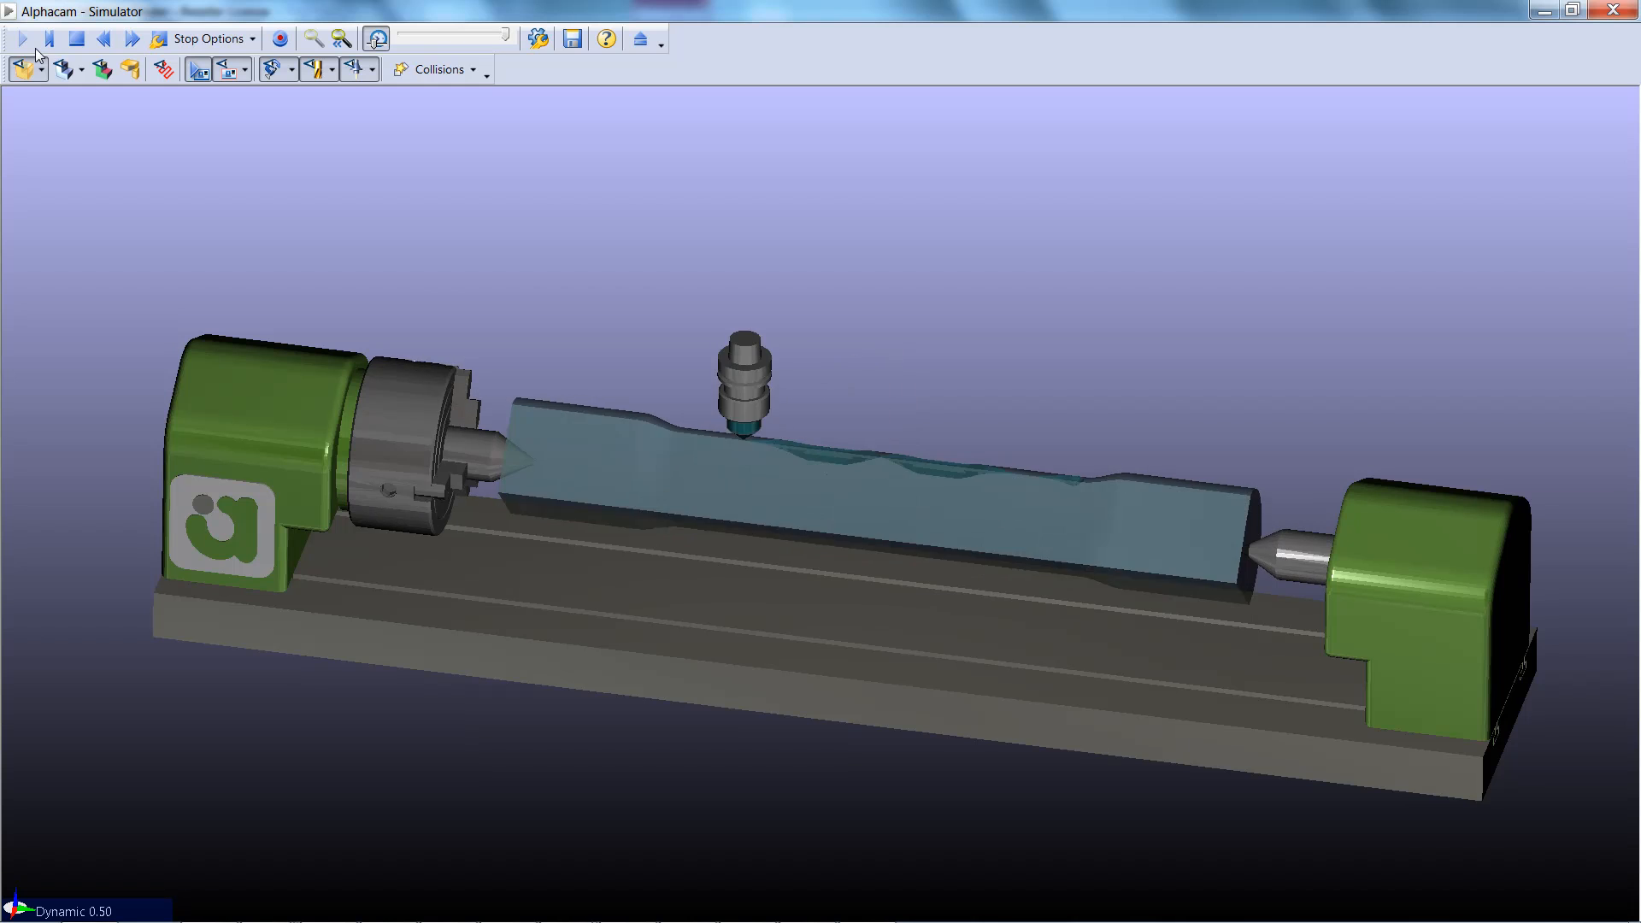